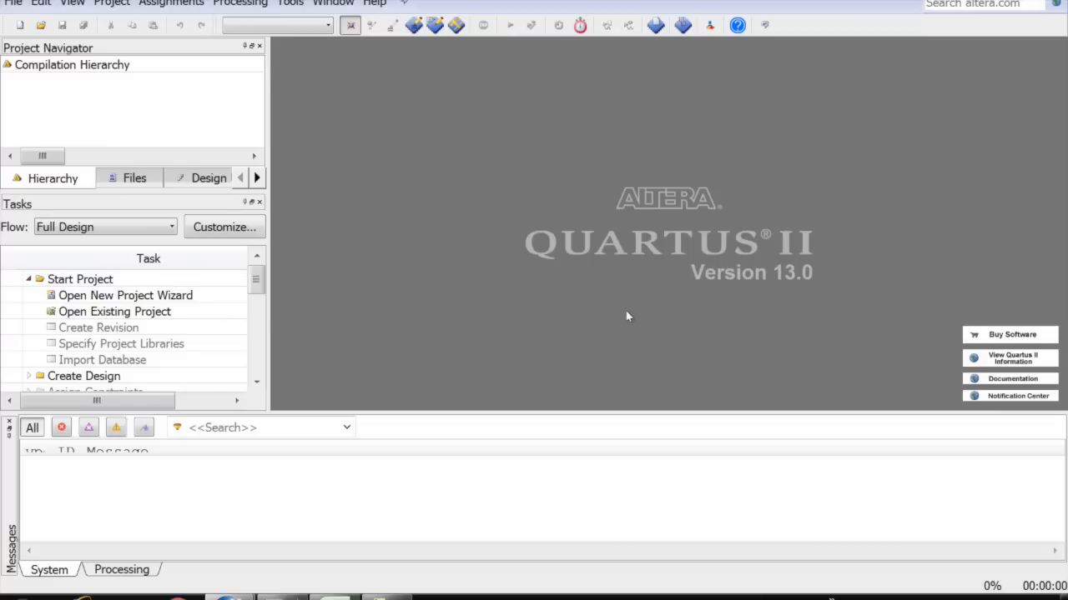
Step: Start the New Project Wizard and choose the proj_Helloworld folder as the working directory
left_click(125, 295)
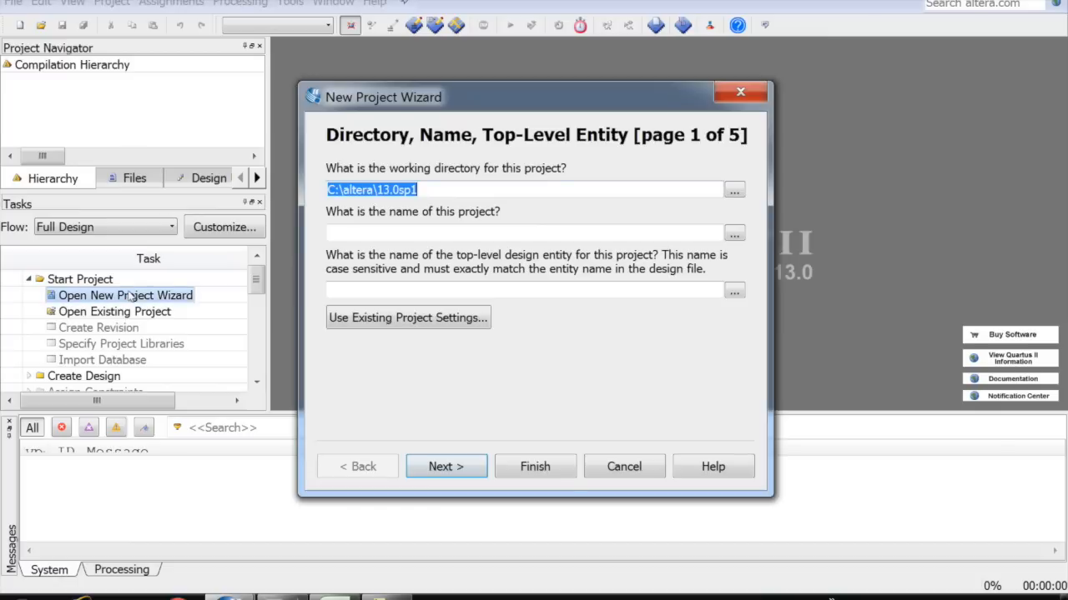
left_click(733, 190)
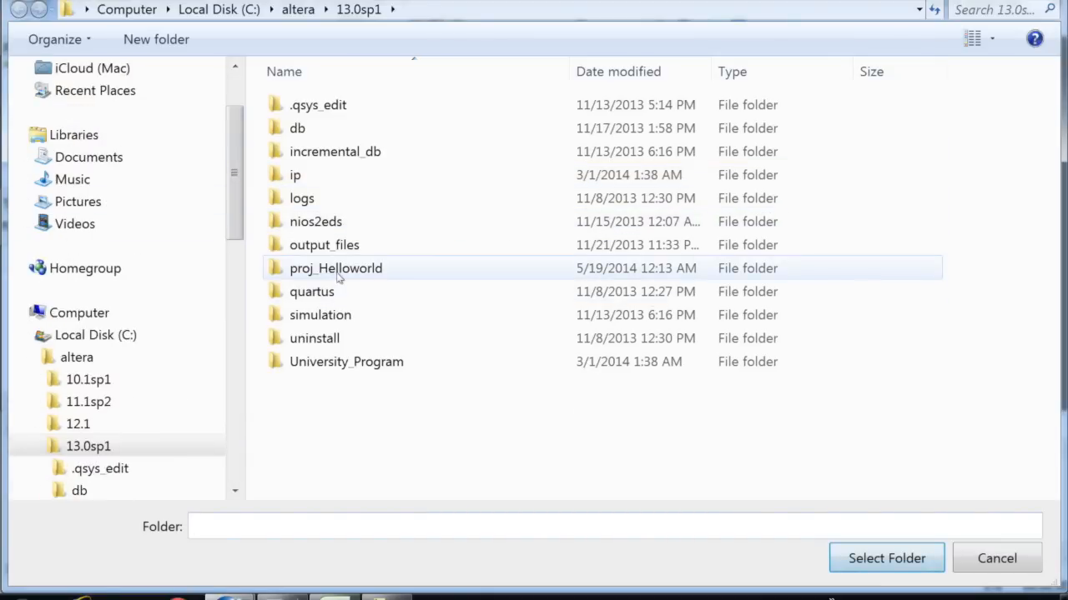
double_click(335, 268)
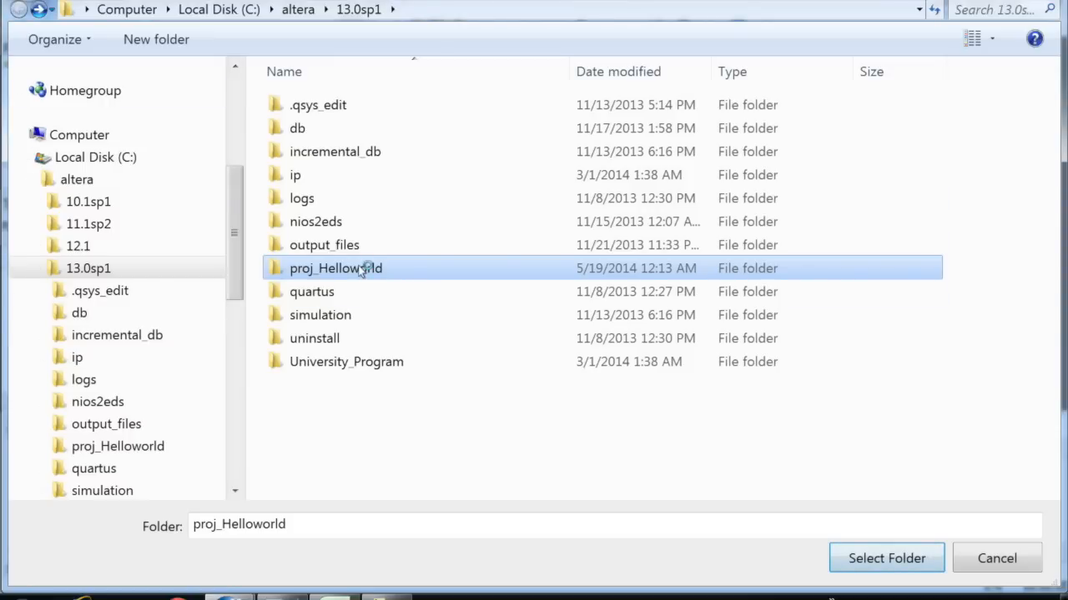
left_click(311, 291)
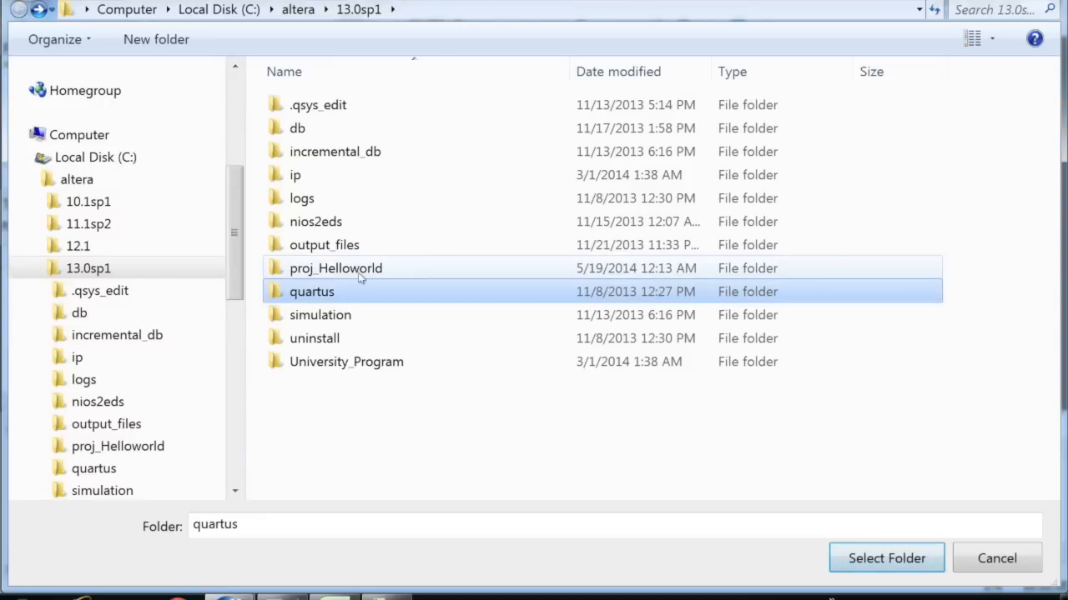
left_click(886, 558)
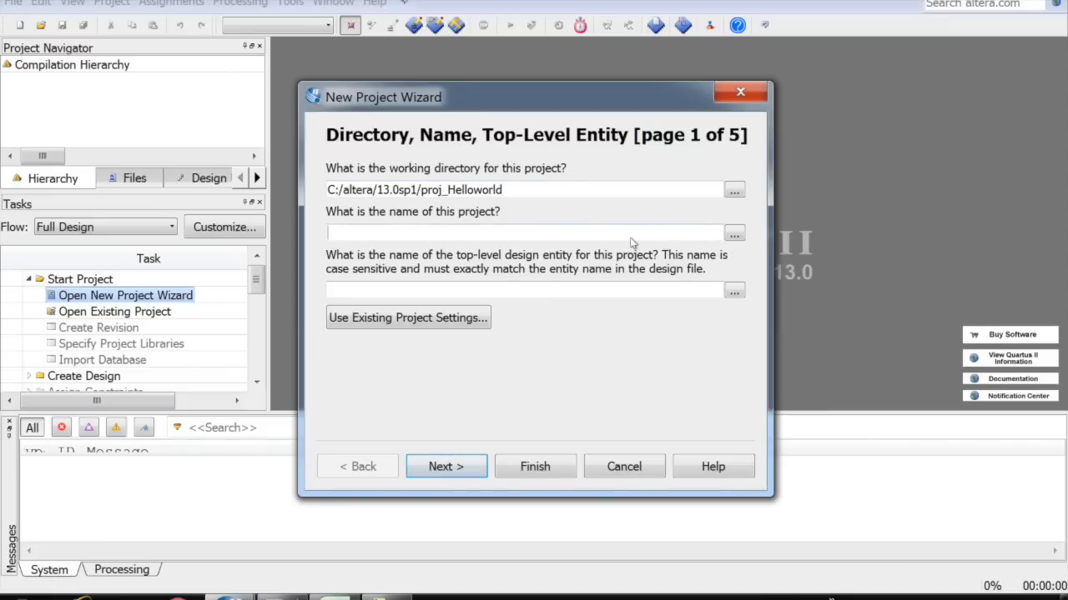
Step: Name the project proj_helloworld, set the top-level entity to proj_qsys and continue to Add Files
type("p")
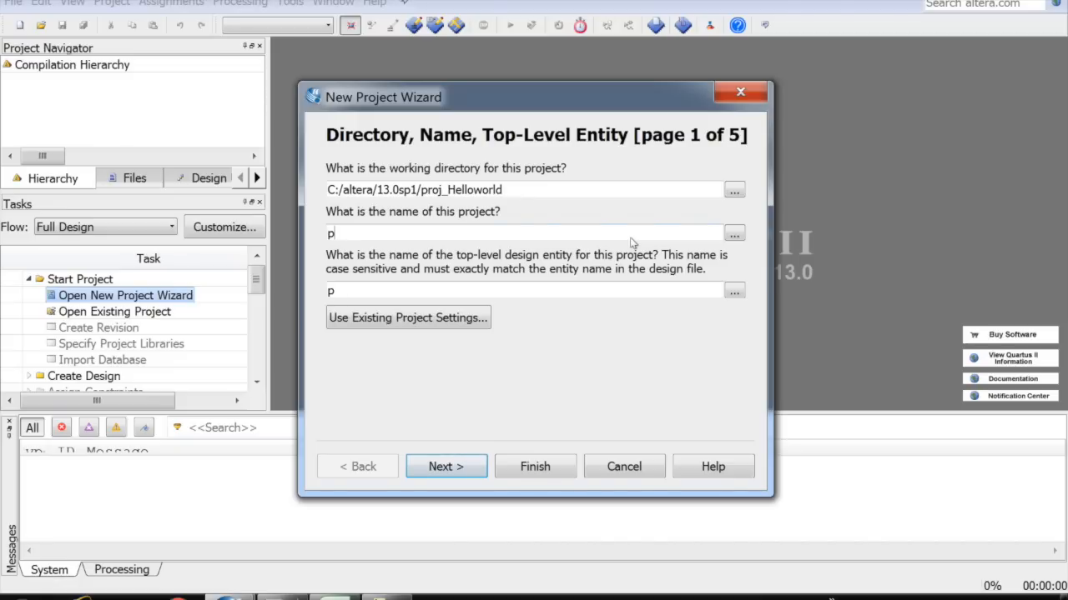
type("roj_")
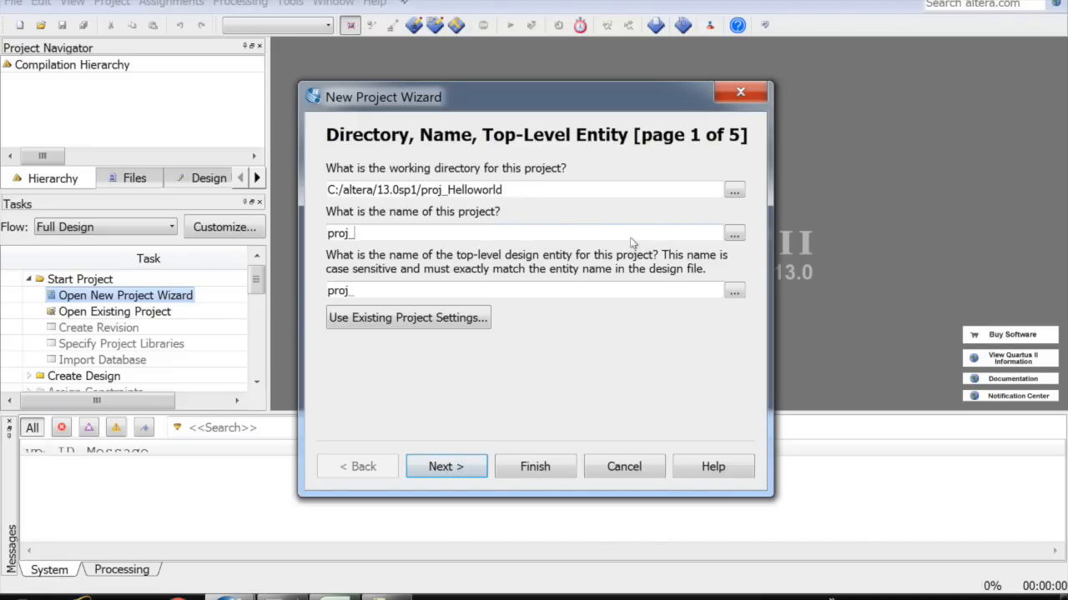
type("hellowo")
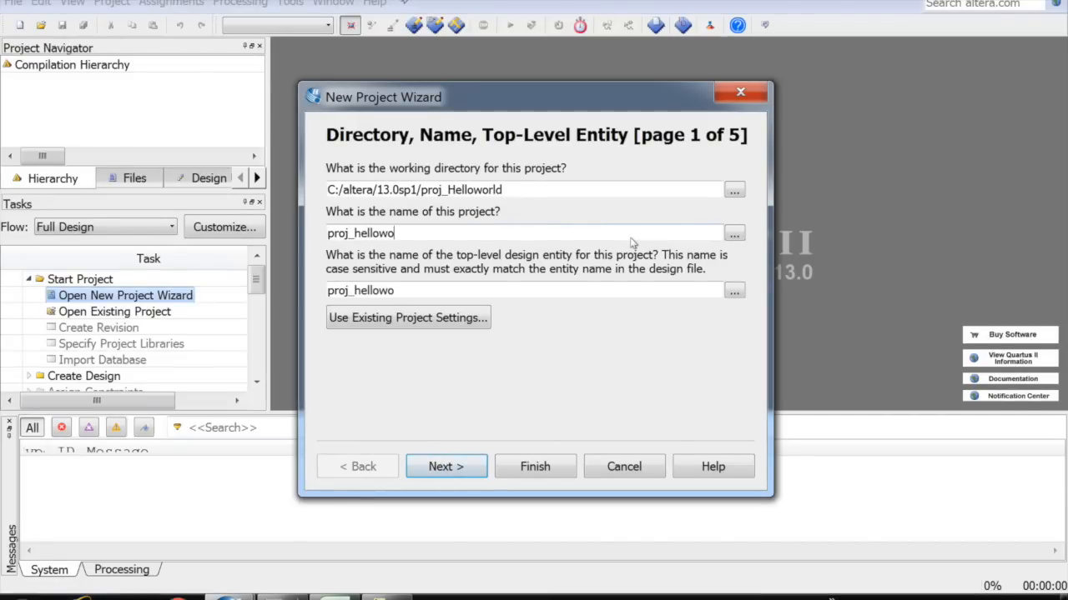
type("rld")
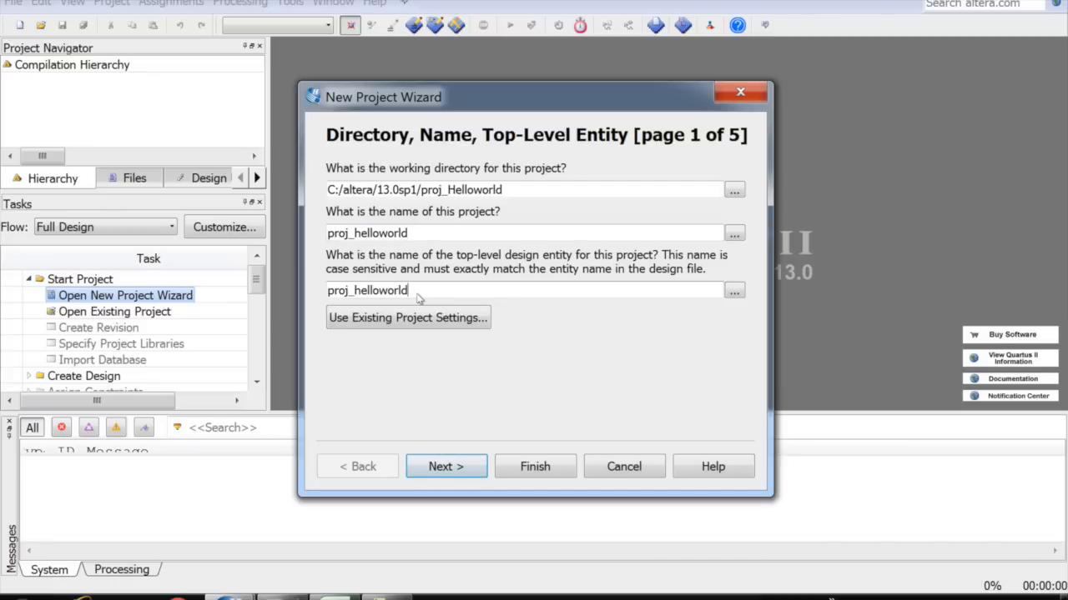
mouse_move(424, 294)
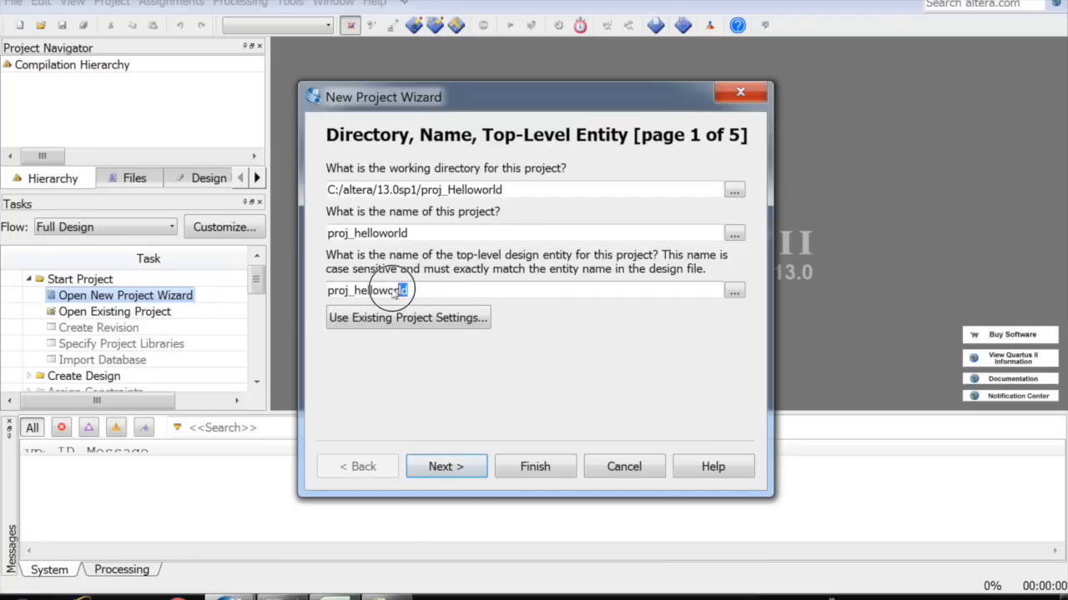
double_click(379, 290)
type("proj_qsys")
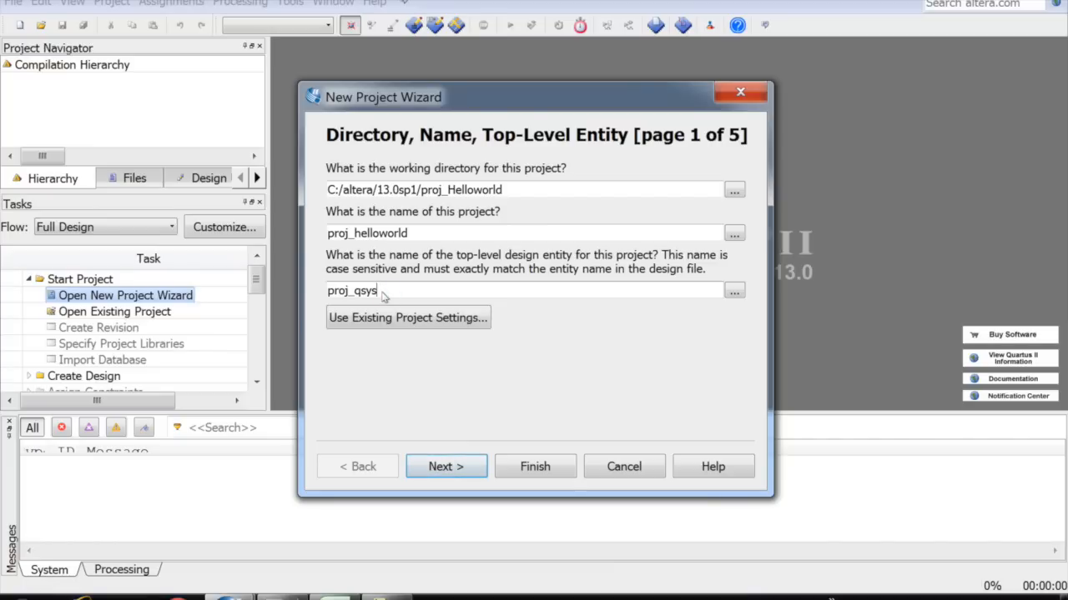
left_click(445, 466)
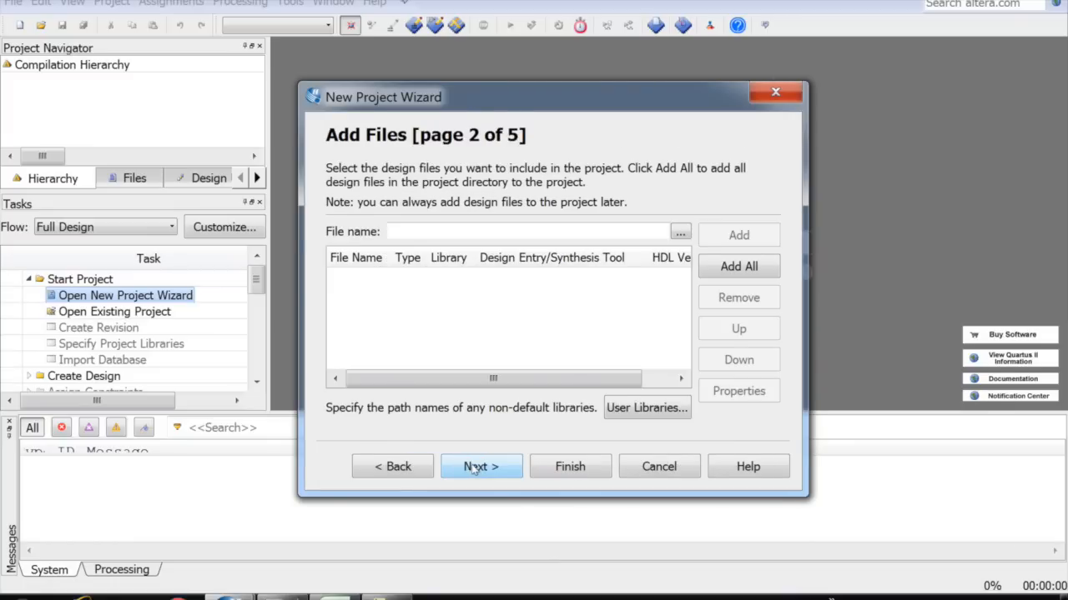
Step: Skip file adding, filter for ep2c20f484c7 and target the Cyclone II EP2C20F484C7 device
left_click(480, 466)
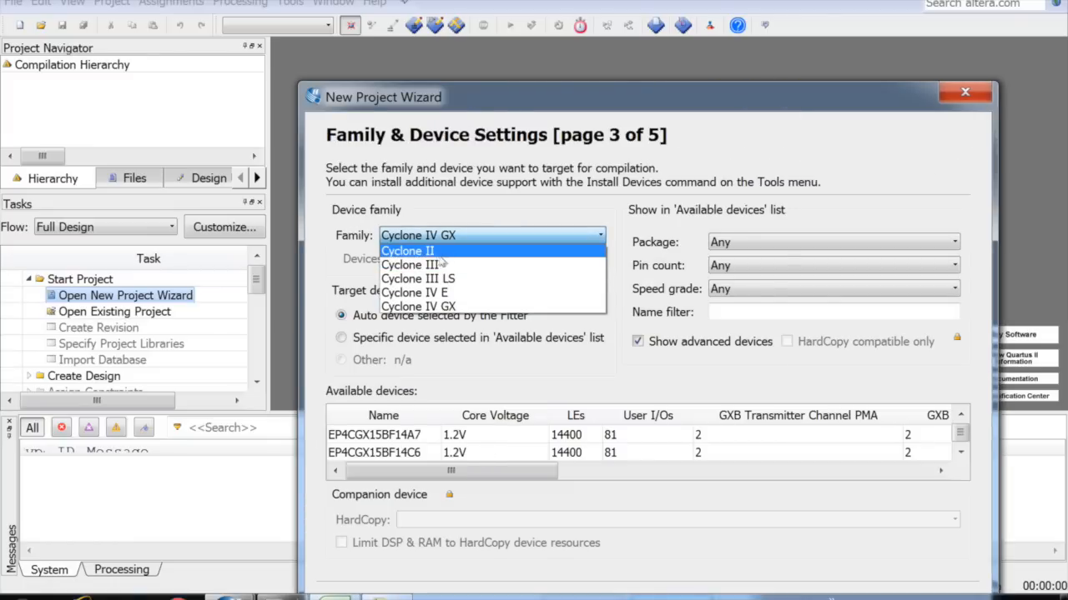
left_click(407, 251)
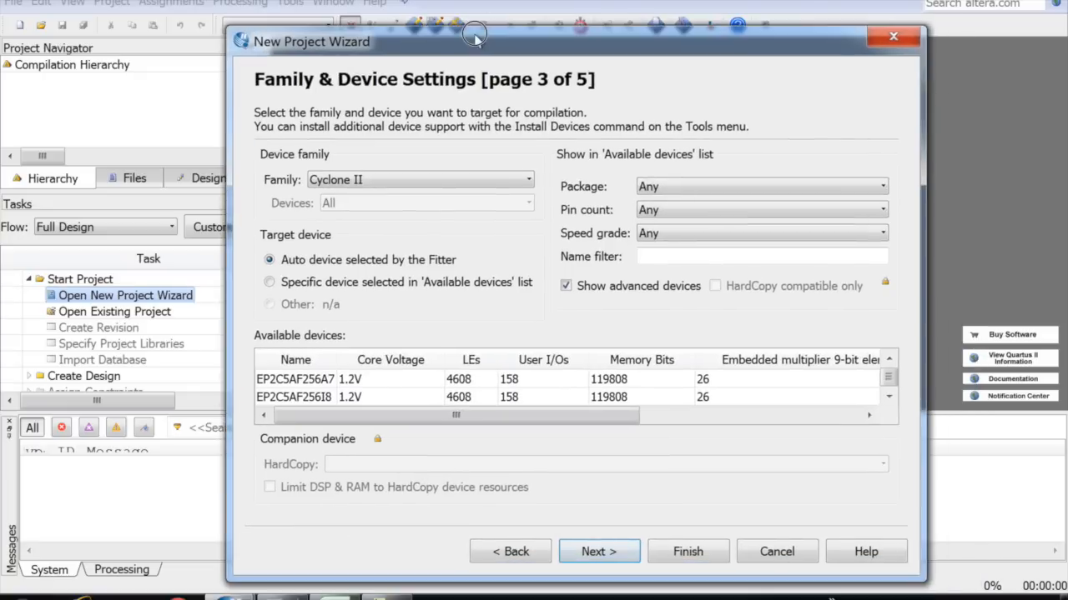
mouse_move(677, 263)
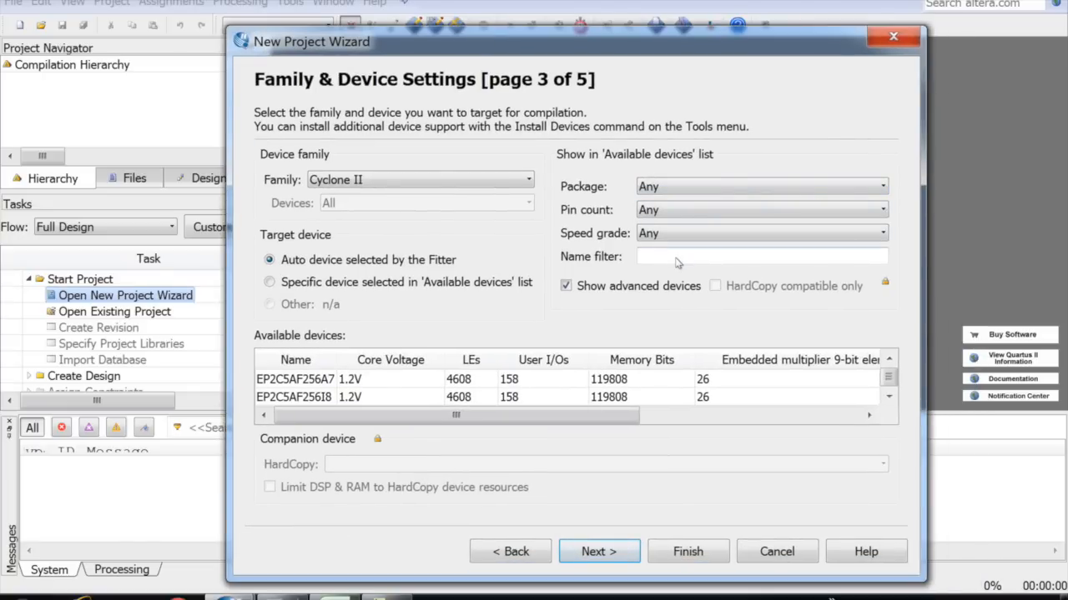
type("ep2")
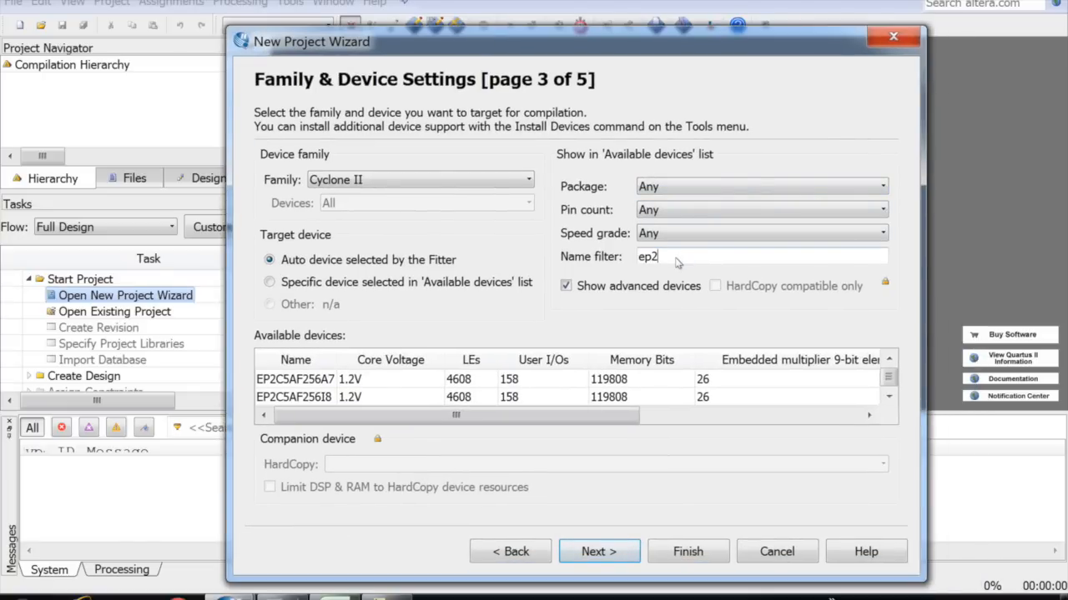
type("c20")
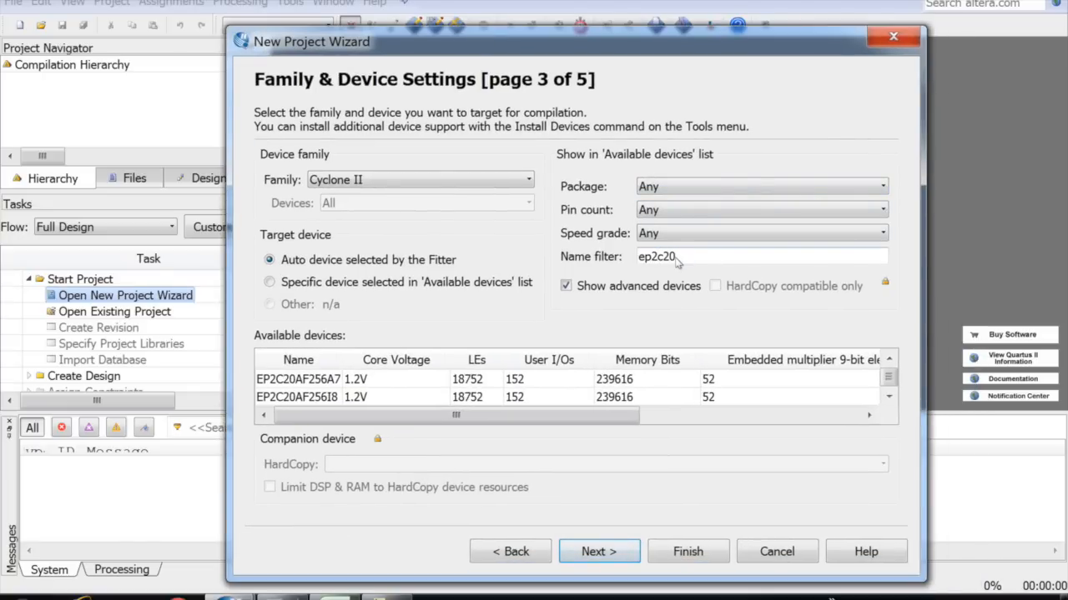
type("484c7")
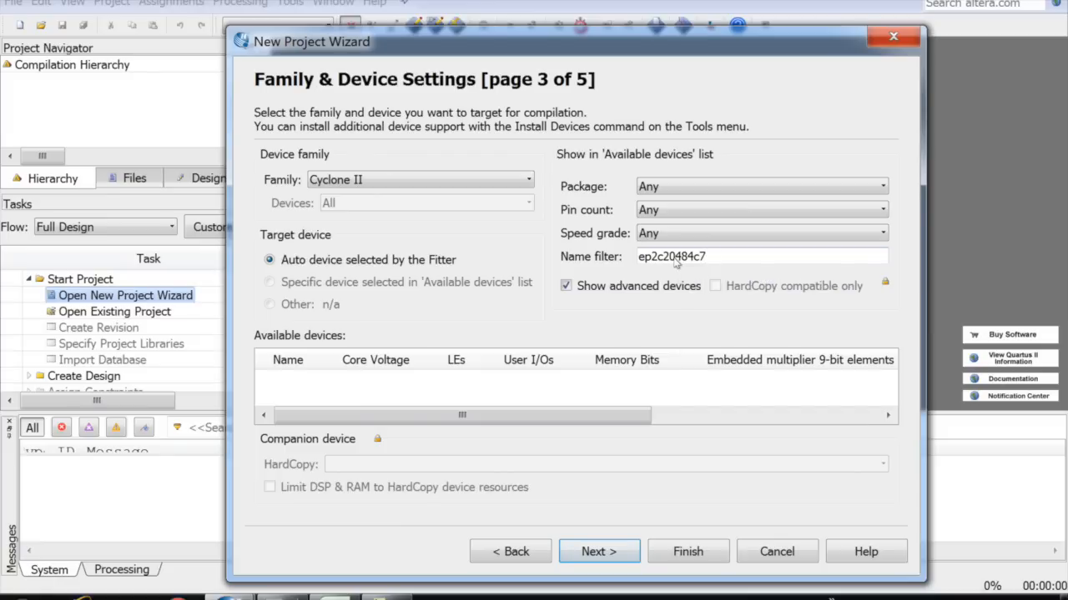
mouse_move(719, 257)
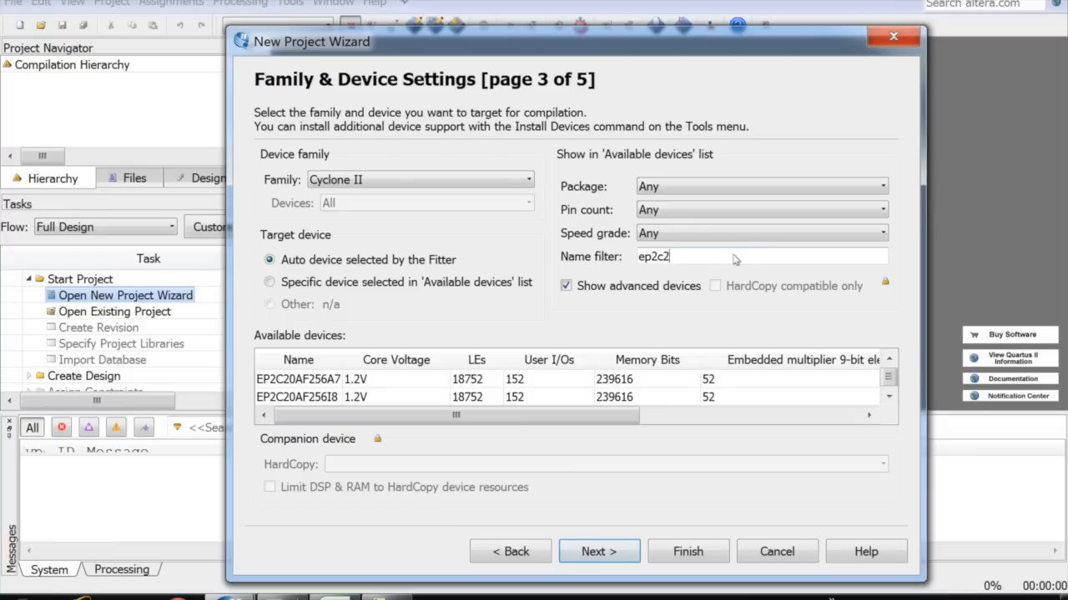
mouse_move(688, 256)
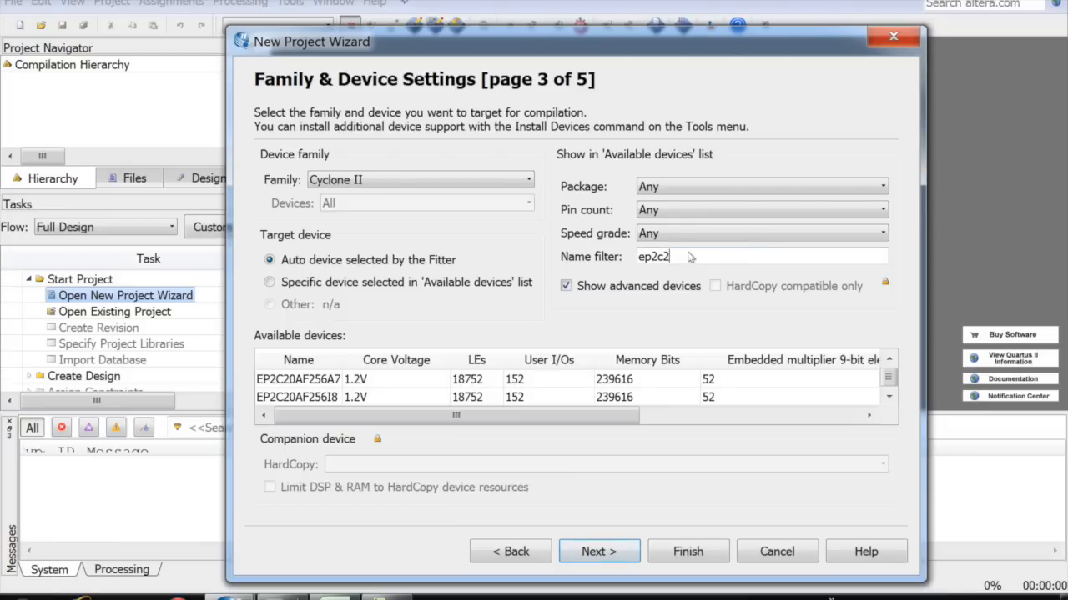
type("0f484c7")
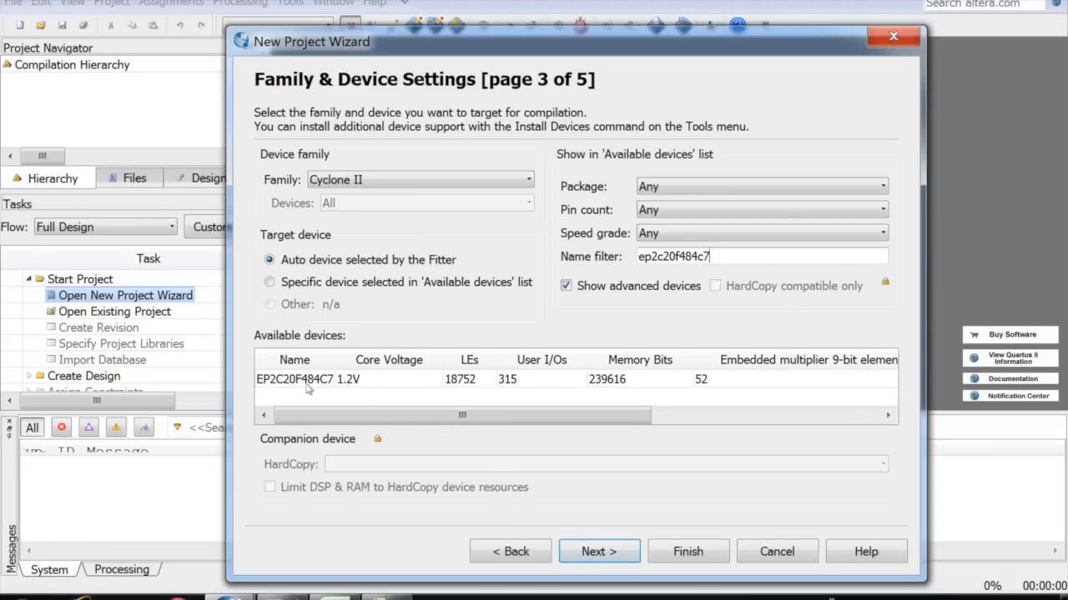
left_click(598, 552)
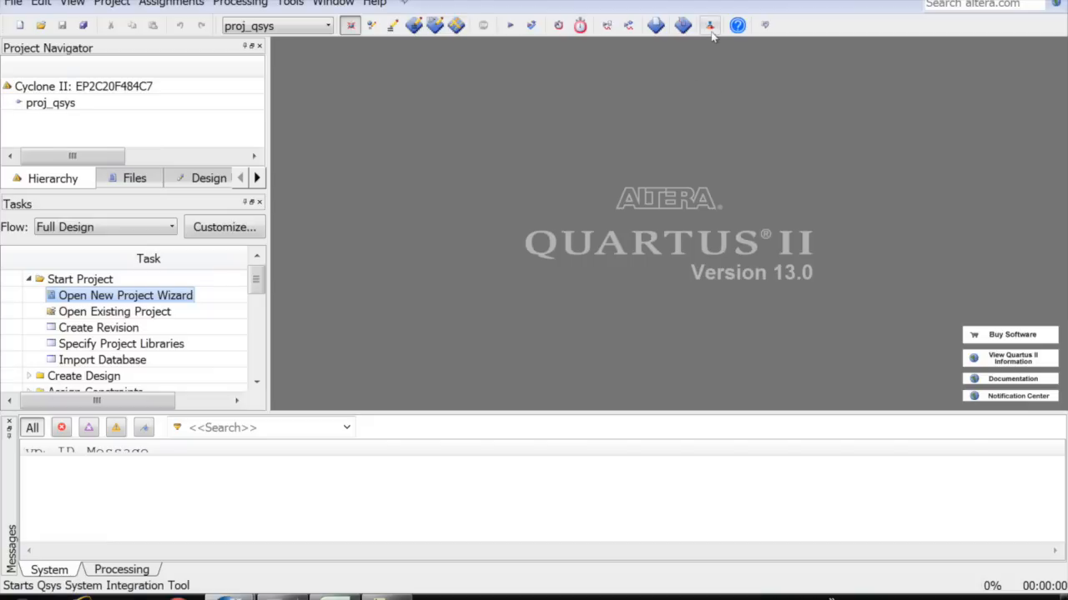
Step: Launch Qsys from the toolbar and maximize its window
left_click(710, 25)
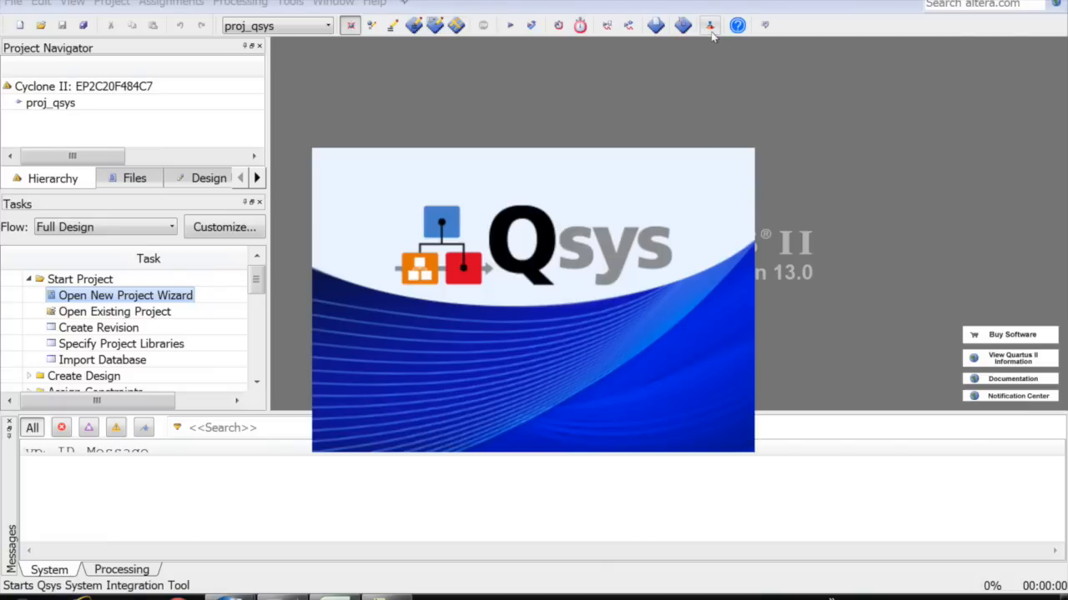
left_click(710, 25)
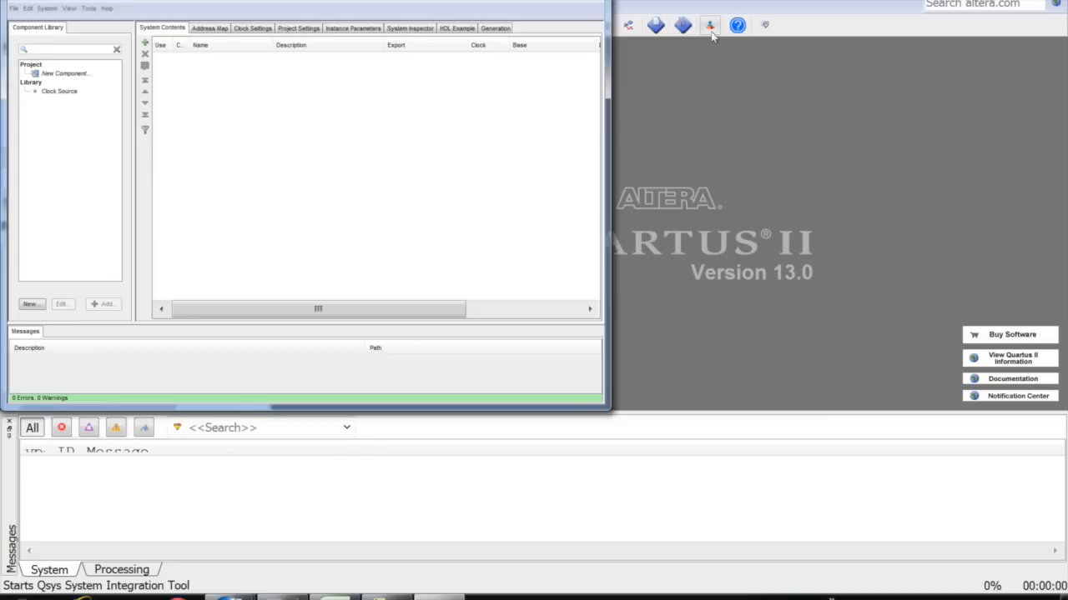
left_click(710, 25)
type("nio")
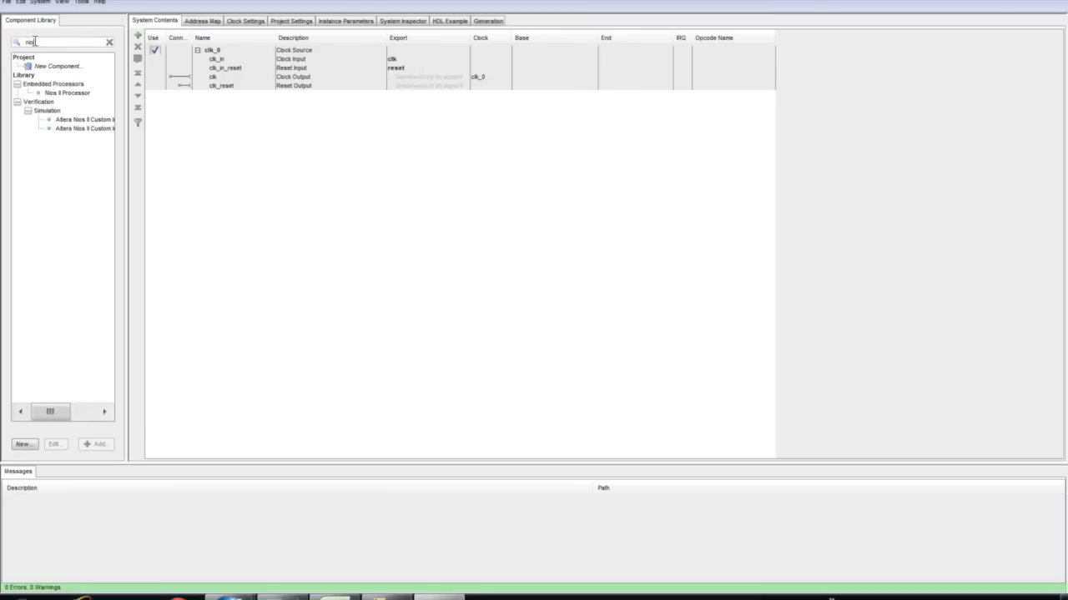
Step: Add a Nios II Processor to the system configured with the Nios II/e core
left_click(69, 93)
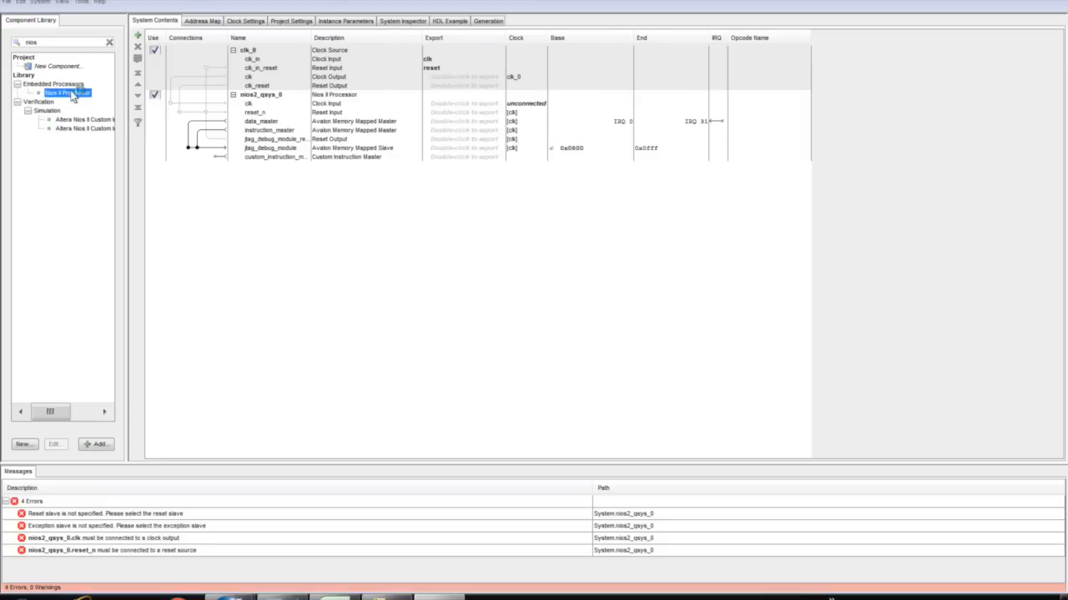
double_click(66, 93)
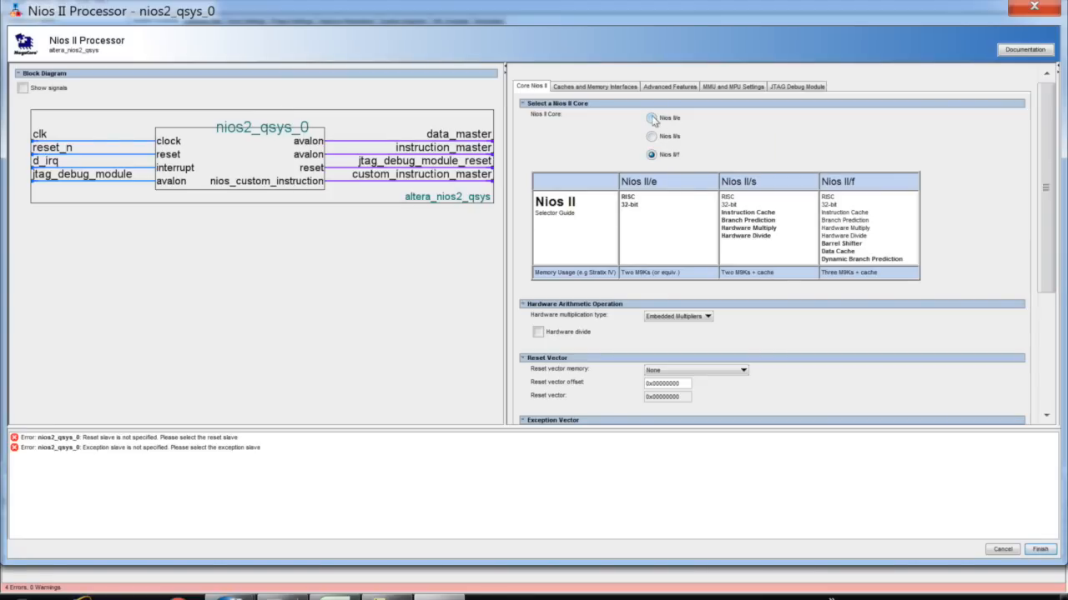
left_click(651, 118)
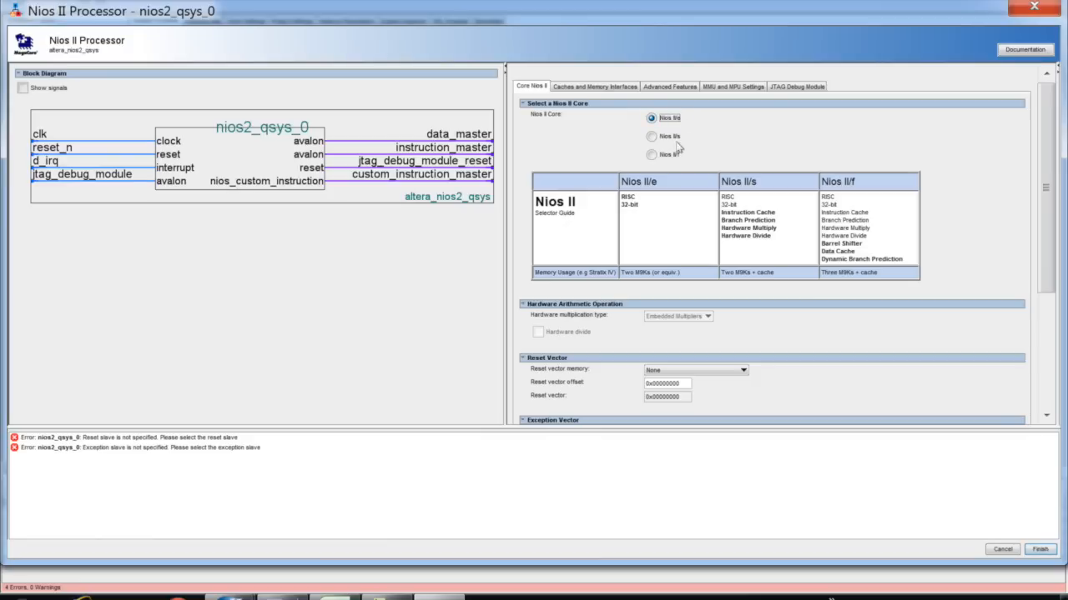
mouse_move(1034, 538)
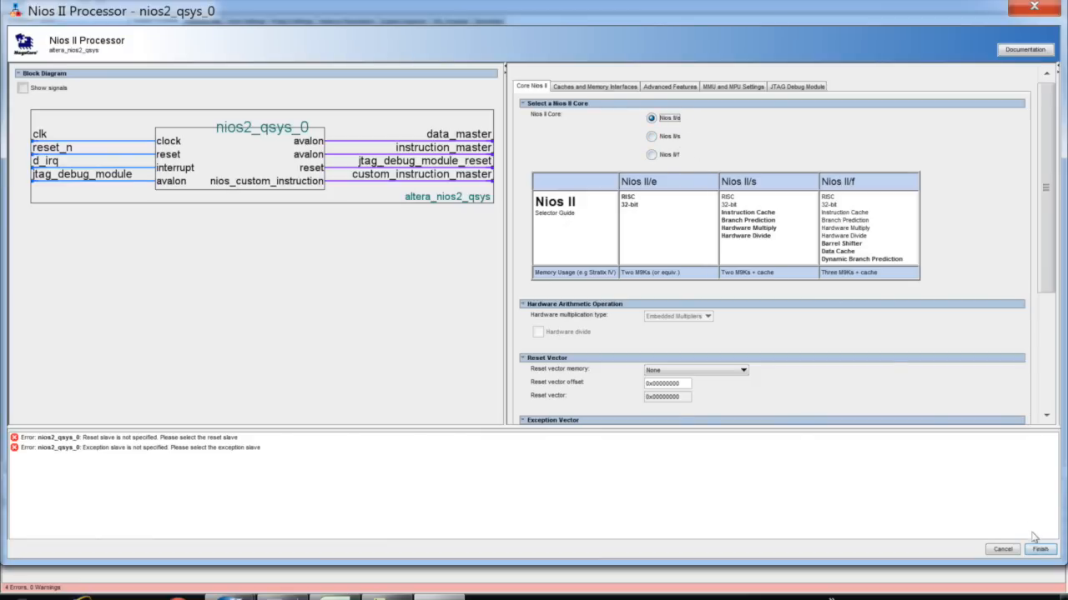
left_click(1039, 549)
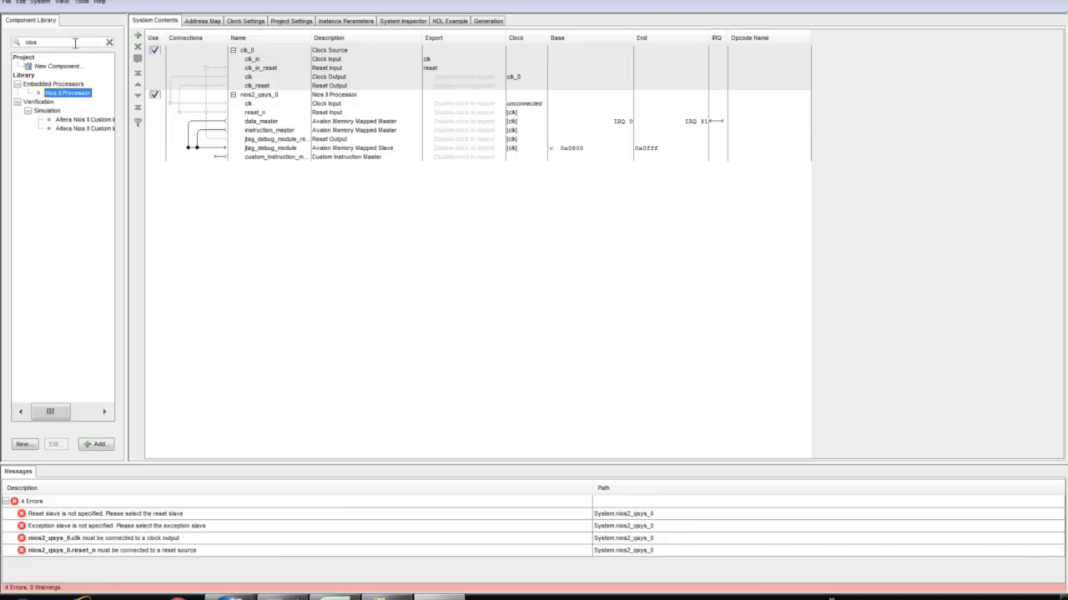
Step: Search for 'onchi' and add an On-Chip Memory (RAM or ROM) component with its default memory size
triple_click(58, 42)
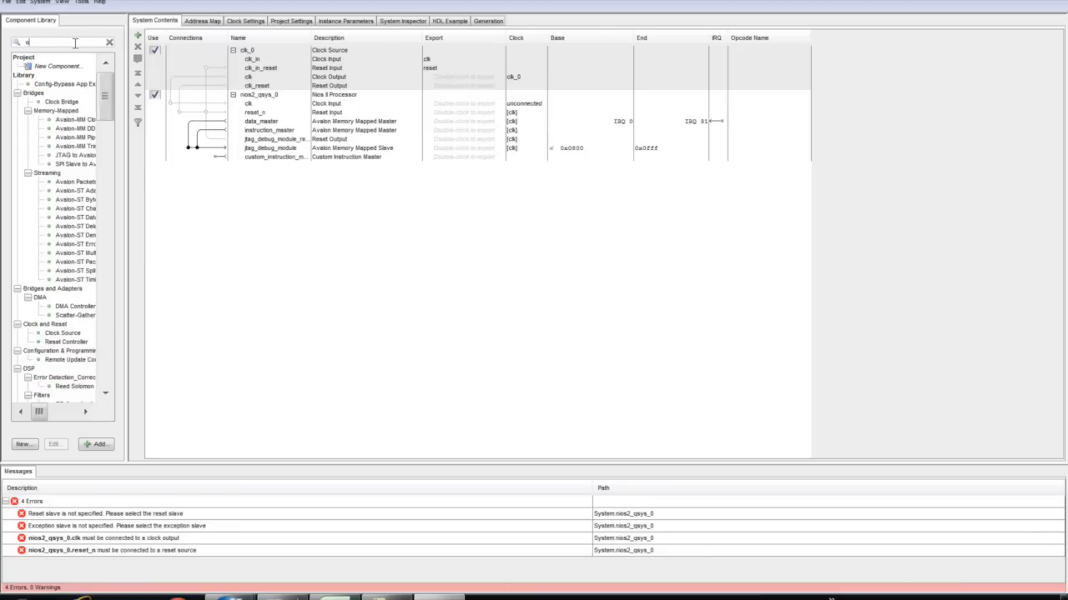
type("onchi")
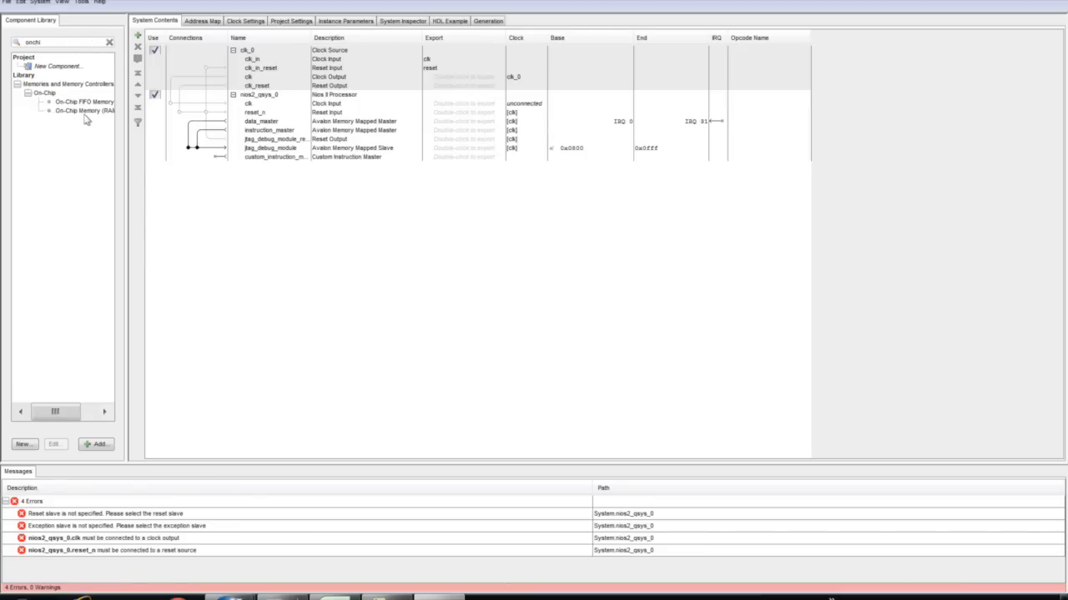
double_click(84, 111)
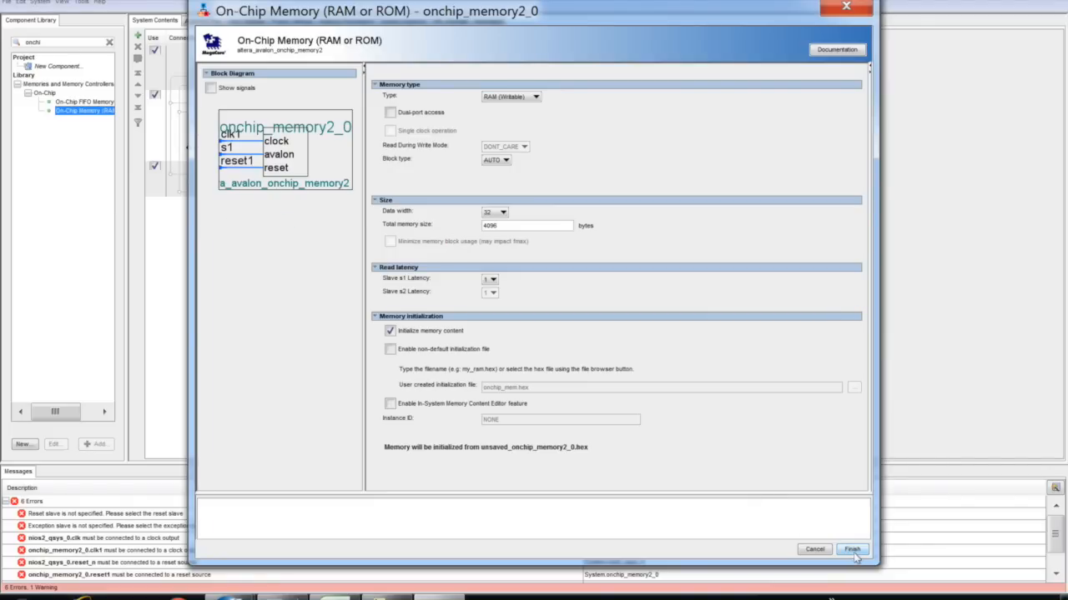
triple_click(527, 225)
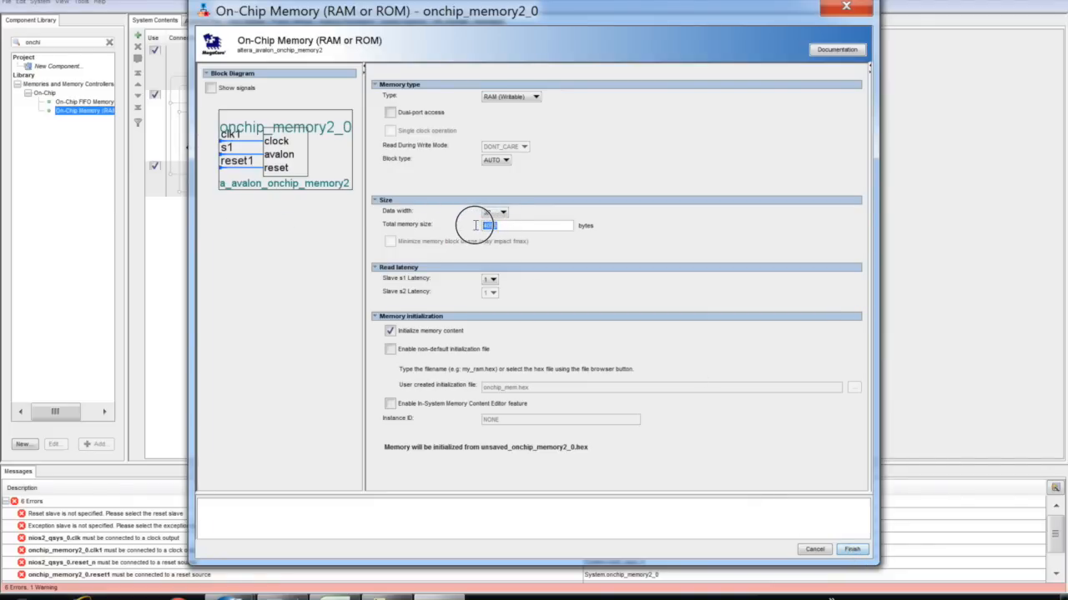
left_click(851, 549)
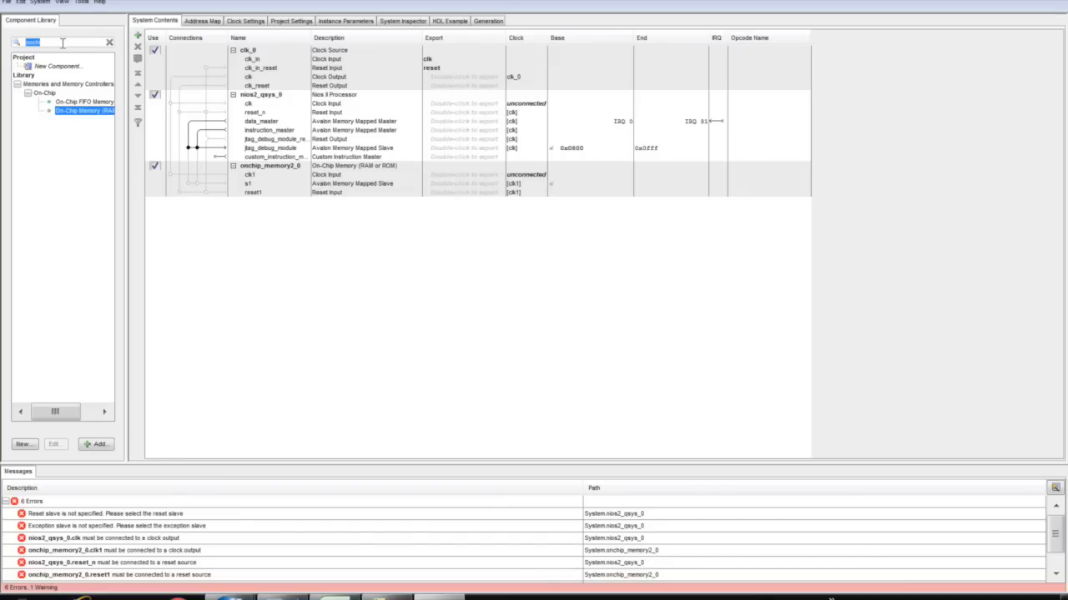
Step: Search for 'jtag' and add a JTAG UART component with default settings
type("jtag")
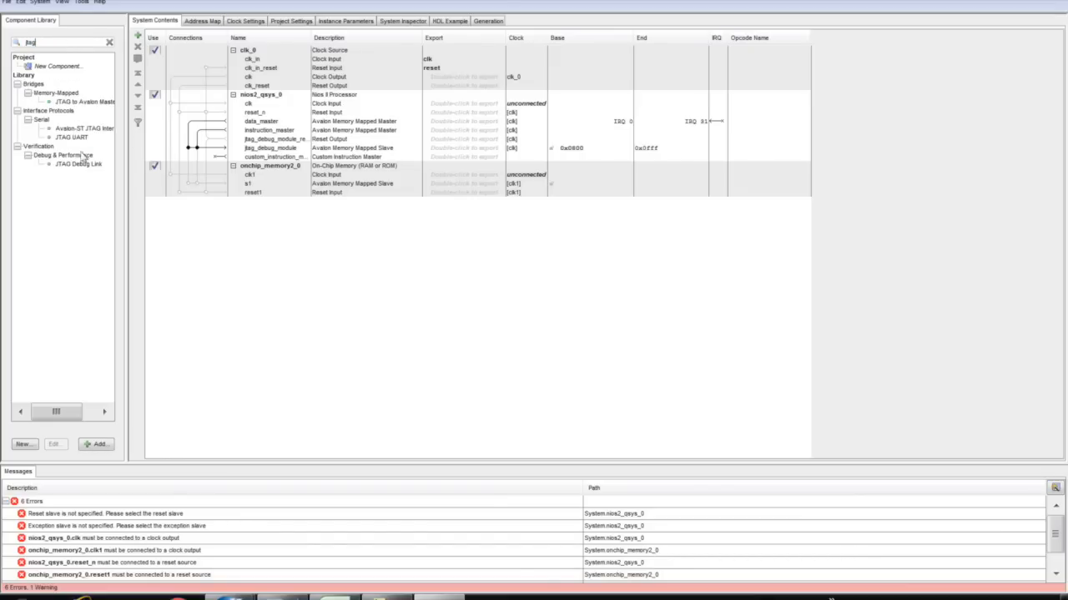
double_click(72, 136)
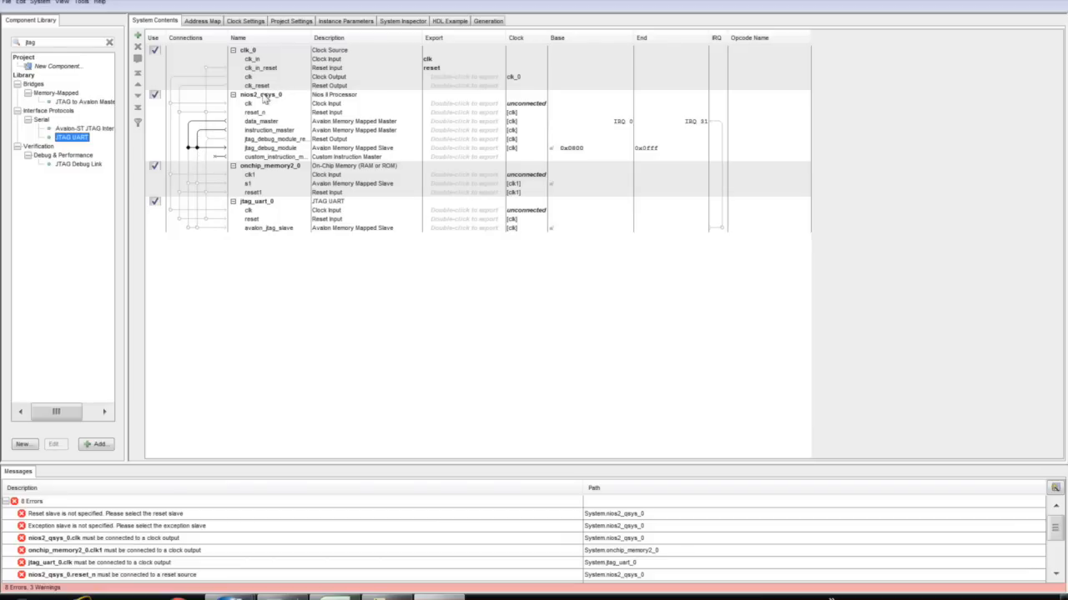
mouse_move(261, 94)
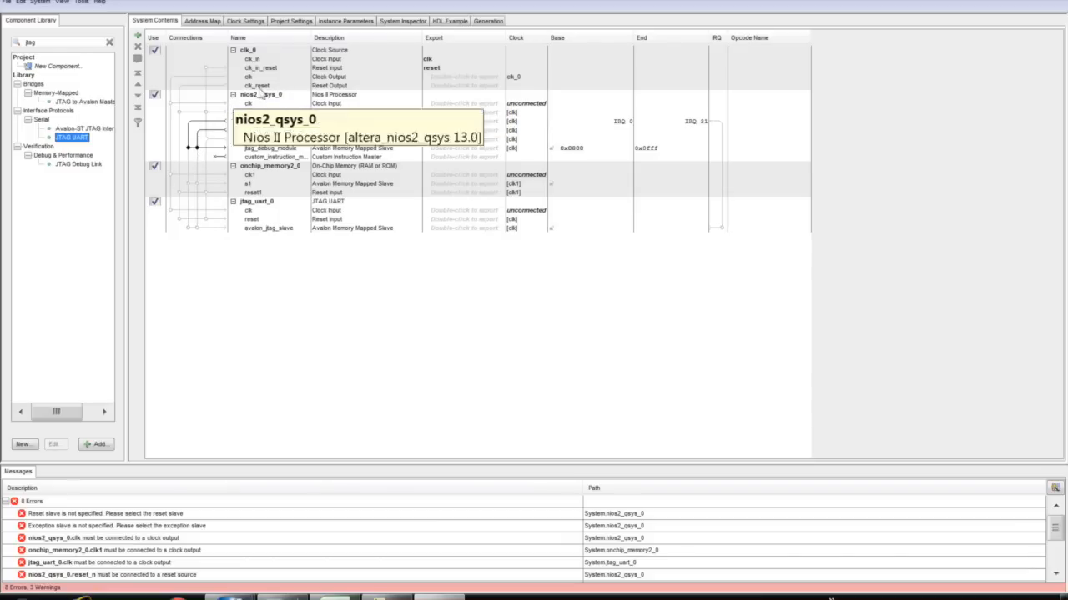
mouse_move(247, 85)
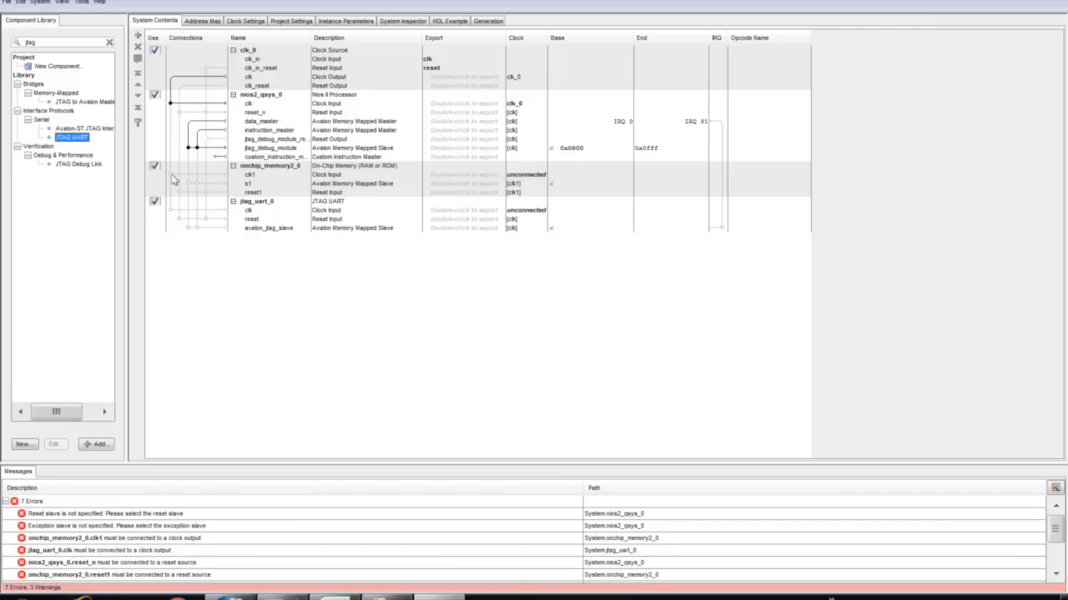
Step: Connect the processor and JTAG UART clocks to clk_0, then select the Nios II processor
left_click(171, 175)
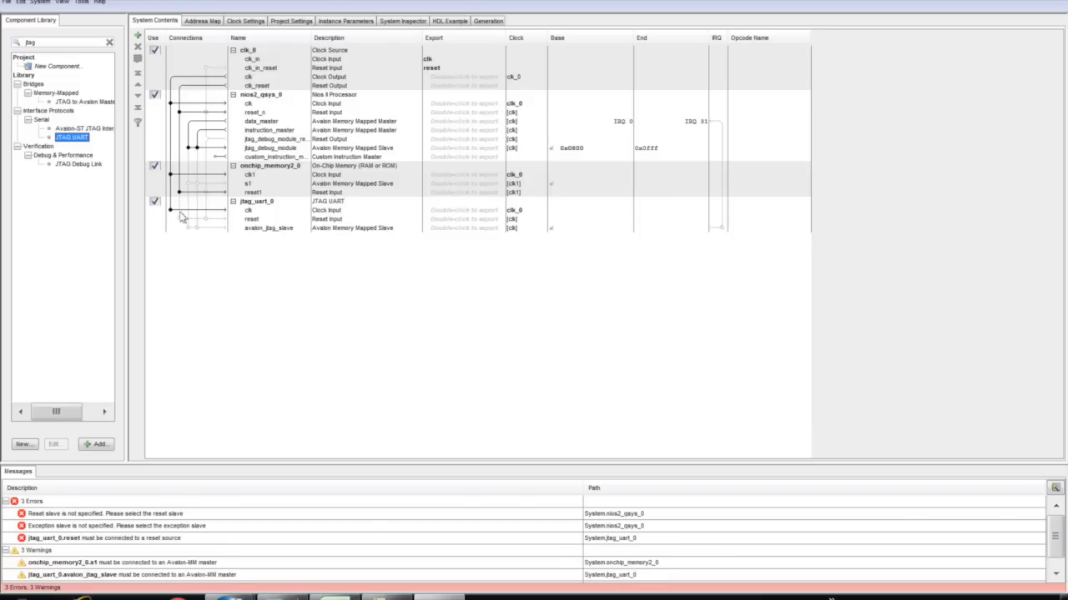
left_click(182, 219)
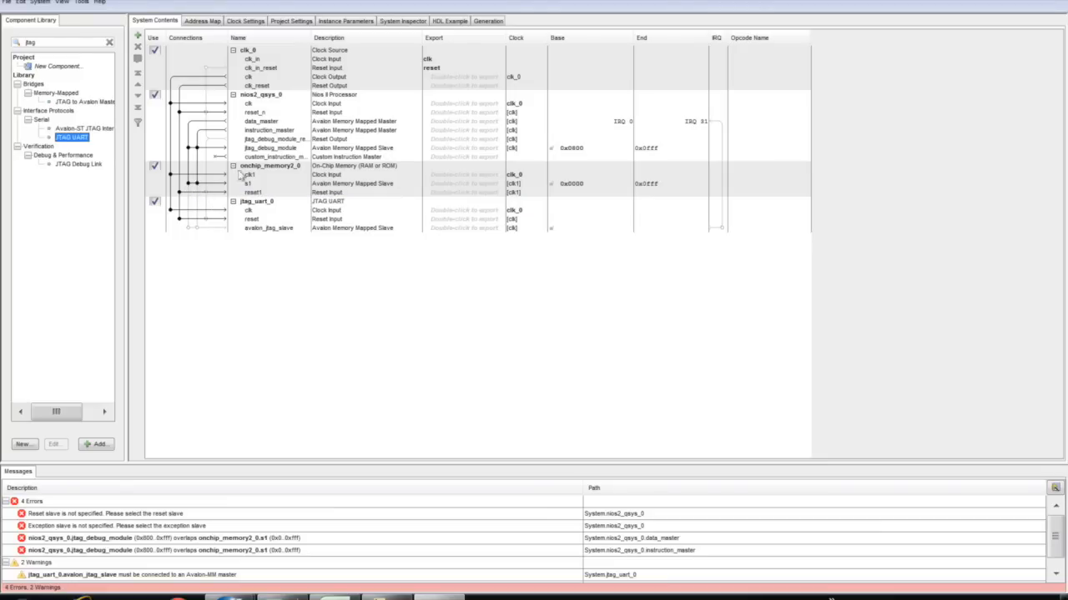
mouse_move(267, 165)
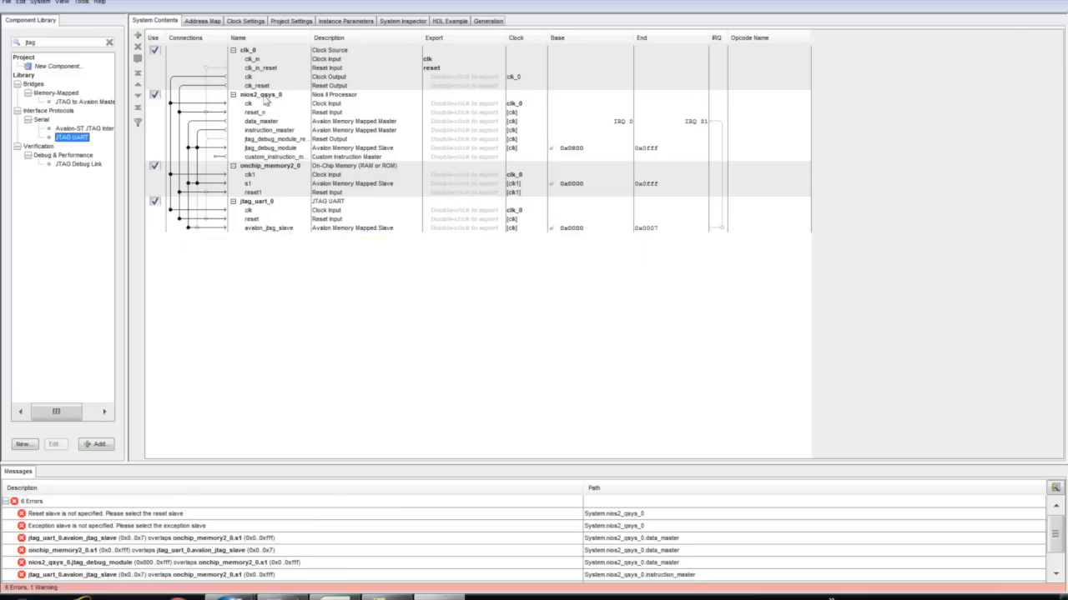
left_click(263, 95)
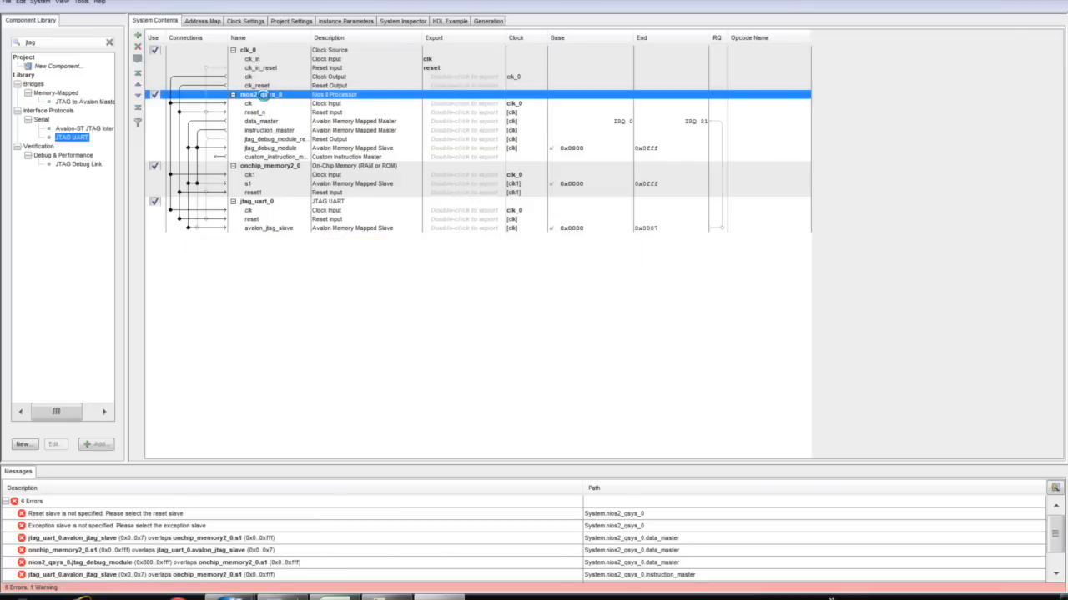
Step: Set the processor's reset and exception vectors to onchip_memory2_0.s1
double_click(250, 94)
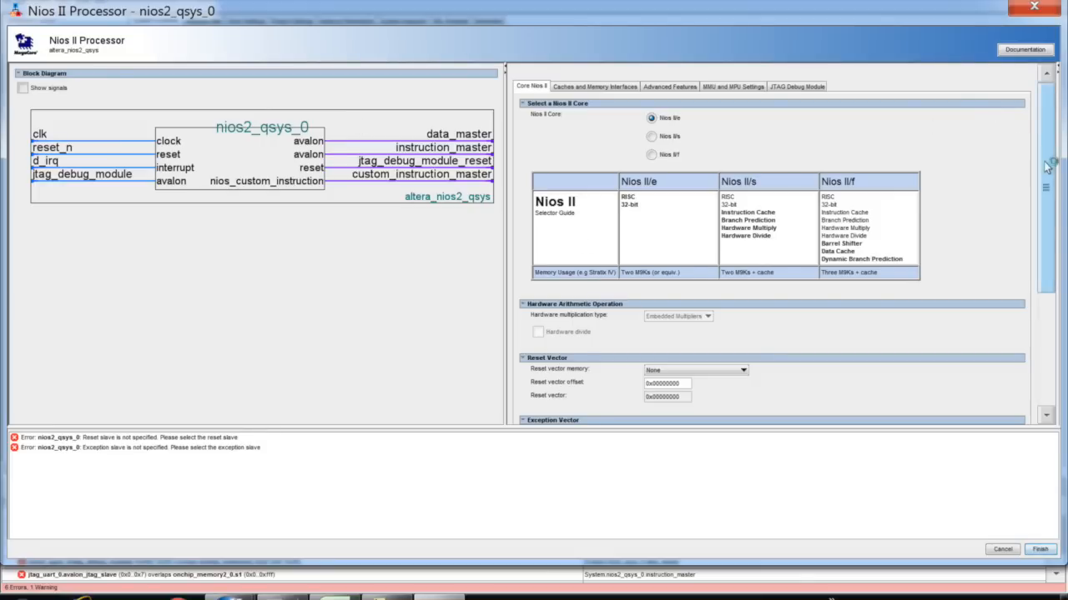
scroll("down", 3)
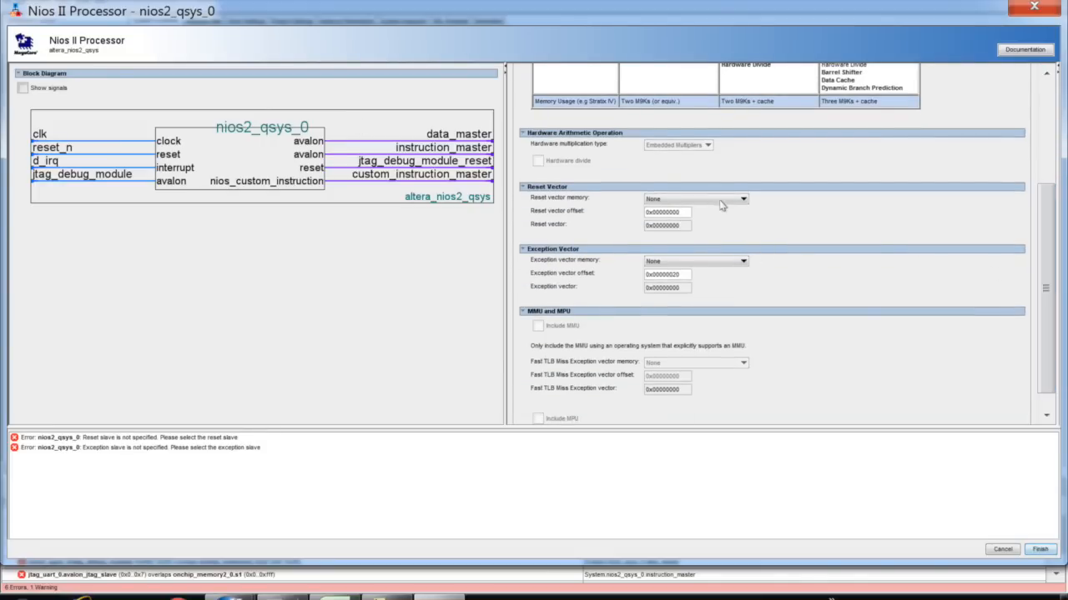
left_click(695, 199)
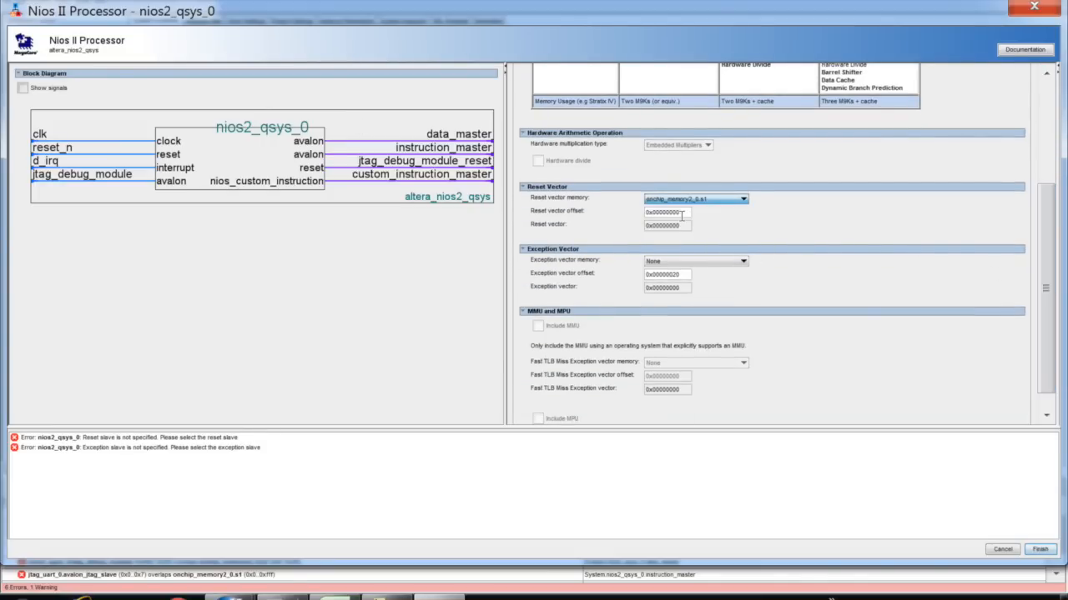
left_click(741, 261)
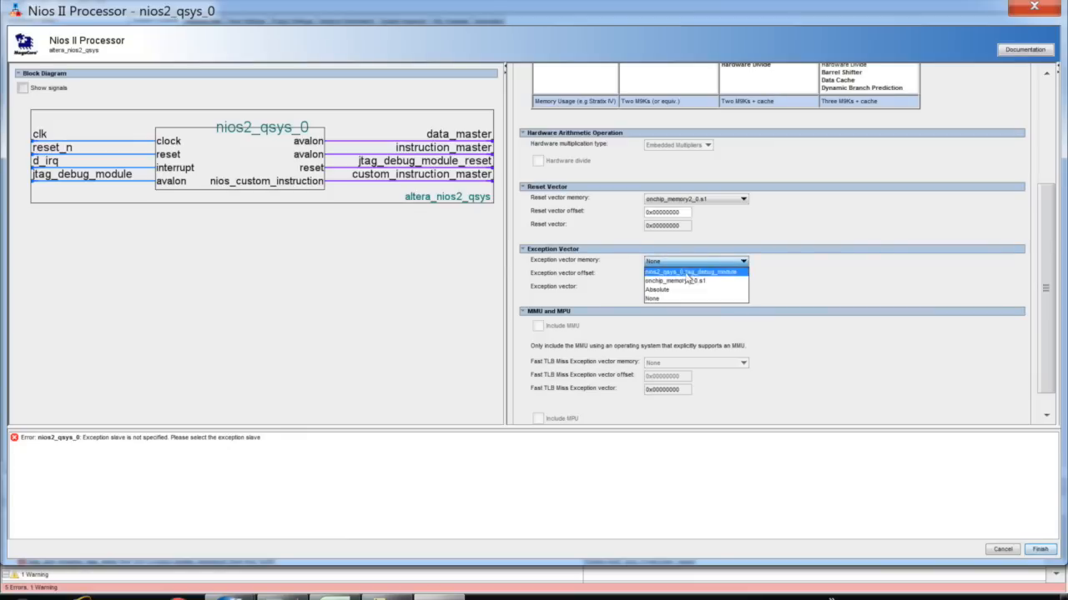
left_click(674, 280)
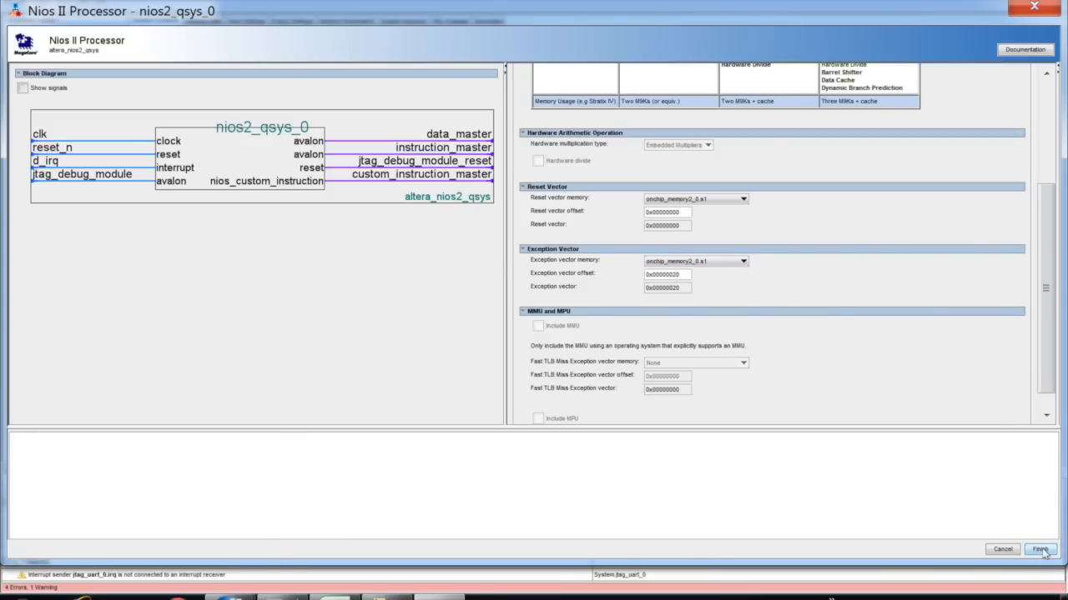
left_click(1040, 549)
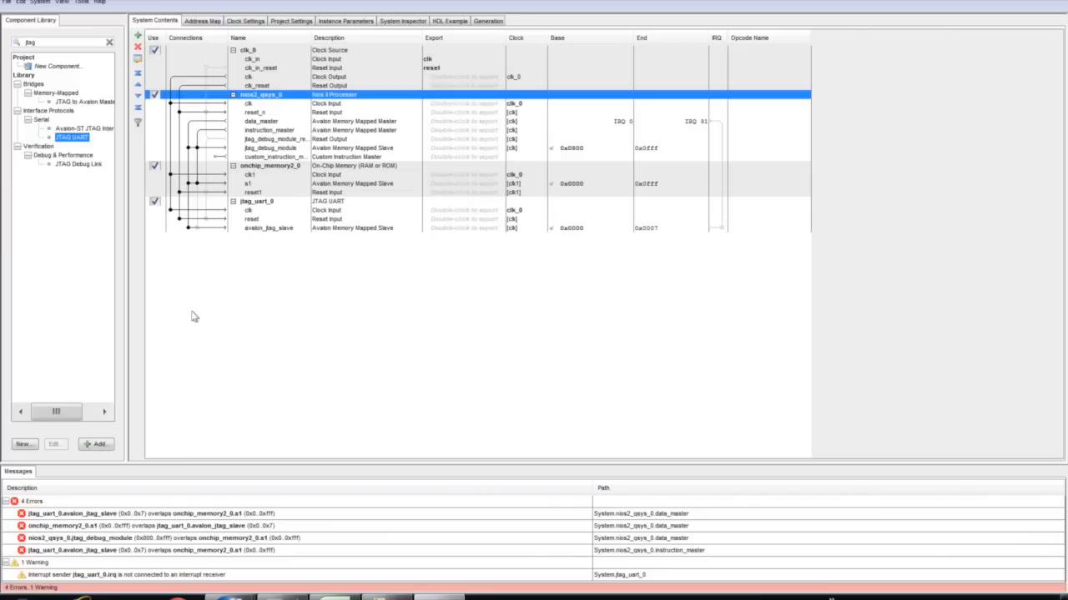
mouse_move(581, 192)
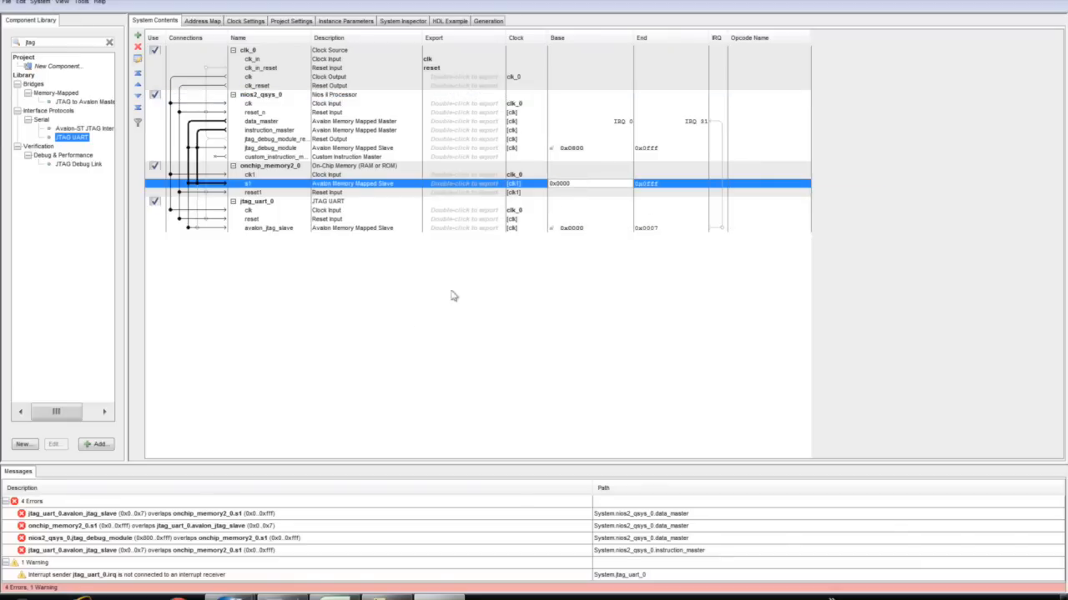
Step: Assign non-overlapping base addresses via System > Assign Base Addresses
left_click(39, 2)
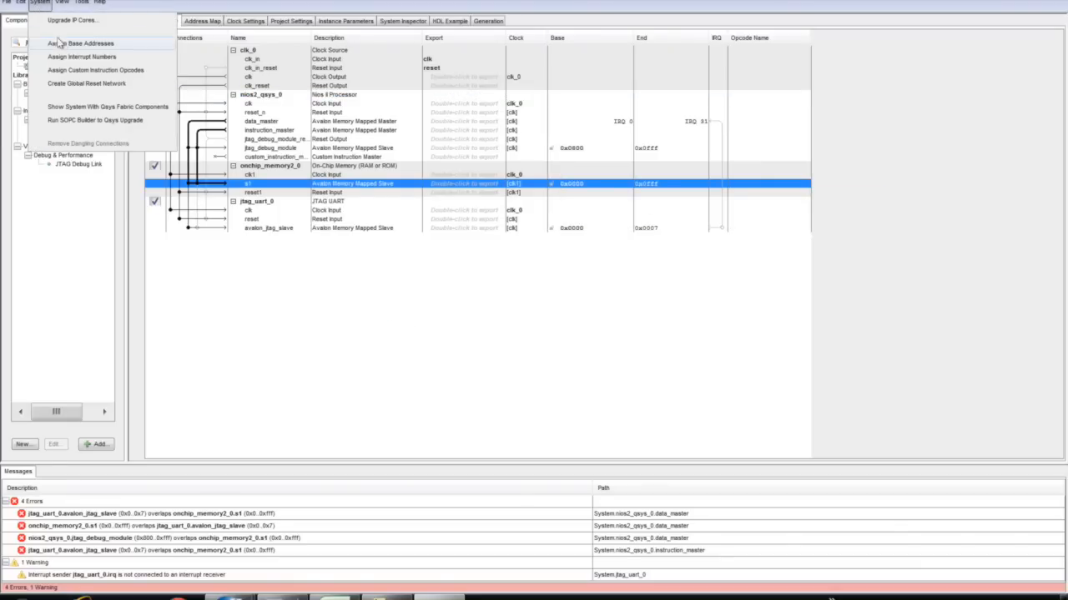
left_click(81, 43)
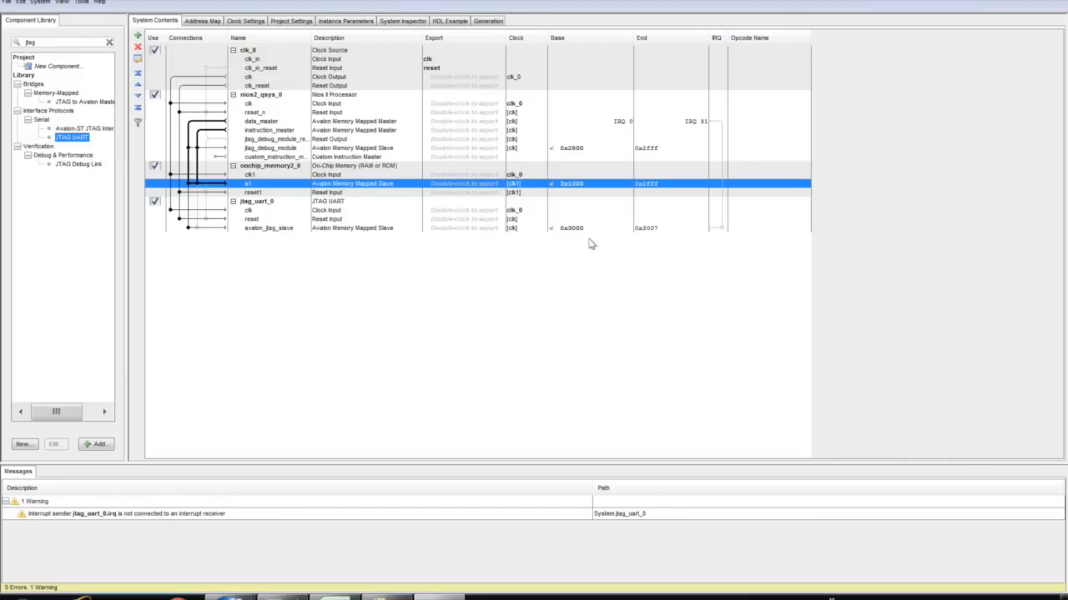
Step: Save the Qsys system as proj_qsys in the proj_Helloworld folder
left_click(248, 50)
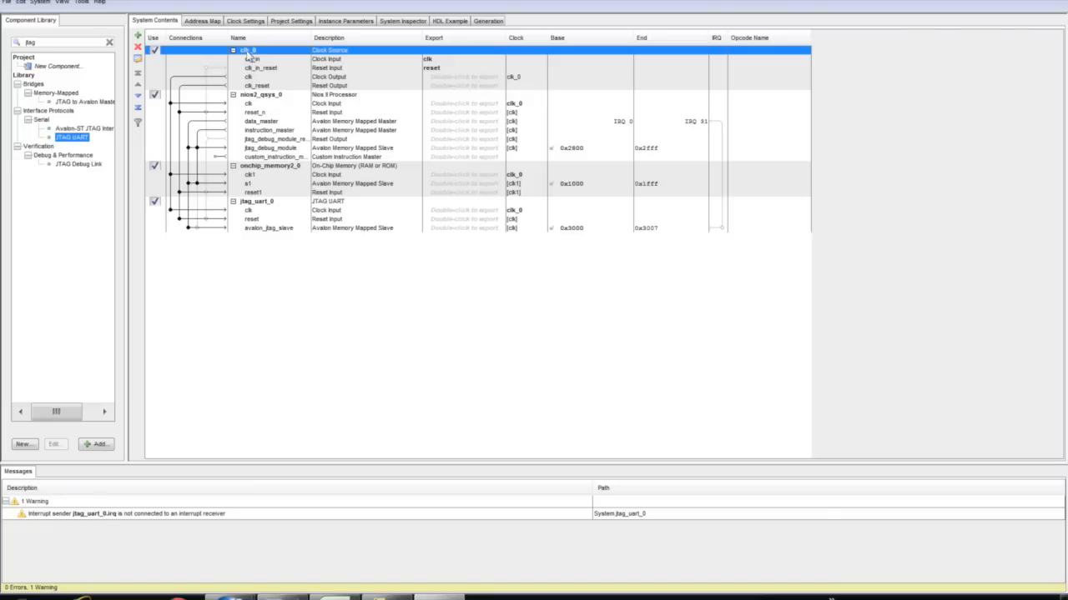
mouse_move(438, 77)
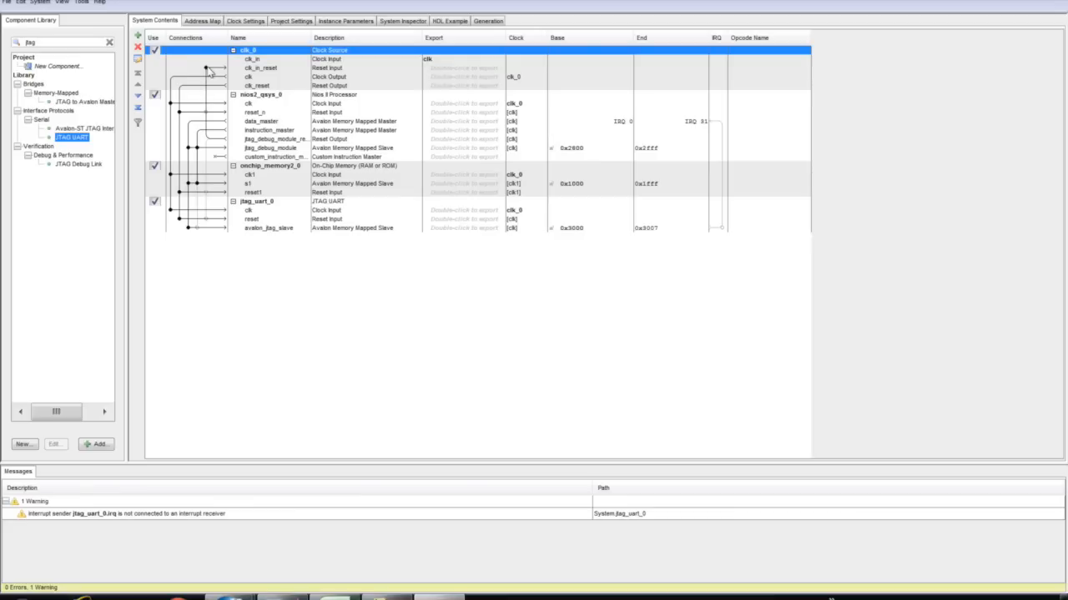
mouse_move(371, 380)
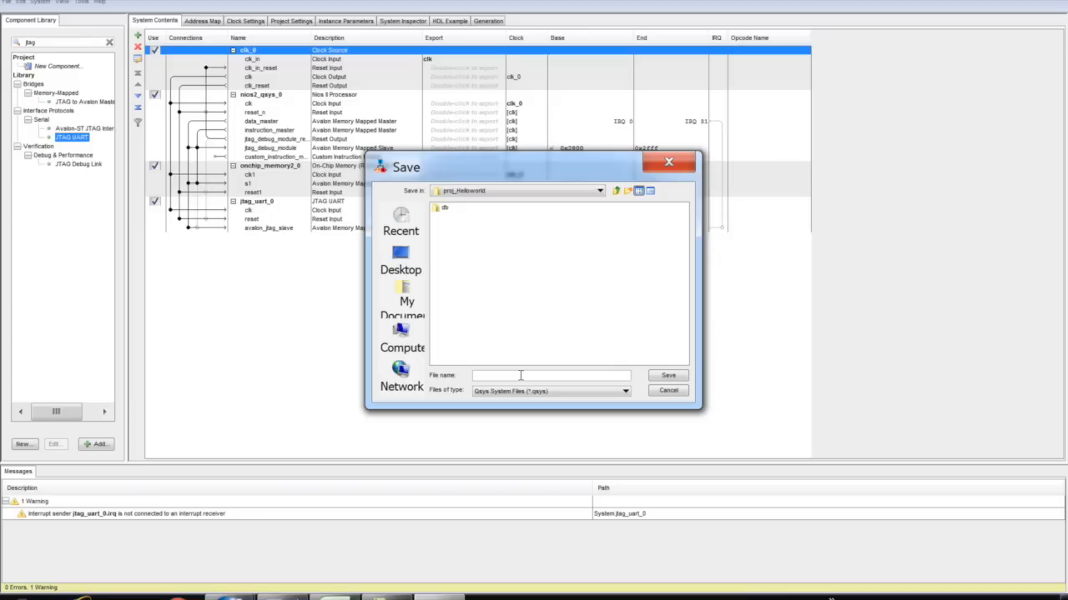
type("proj")
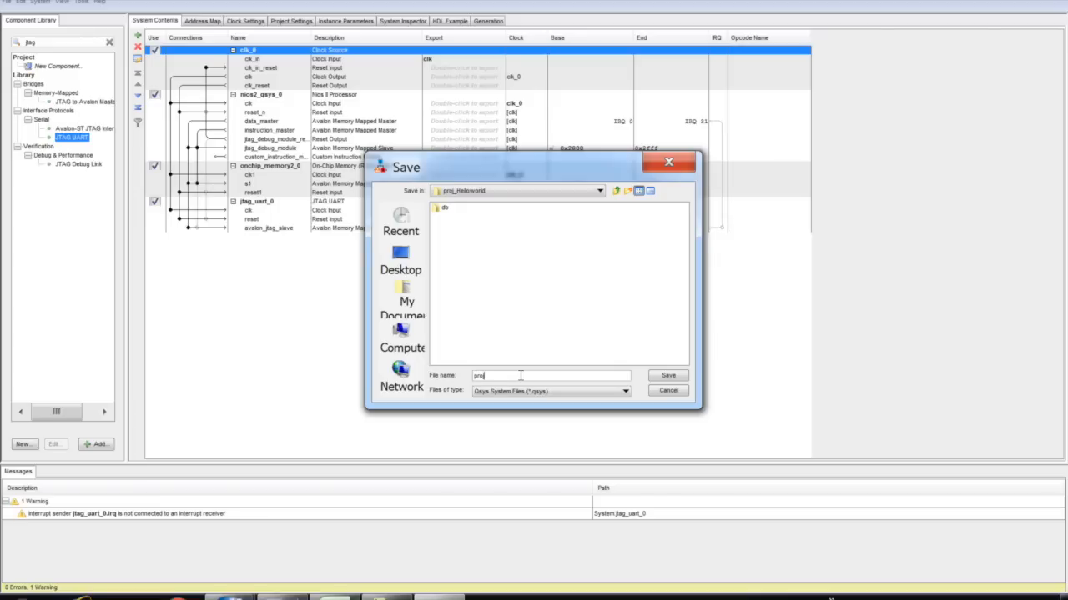
type("_")
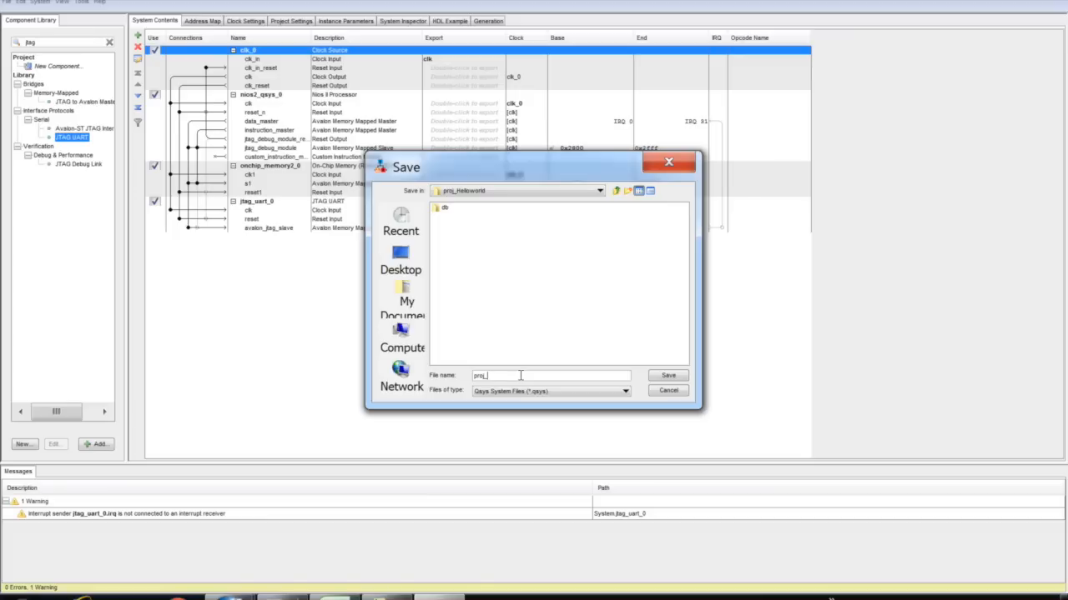
type("qsys")
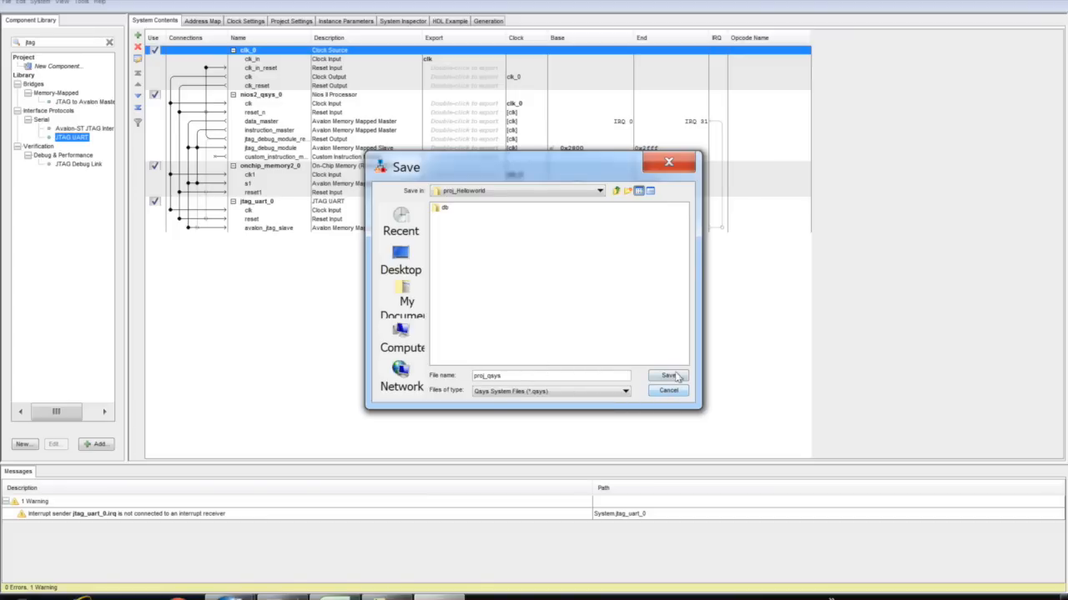
left_click(668, 376)
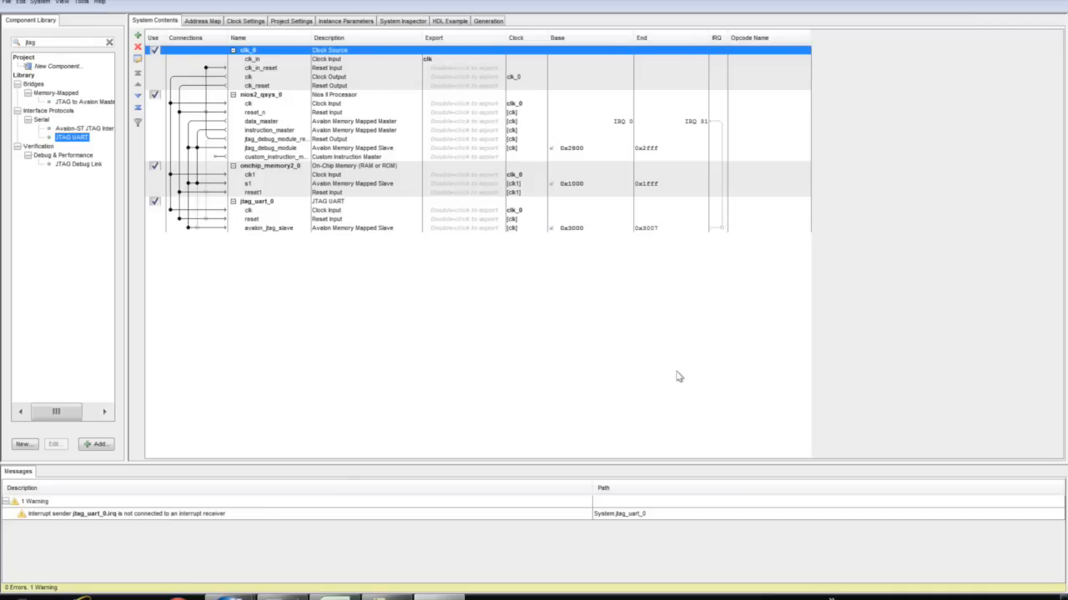
mouse_move(498, 60)
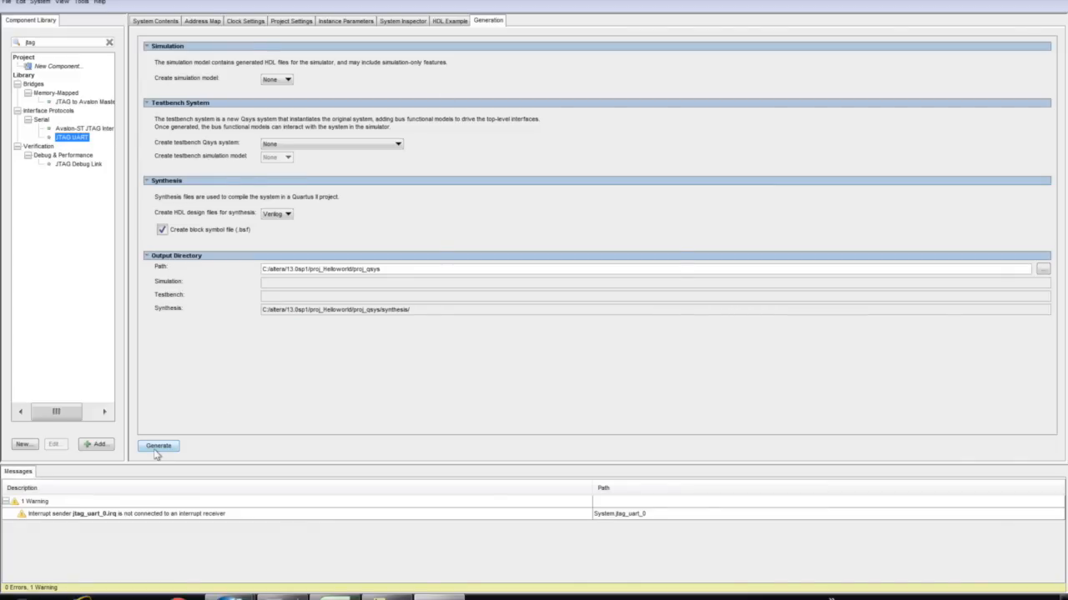
Step: Generate the proj_qsys synthesis HDL files and close the completed generation report
left_click(158, 447)
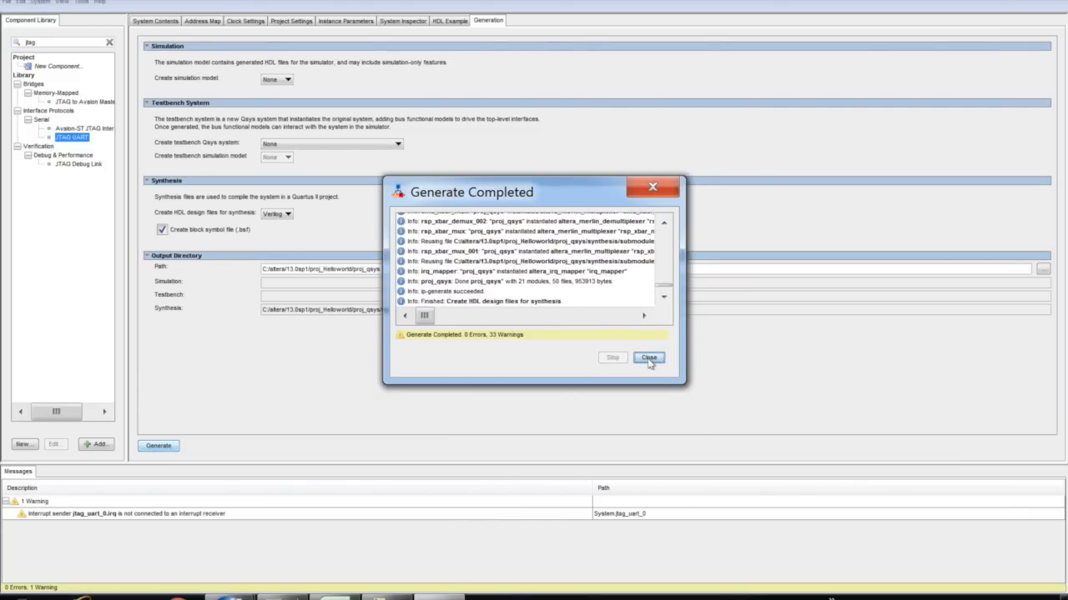
left_click(649, 358)
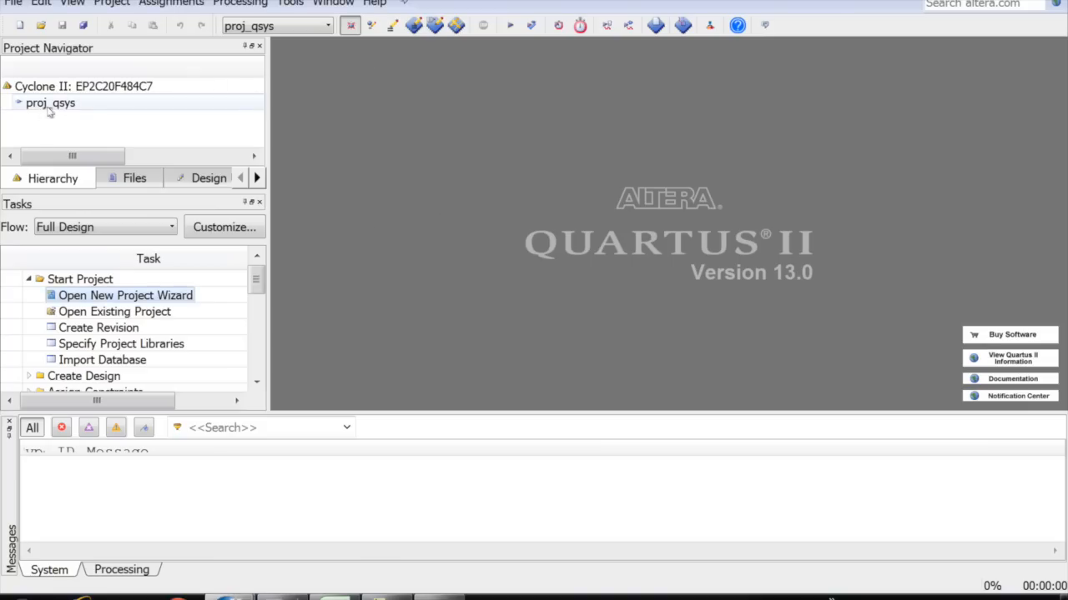
mouse_move(67, 115)
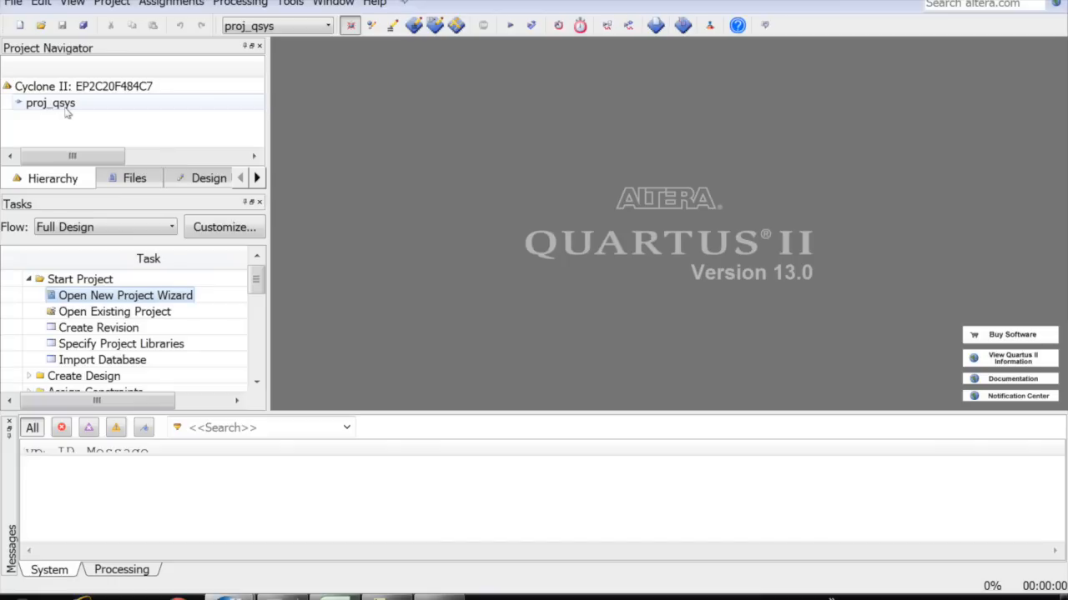
Step: Show the project's Files list and browse for a design file to add
left_click(134, 177)
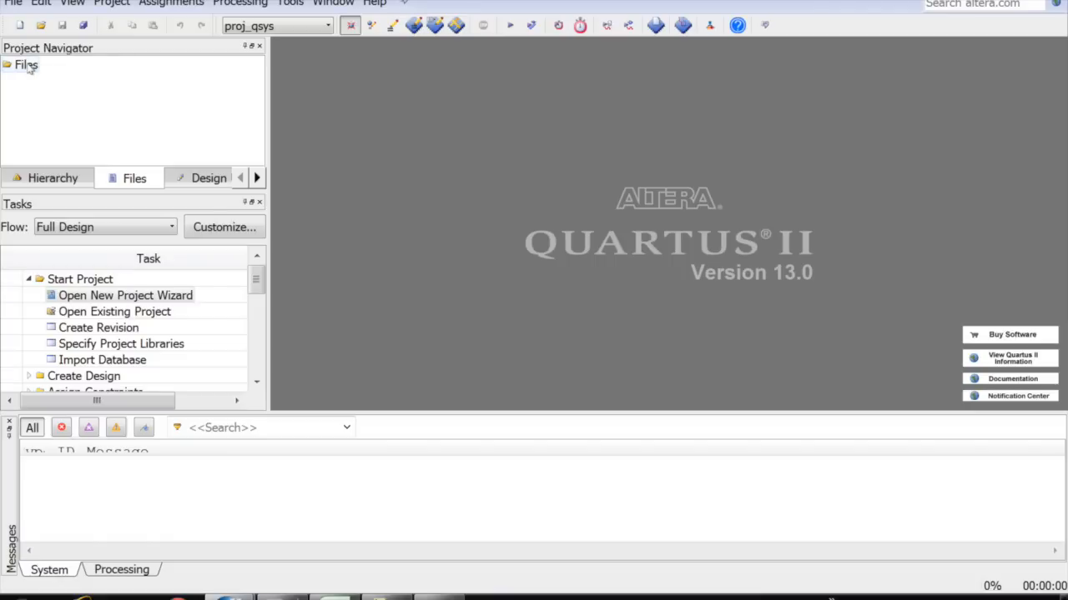
right_click(25, 65)
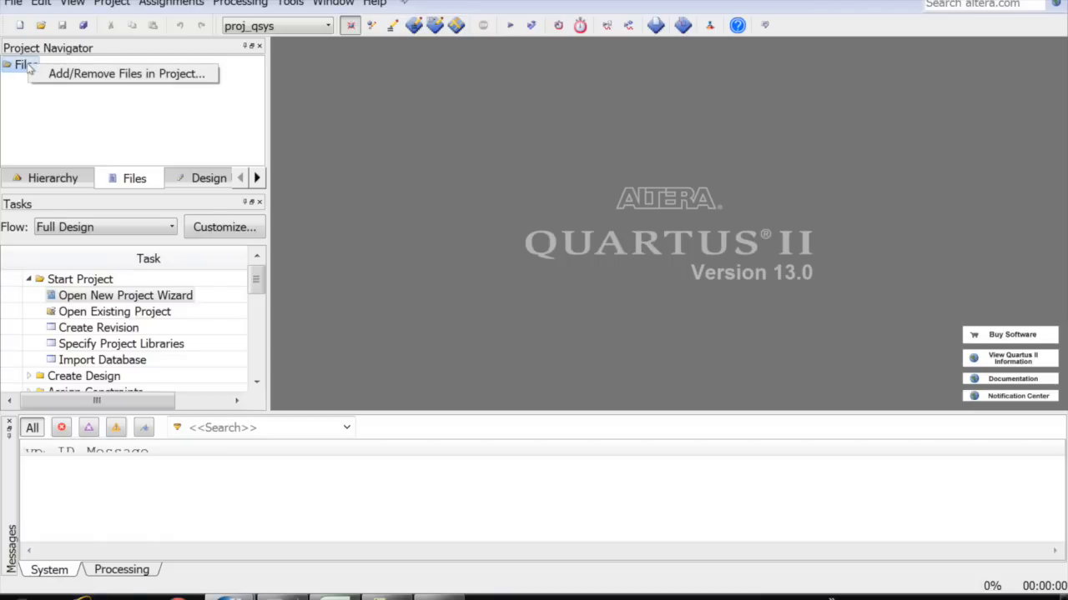
left_click(125, 73)
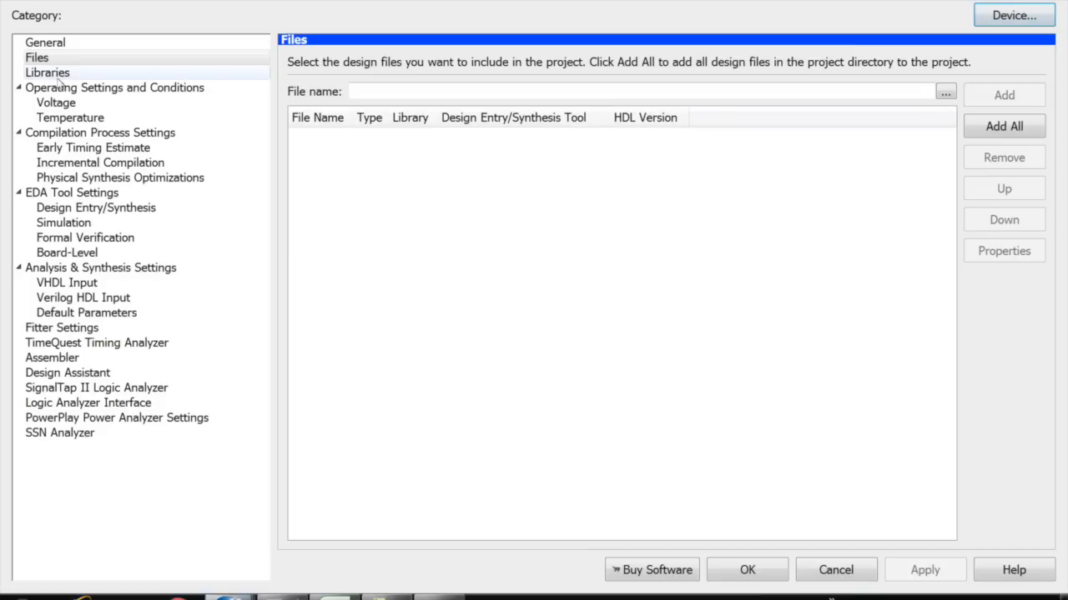
left_click(945, 91)
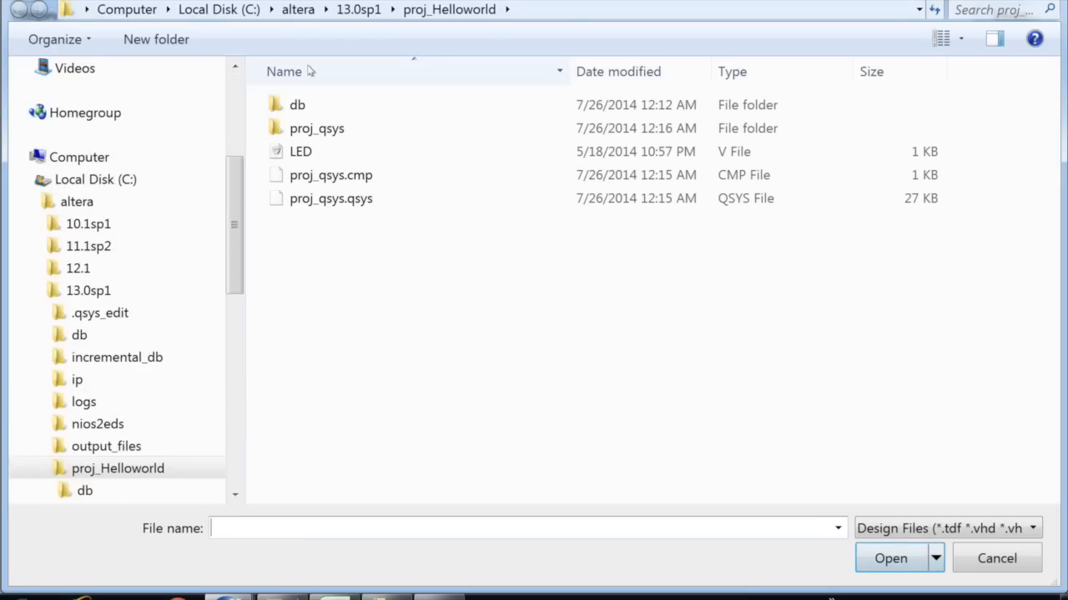
Step: Filter to IP Variation Files and add synthesis/proj_qsys.qip to the project
left_click(1018, 528)
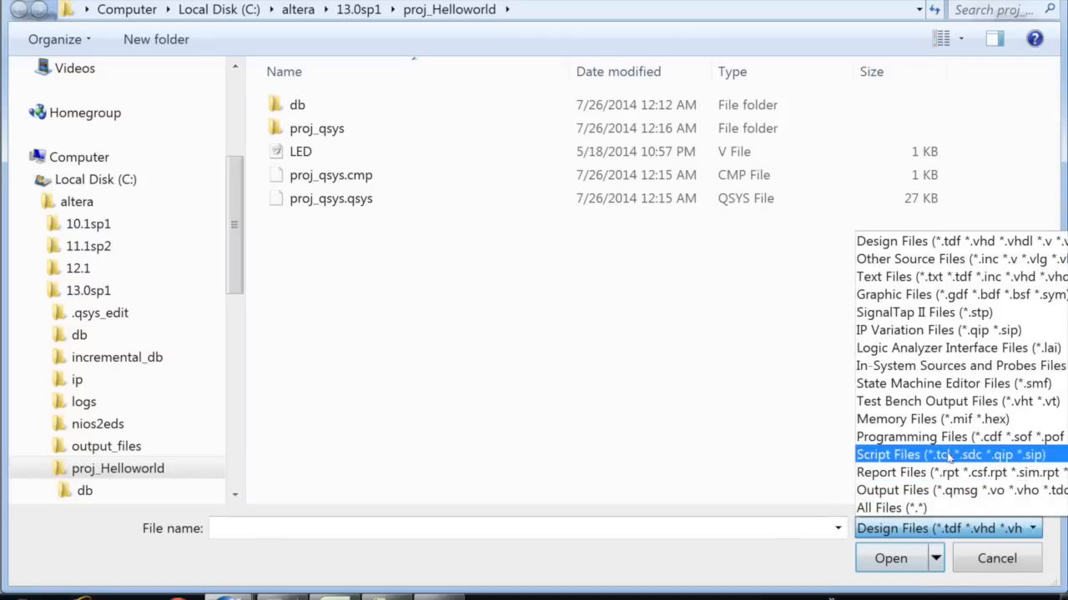
left_click(937, 329)
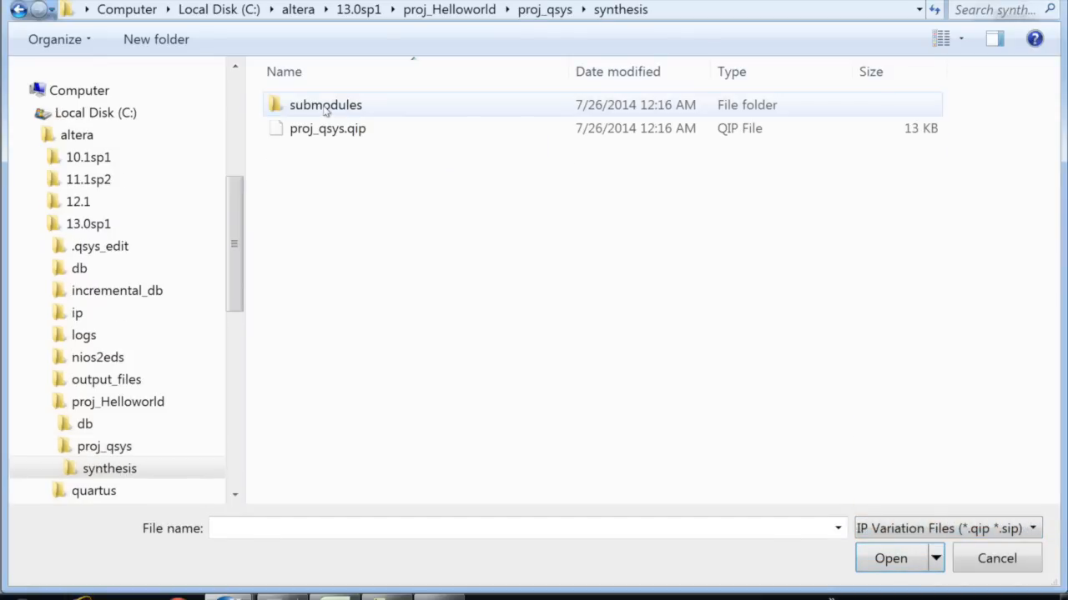
left_click(889, 558)
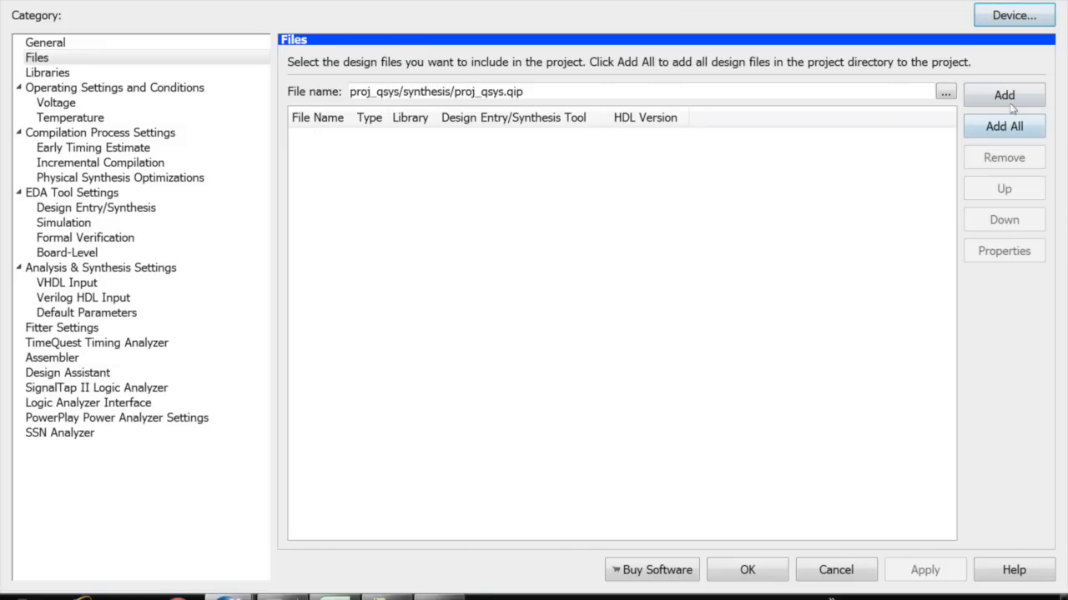
left_click(1004, 95)
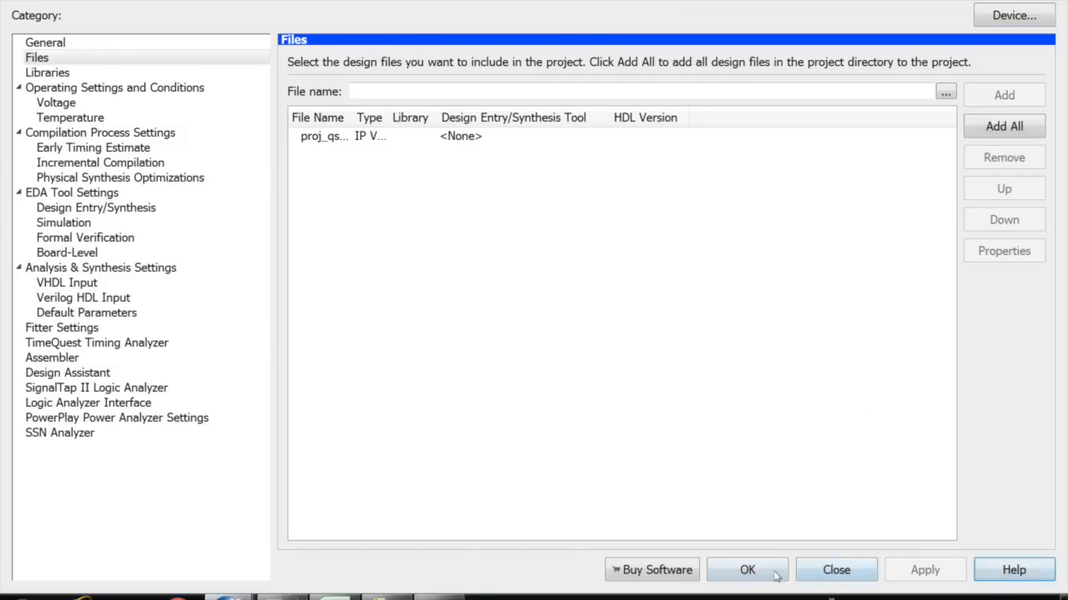
Step: Confirm the file settings and run Analysis & Synthesis on proj_qsys, finishing with 4 warnings
left_click(746, 570)
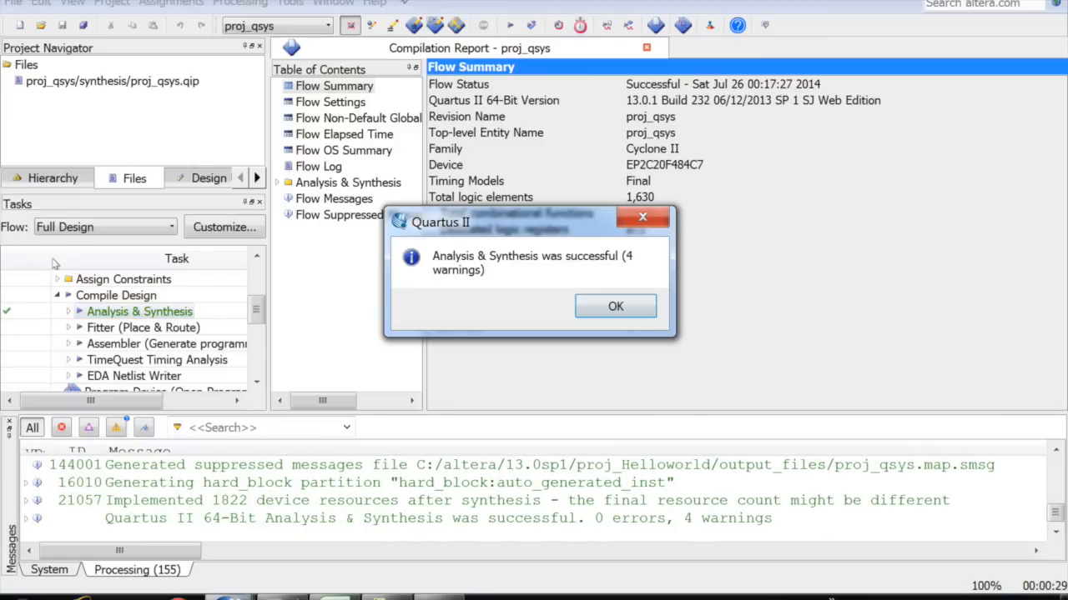
left_click(616, 306)
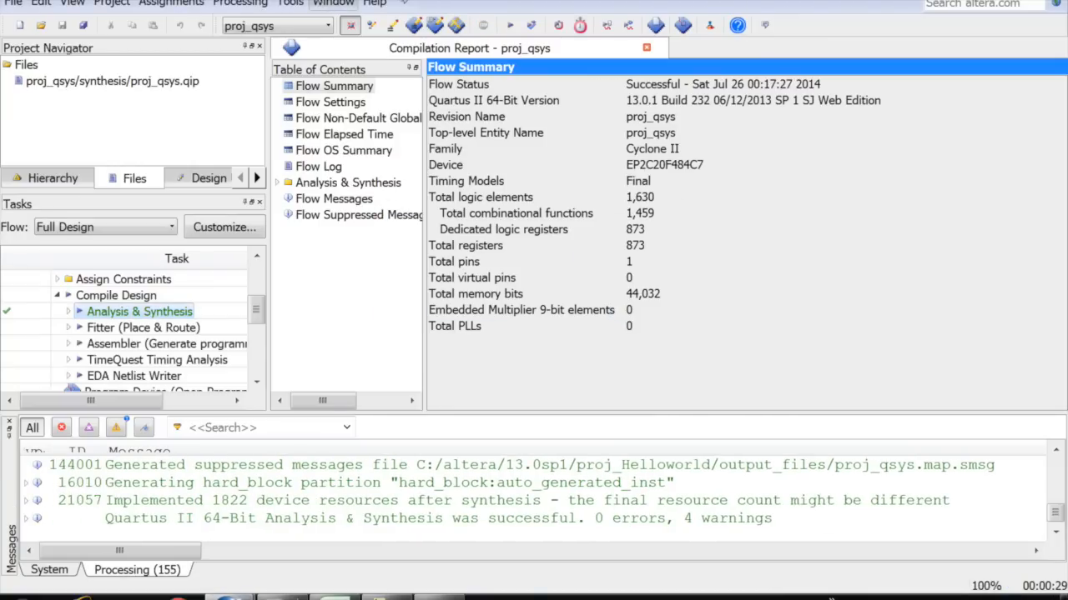
left_click(171, 3)
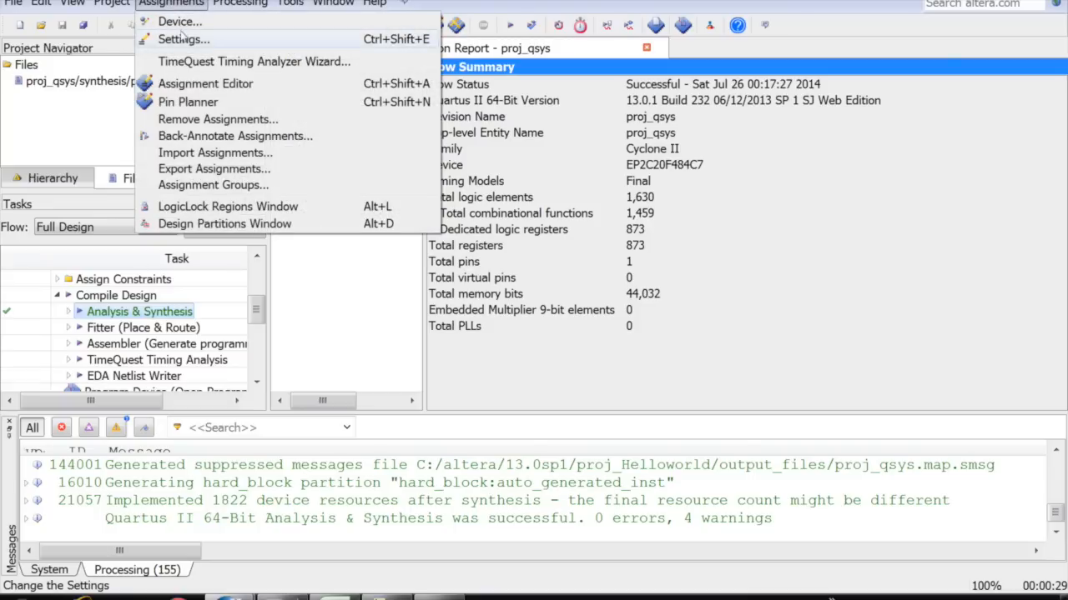
Step: Start a new Assignment Editor row and search the design's unassigned pins for its target
left_click(205, 83)
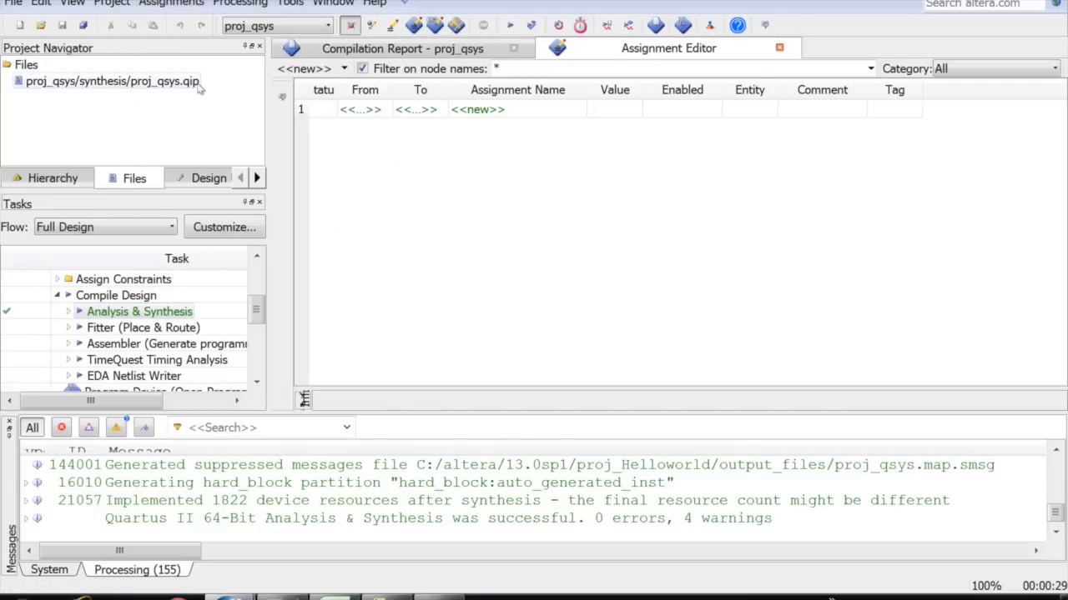
left_click(421, 110)
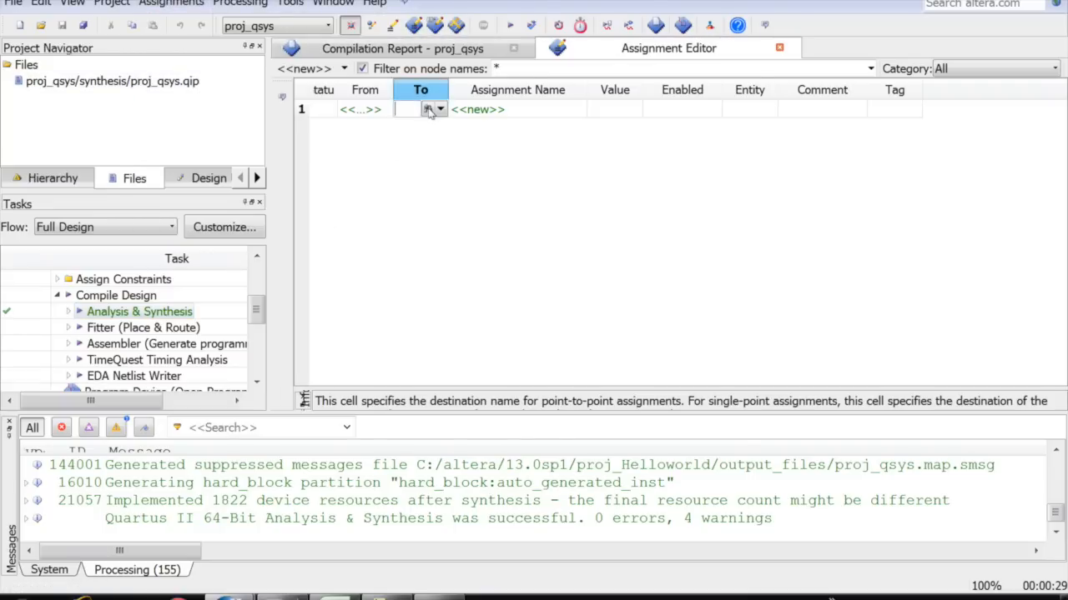
left_click(437, 109)
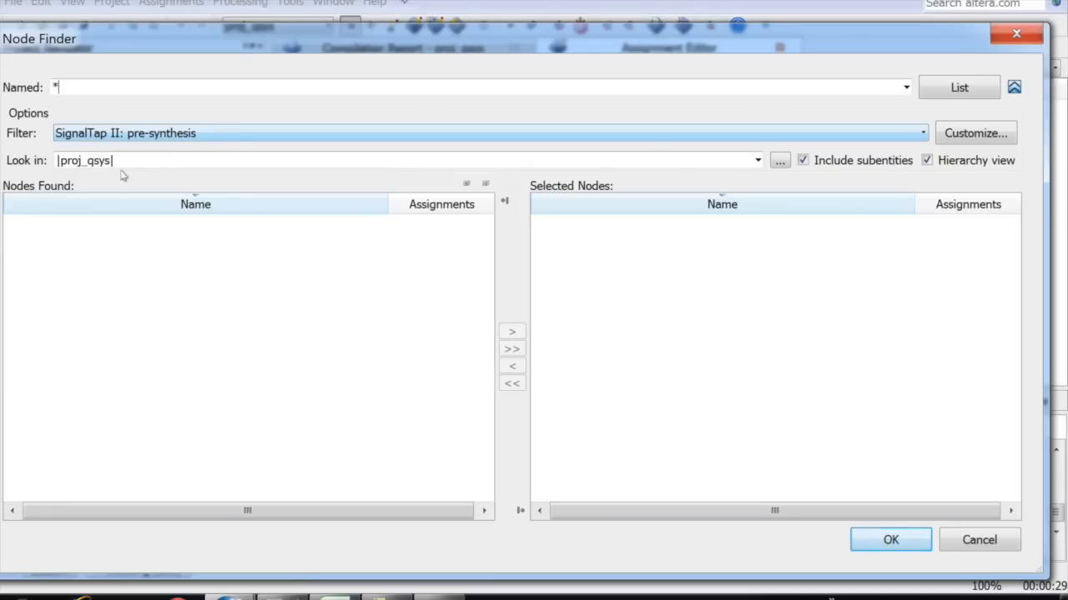
left_click(921, 133)
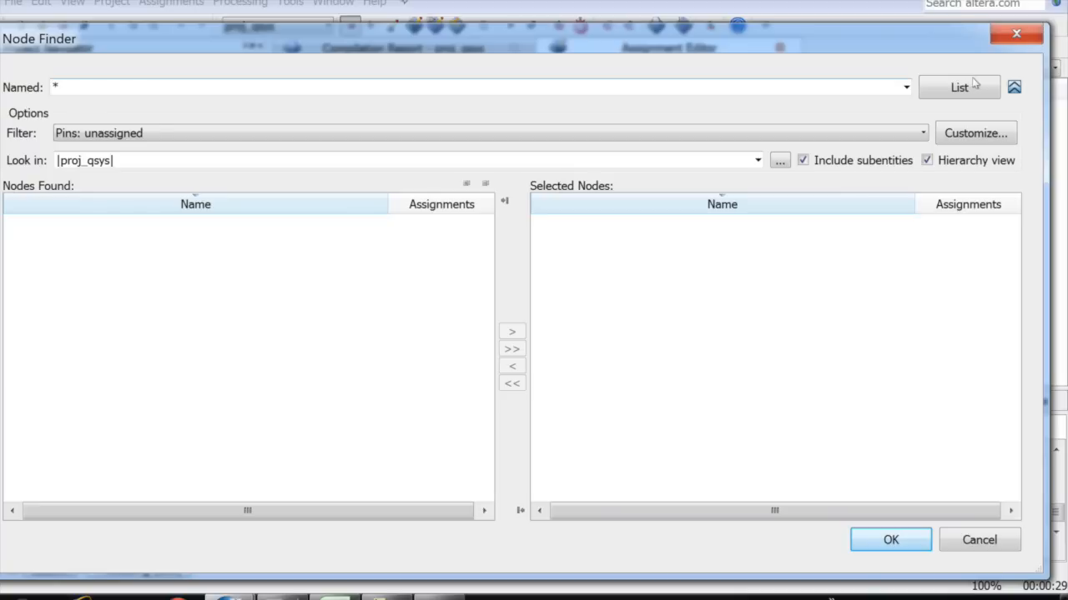
Step: List the unassigned pins and set clk_clk as the assignment target
left_click(959, 87)
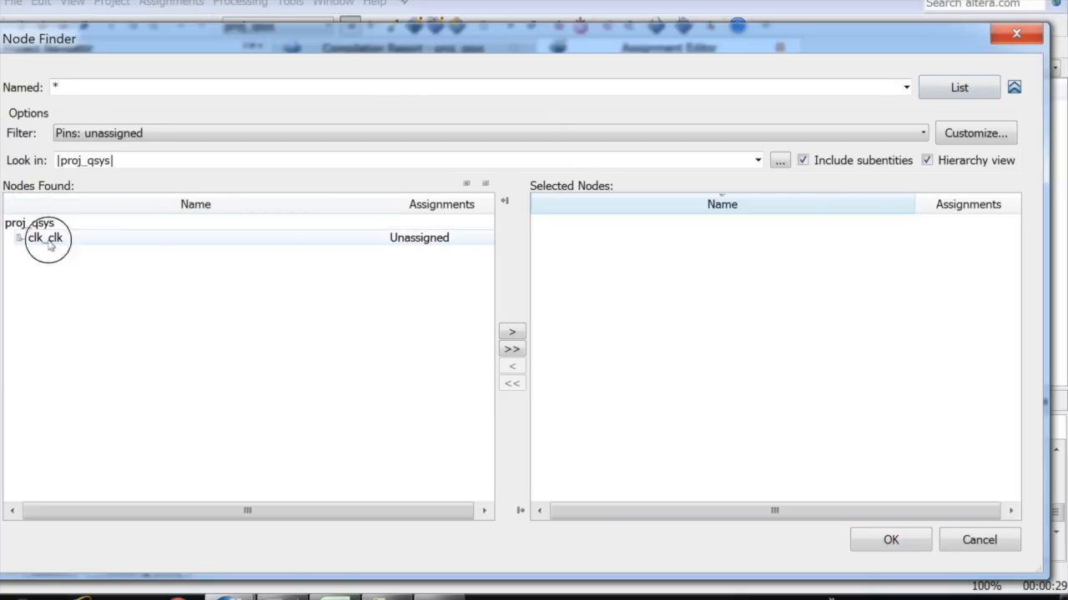
left_click(45, 238)
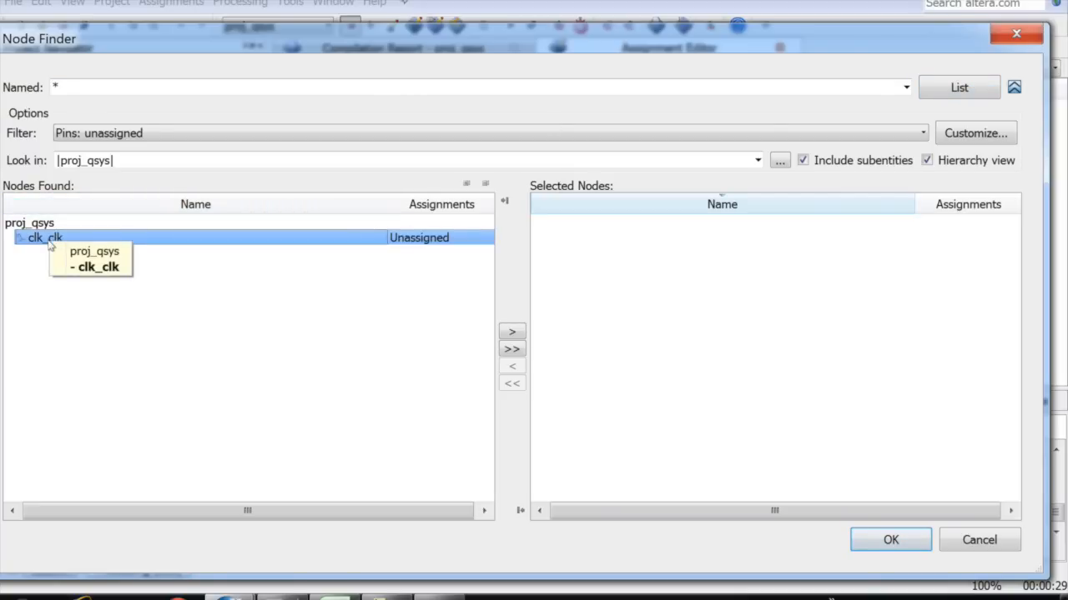
mouse_move(421, 251)
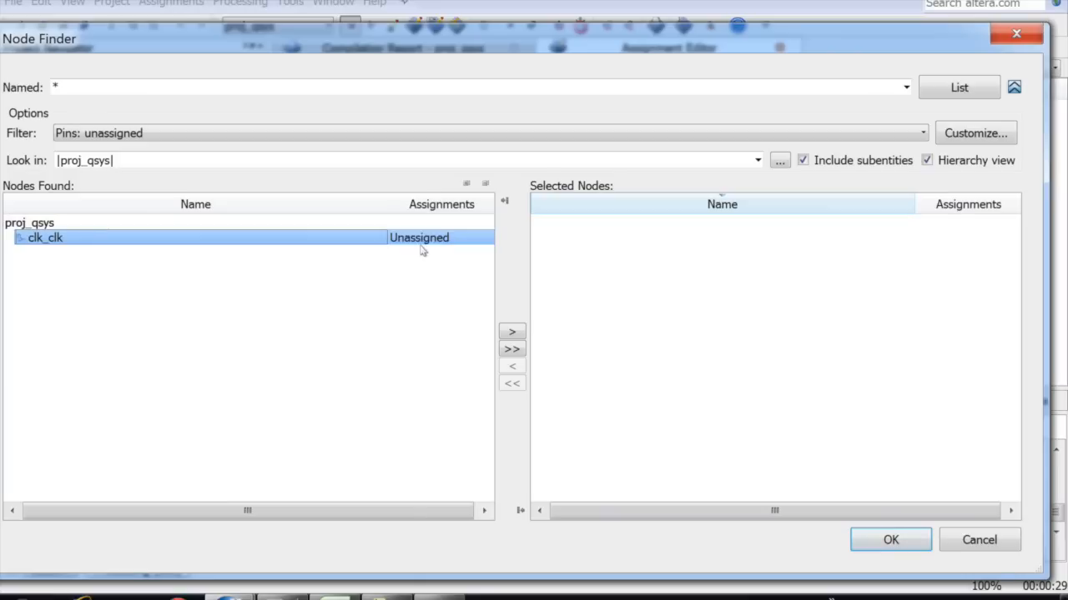
left_click(512, 332)
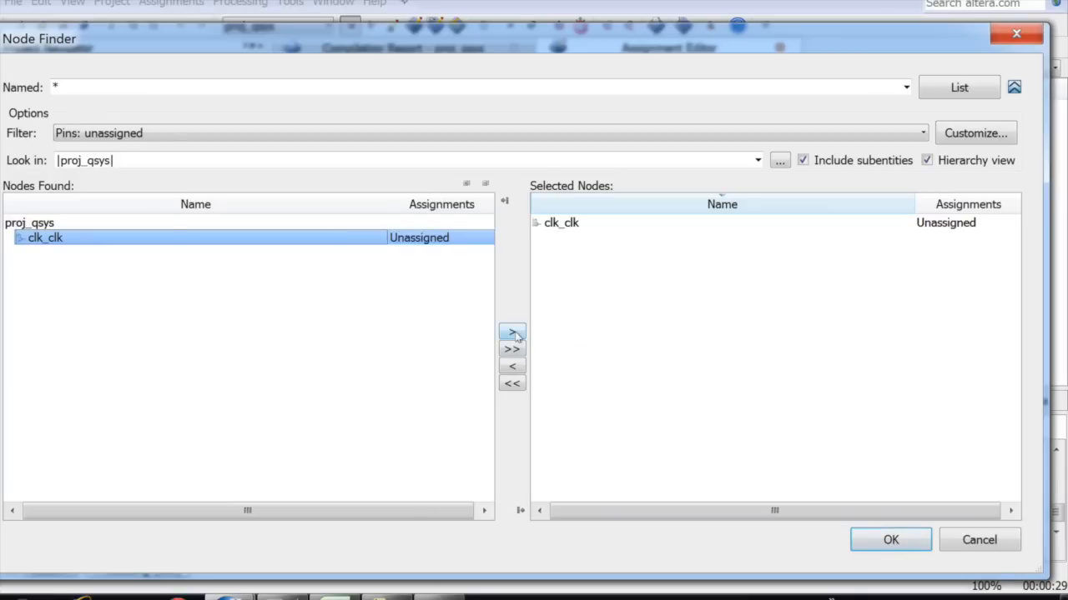
left_click(889, 540)
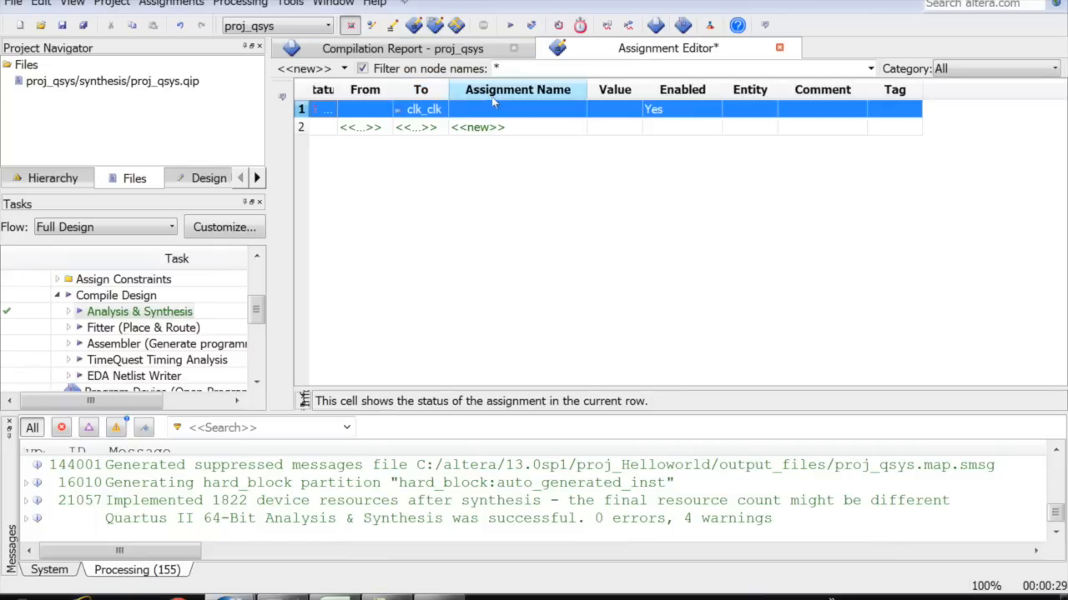
Step: Make the clk_clk row a Location assignment at PIN_L1 and save it
left_click(614, 109)
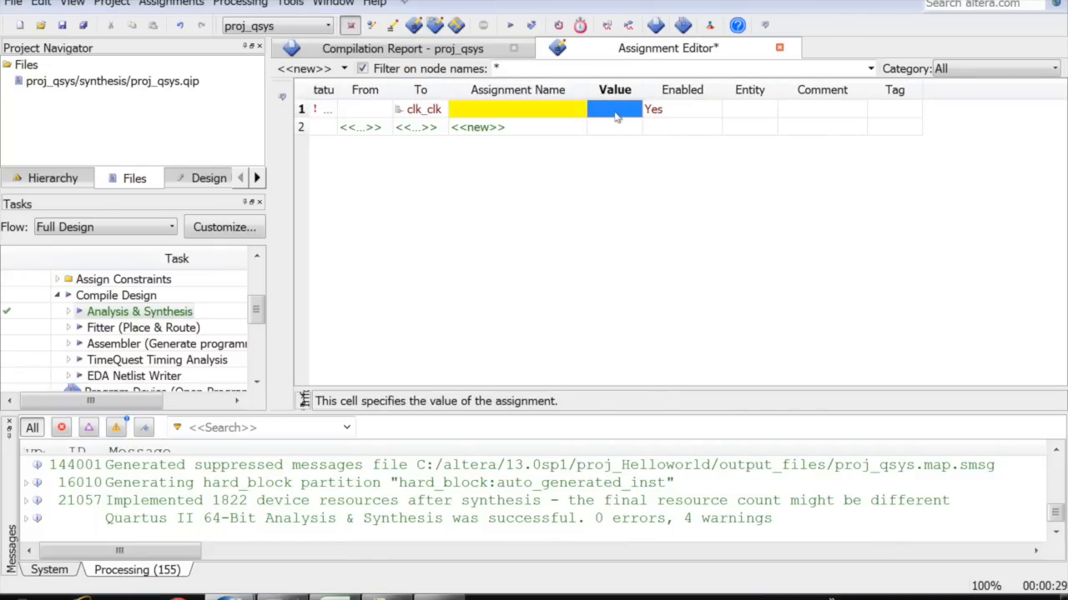
left_click(517, 108)
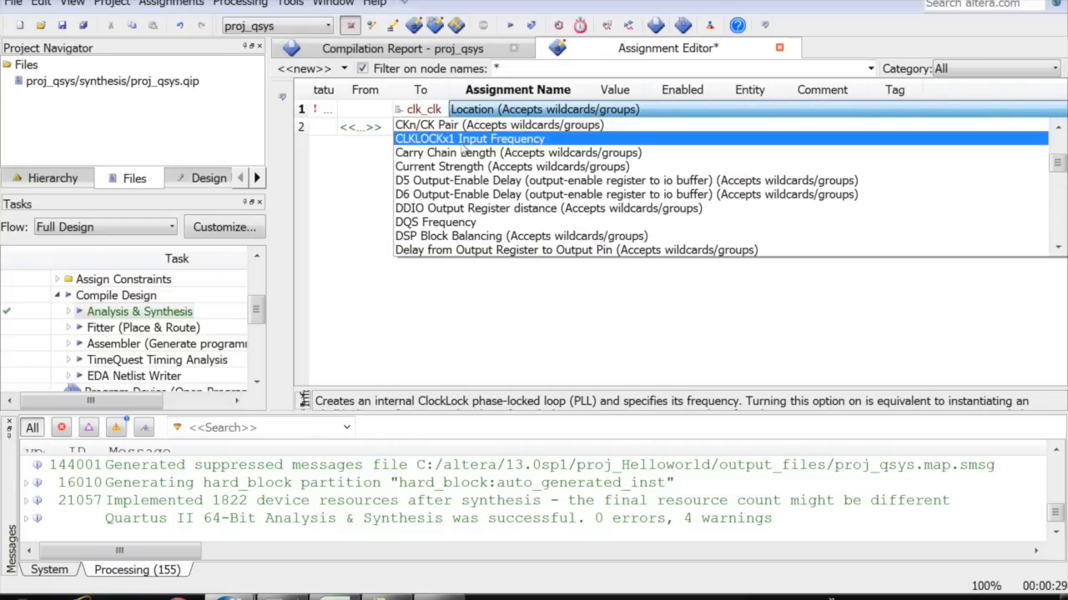
left_click(498, 124)
type("PIN_L1")
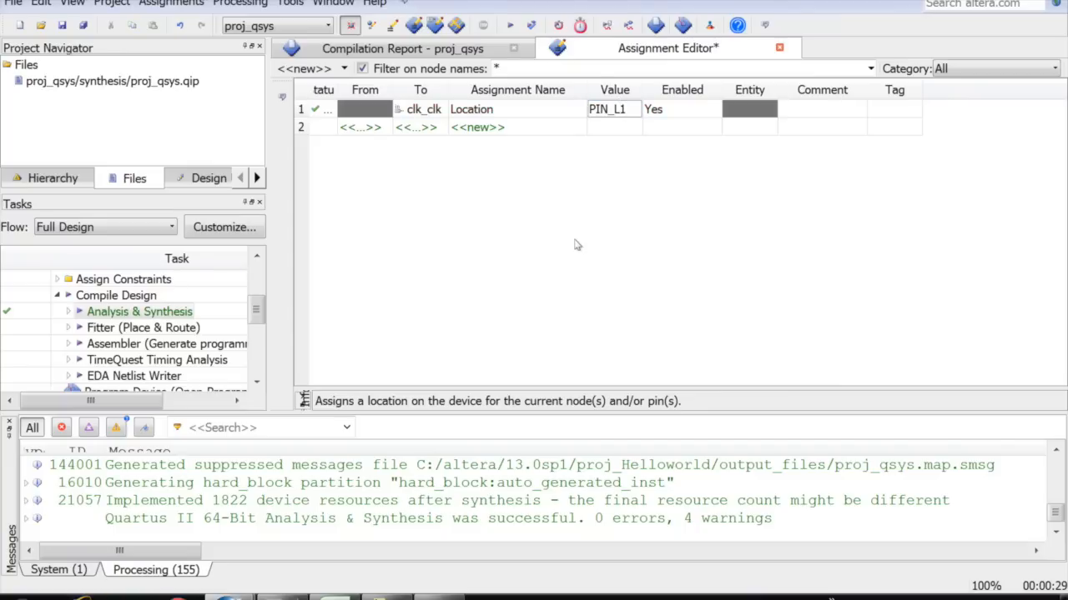
left_click(509, 25)
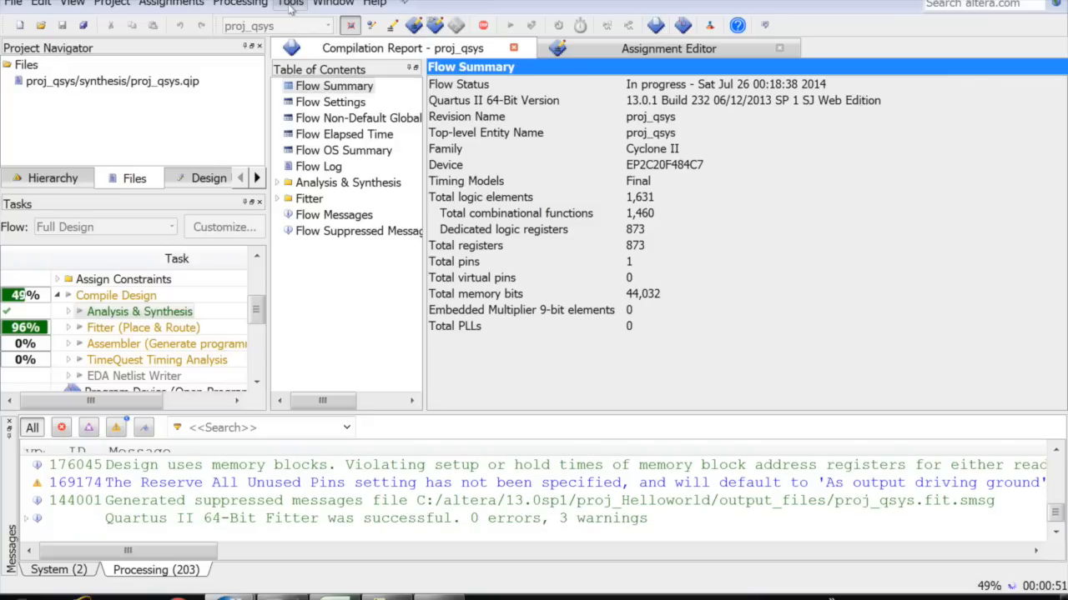
Step: Launch the Nios II Software Build Tools for Eclipse once full compilation succeeds
left_click(290, 3)
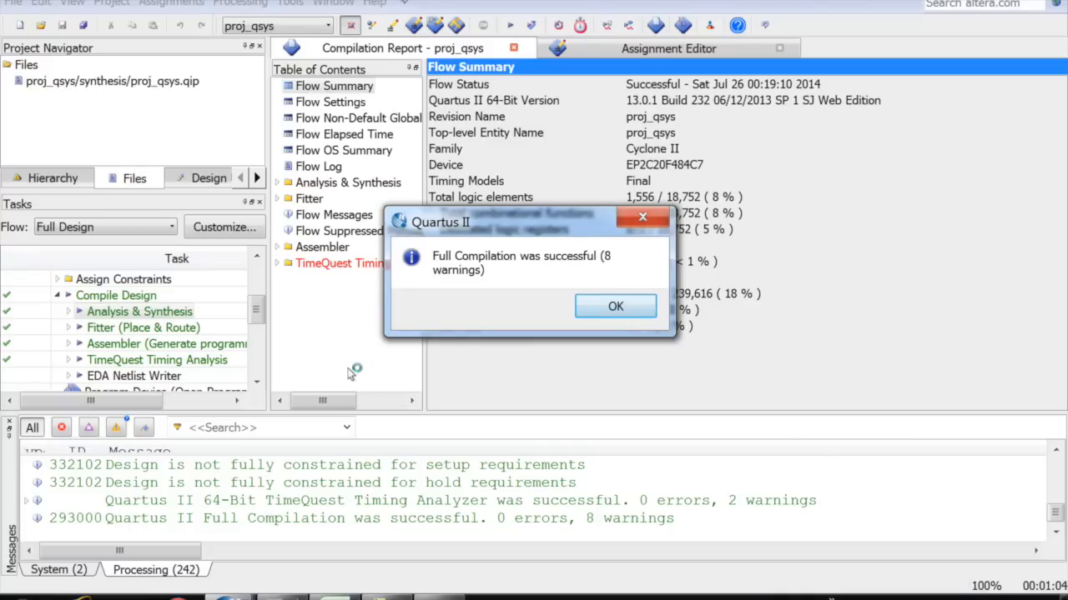
Step: Choose C:\altera\13.0sp1\proj_Helloworld as the Eclipse workspace and open it
left_click(615, 306)
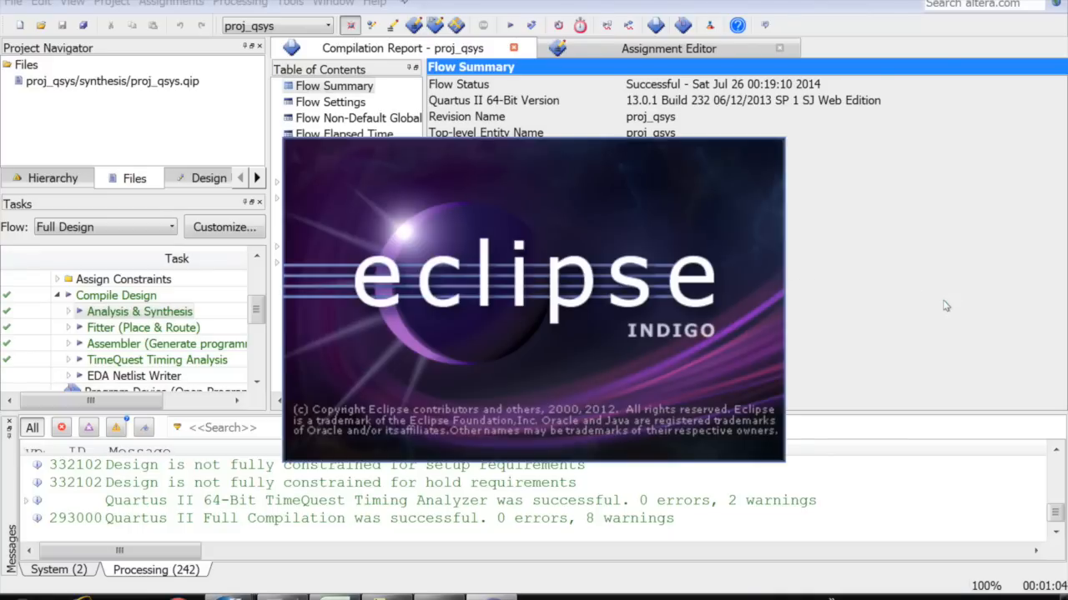
mouse_move(706, 453)
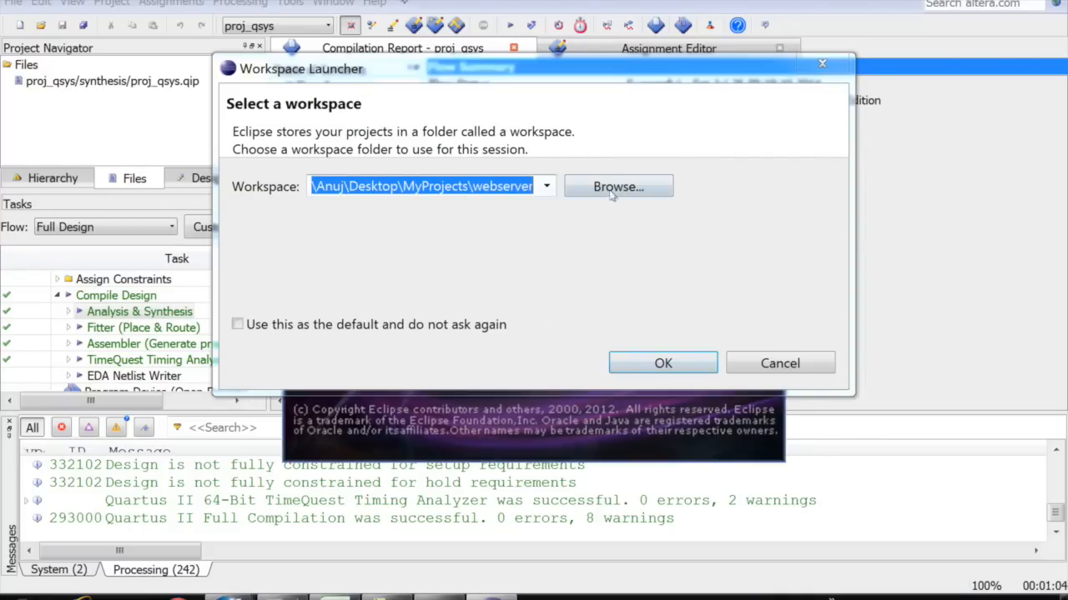
left_click(618, 186)
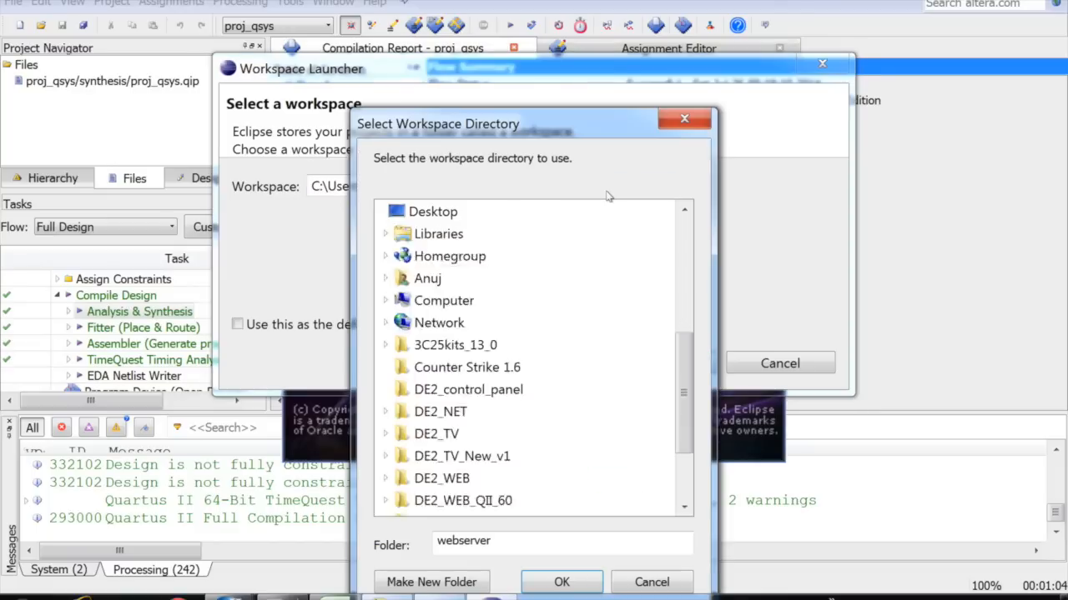
scroll("down", 3)
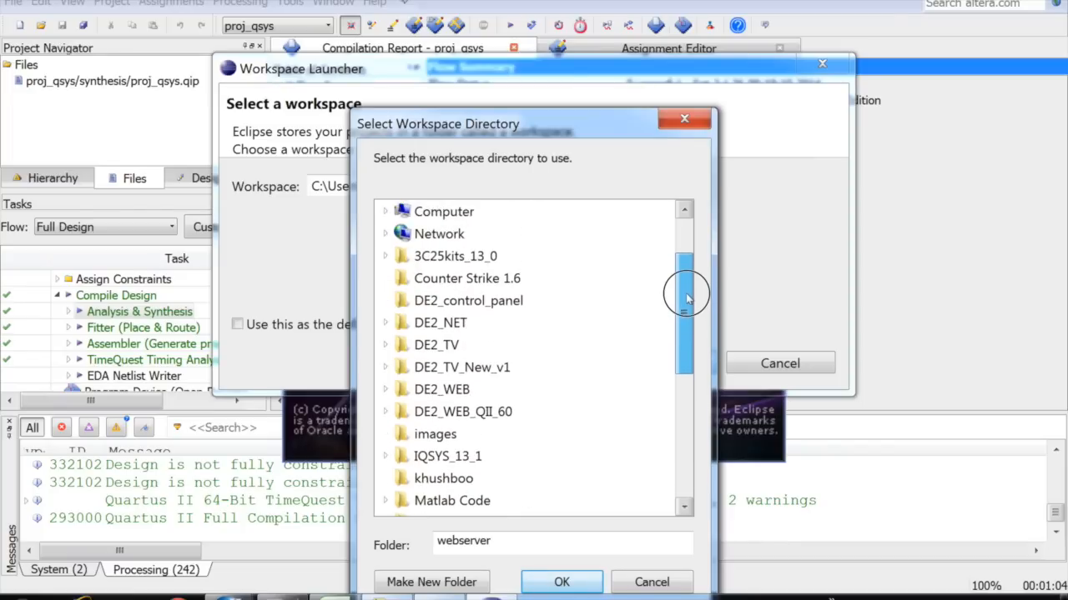
scroll("down", 3)
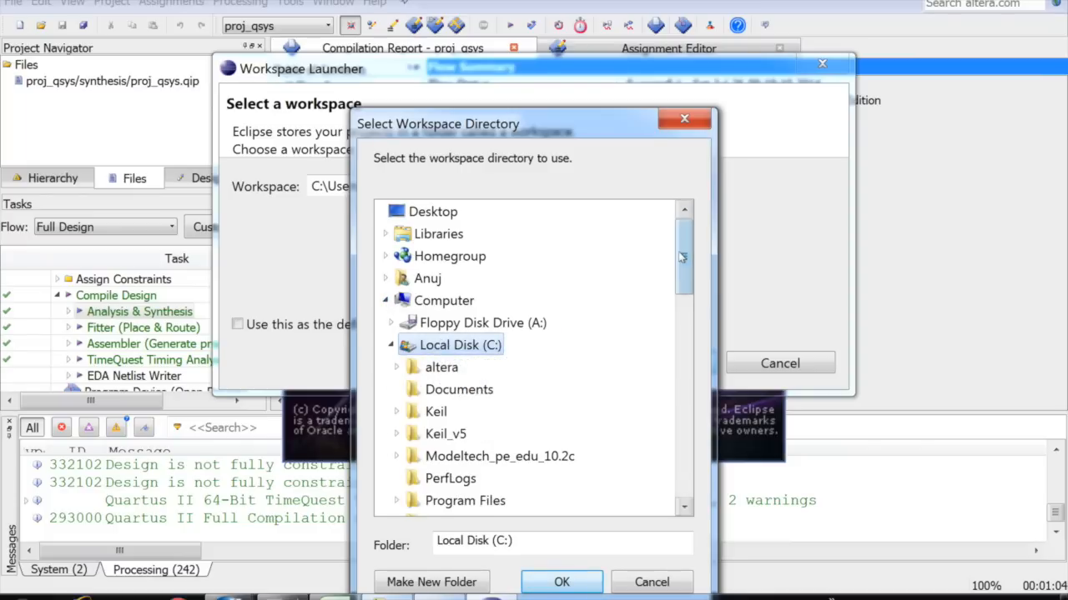
scroll("down", 3)
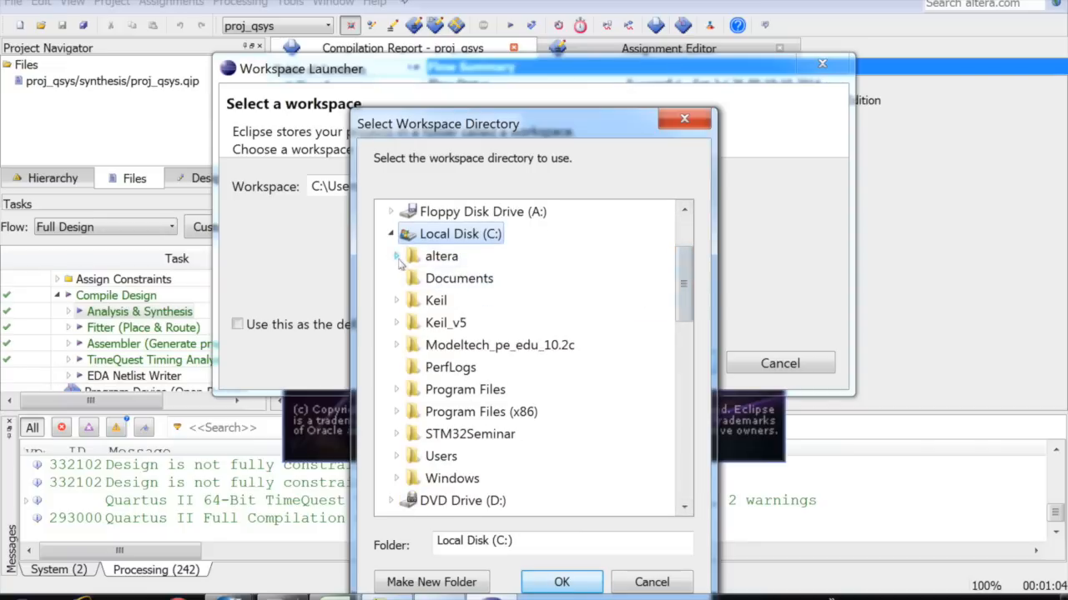
left_click(397, 256)
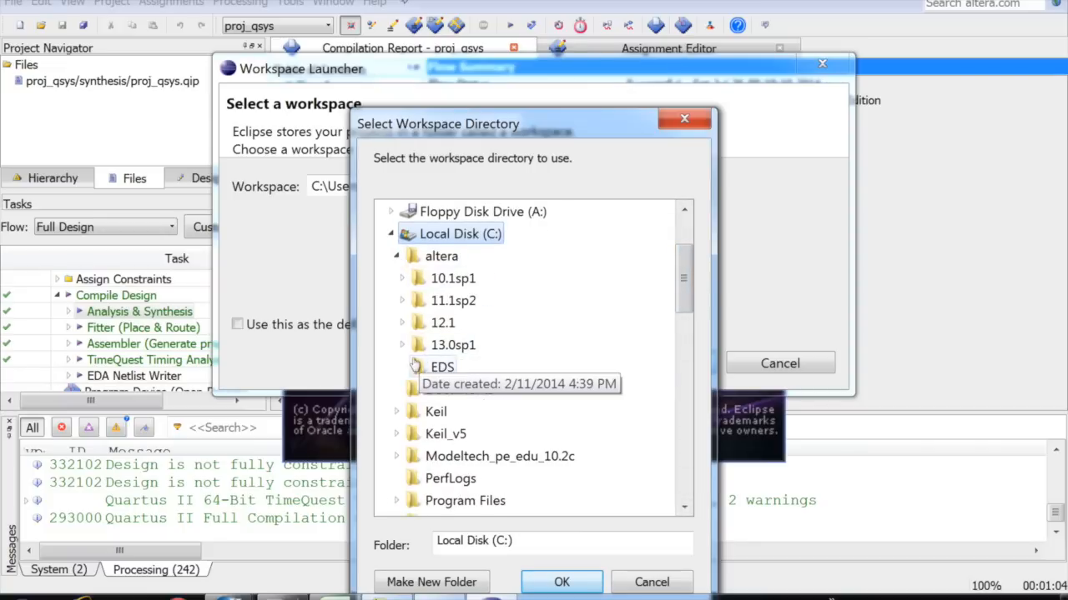
left_click(401, 344)
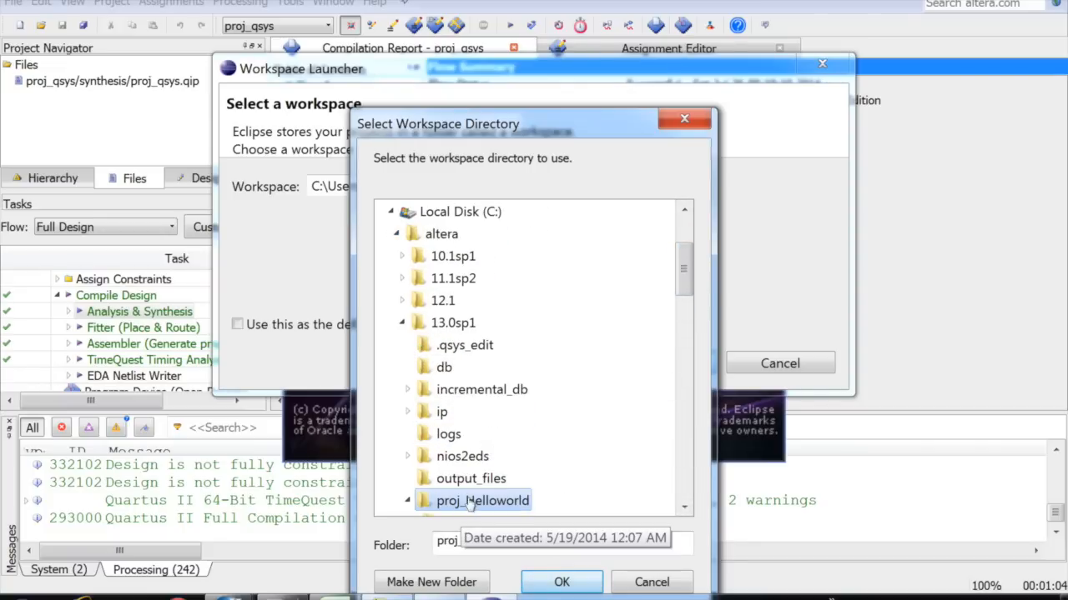
left_click(561, 582)
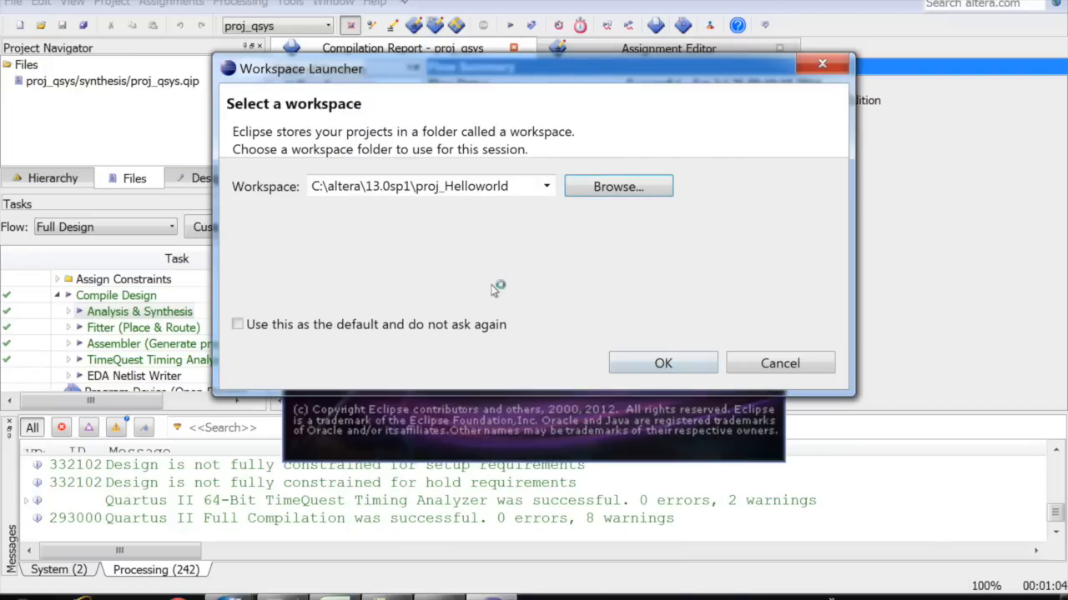
left_click(663, 363)
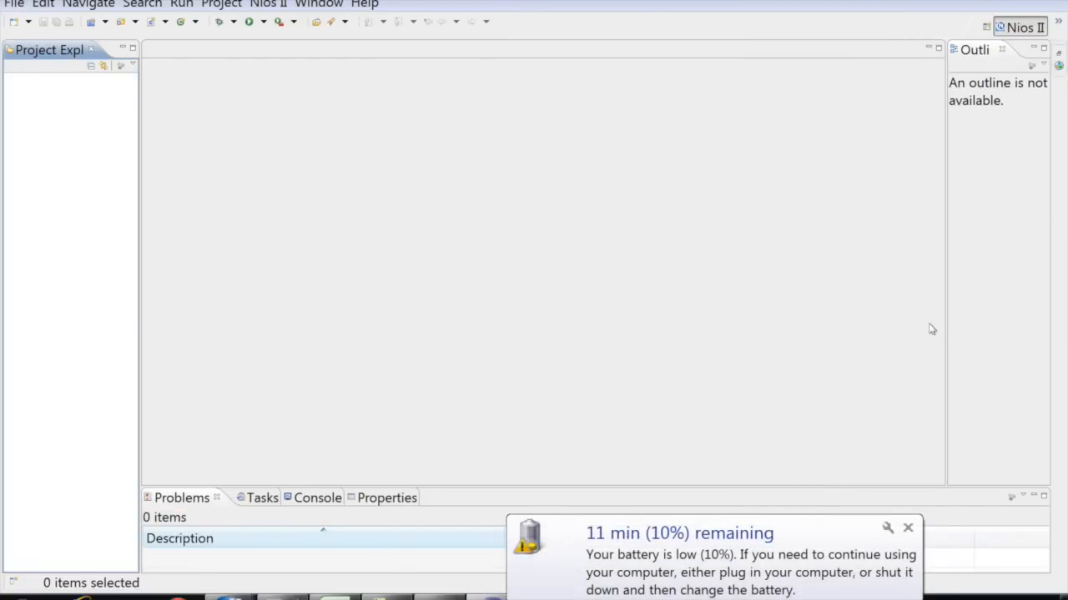
Step: Start the New Nios II Application and BSP from Template wizard in the empty workspace
left_click(907, 528)
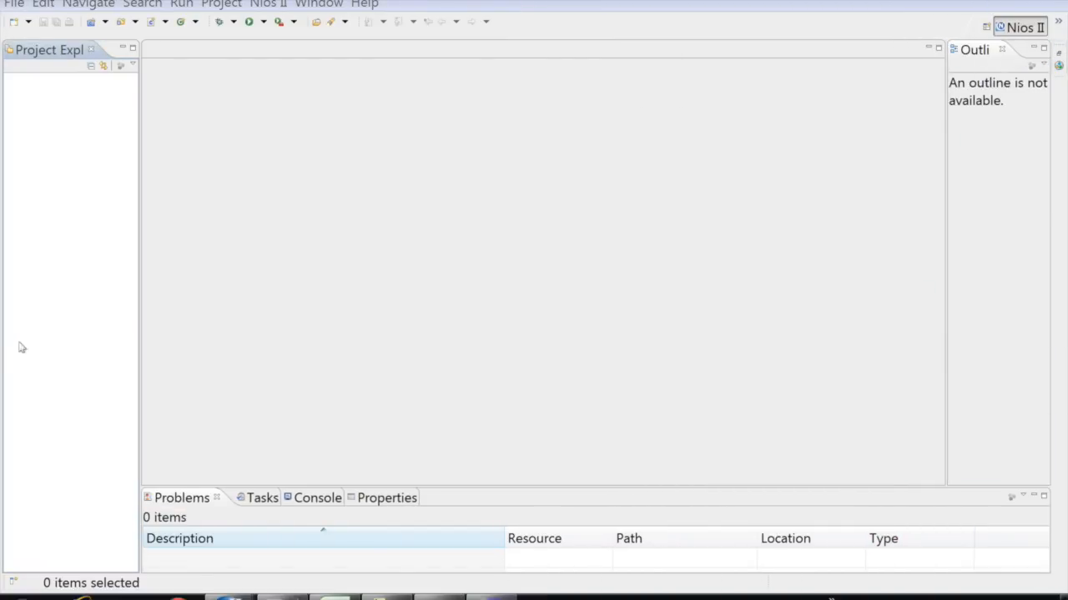
mouse_move(59, 289)
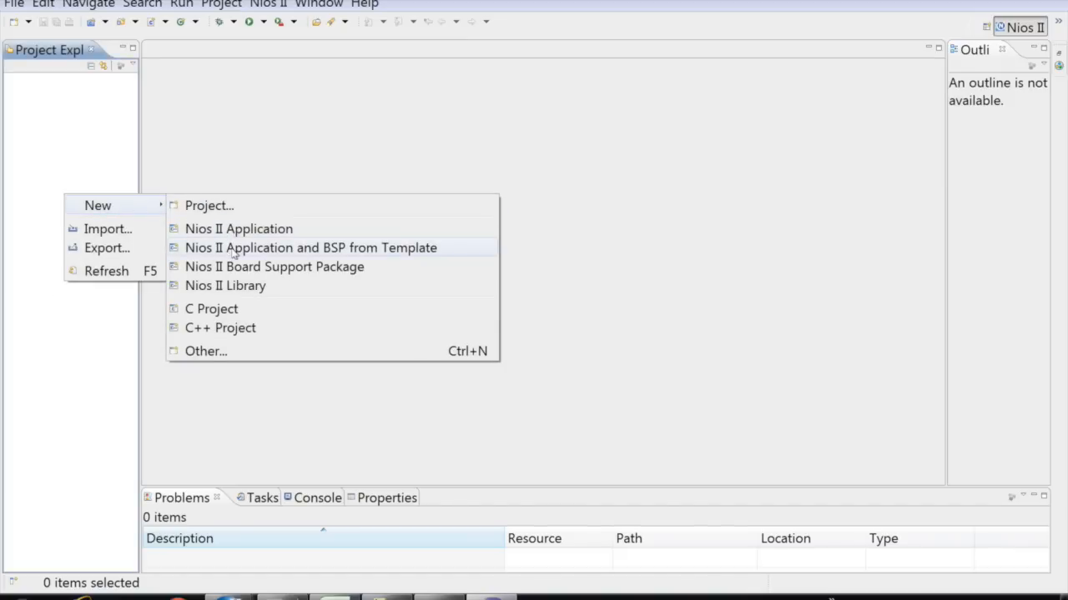
left_click(310, 248)
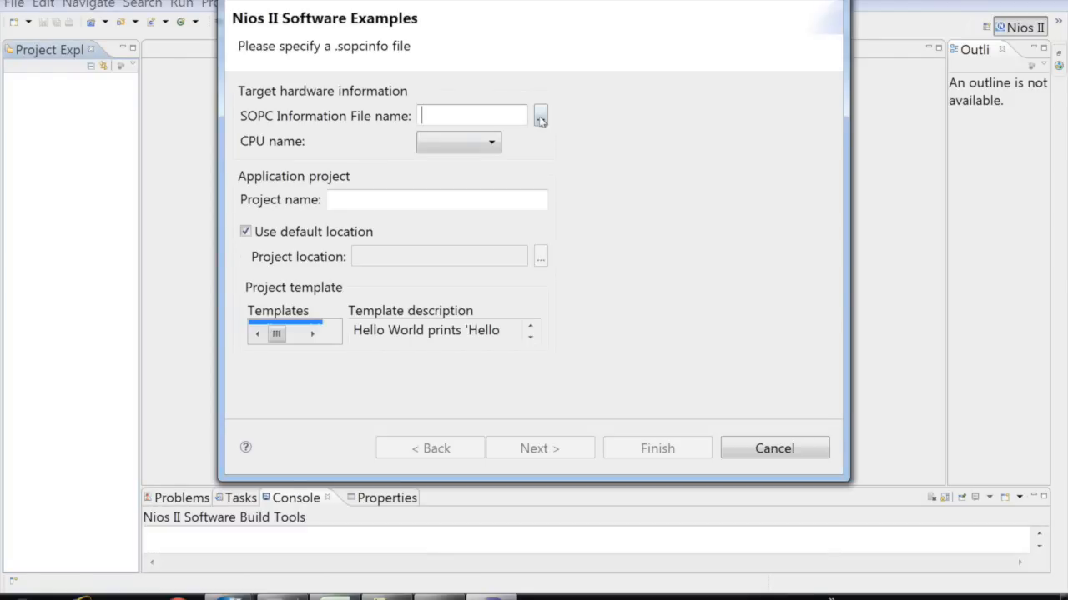
Step: Load proj_qsys.sopcinfo from C:\altera\13.0sp1\proj_Helloworld as the SOPC information file
left_click(540, 115)
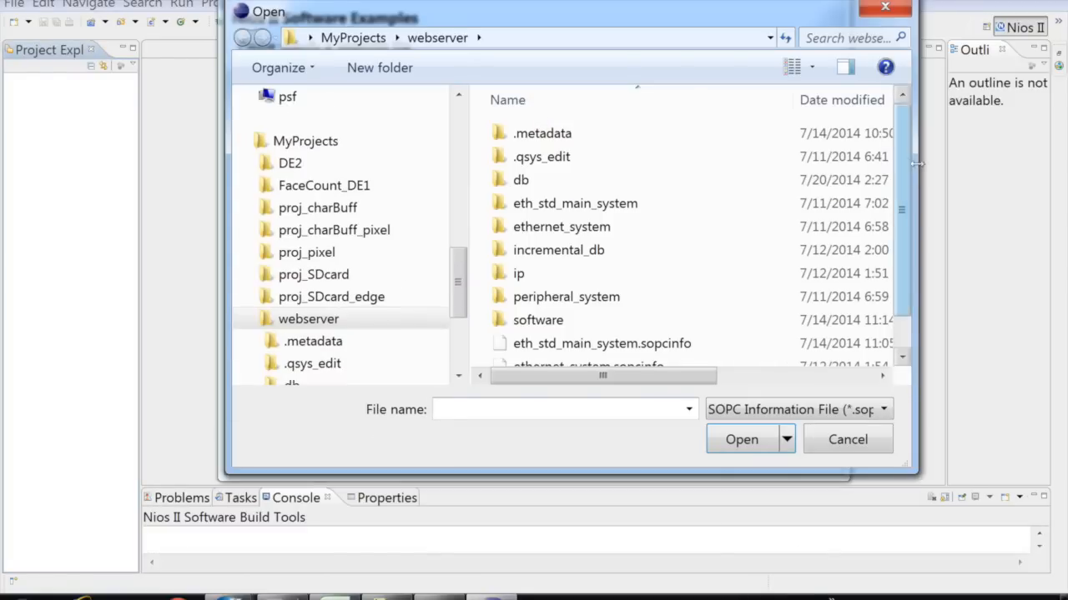
scroll("down", 3)
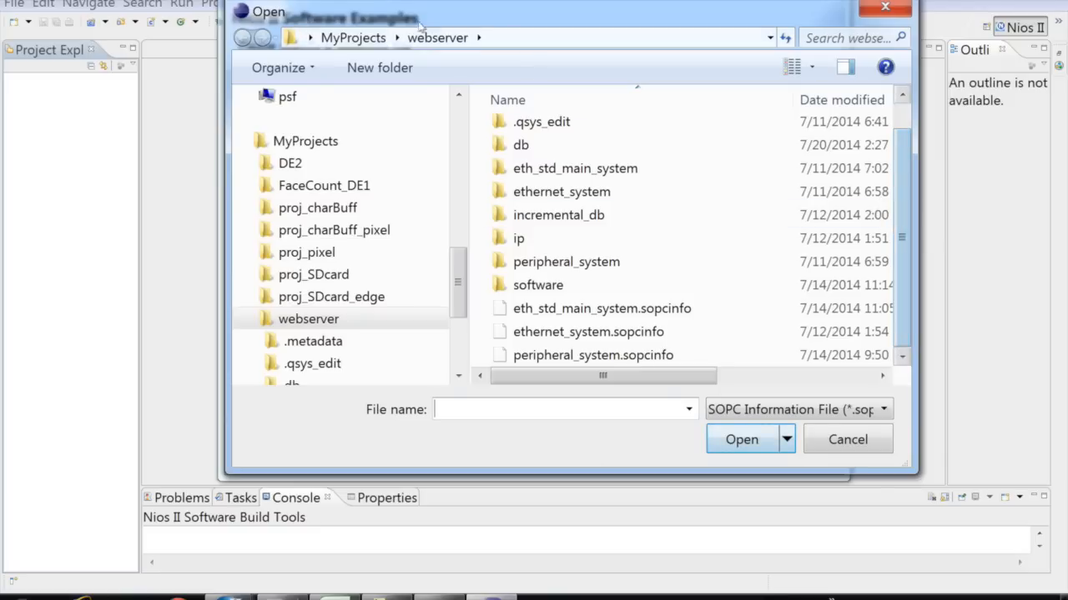
scroll("up", 3)
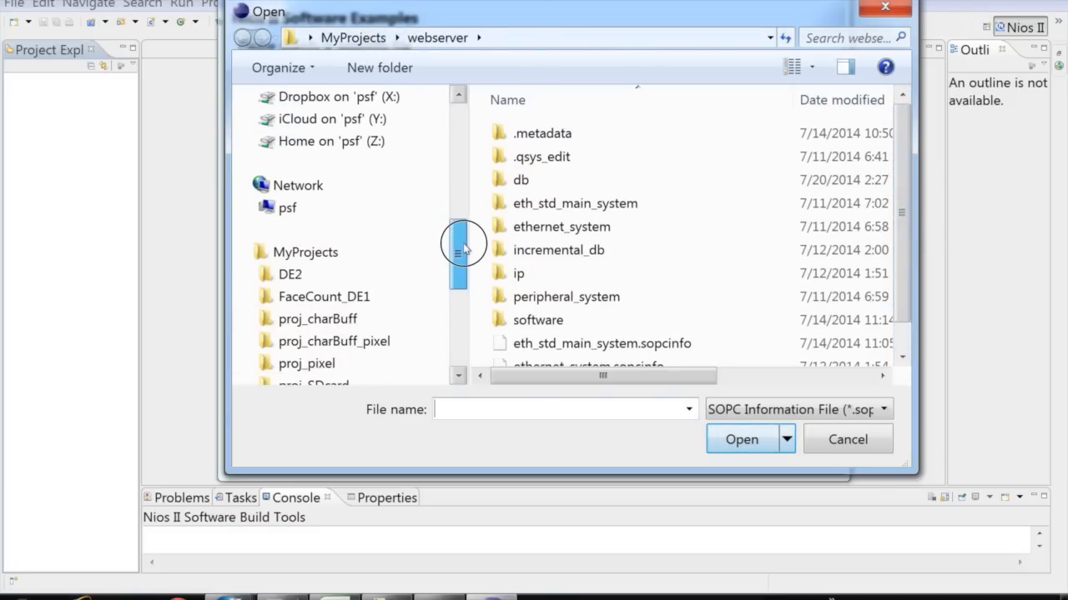
scroll("down", 3)
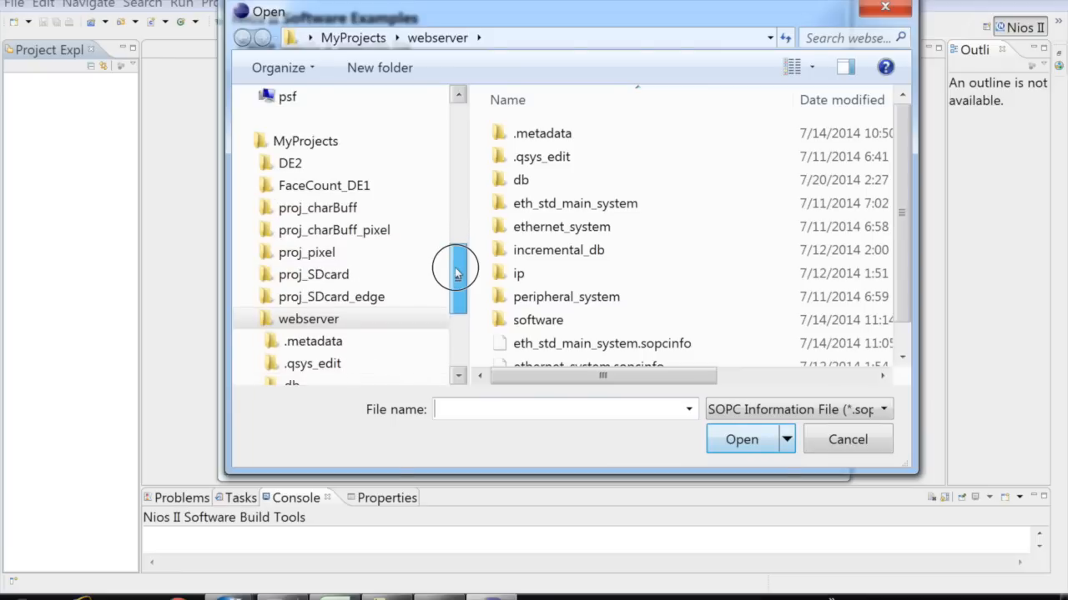
scroll("up", 3)
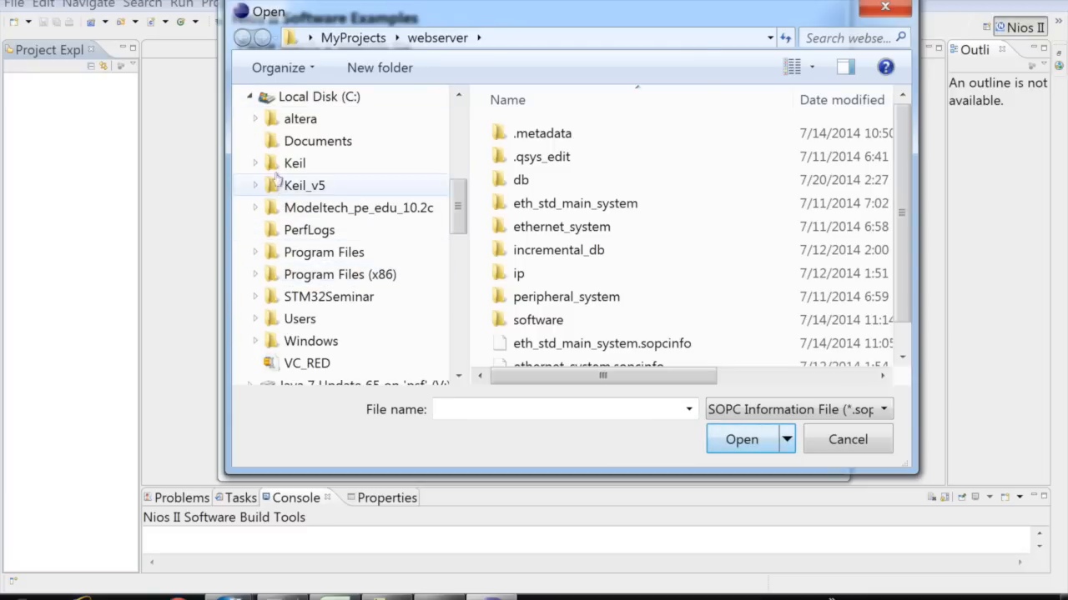
left_click(255, 119)
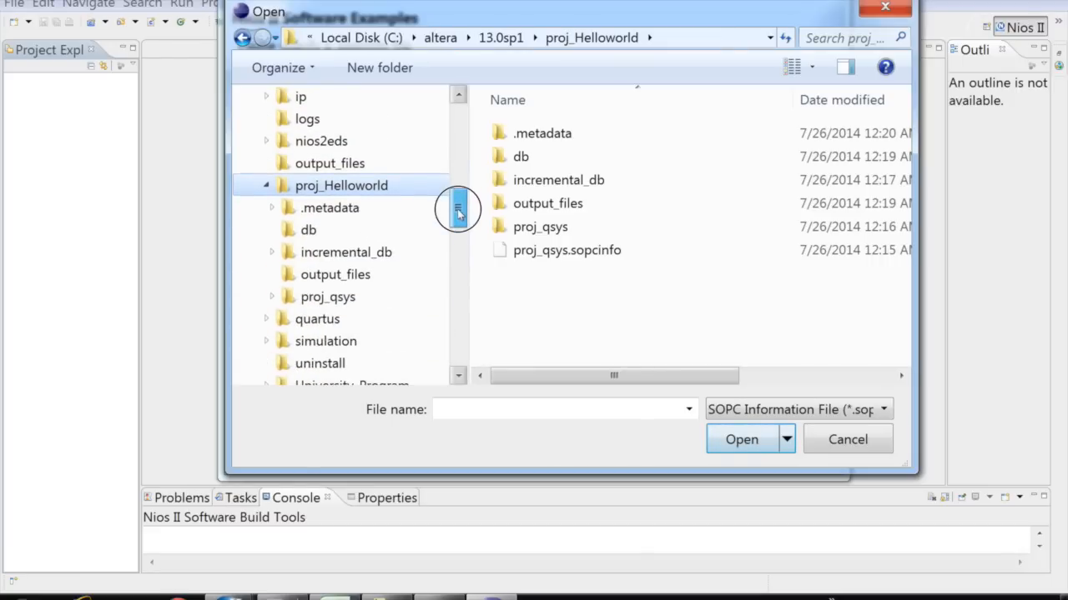
left_click(567, 249)
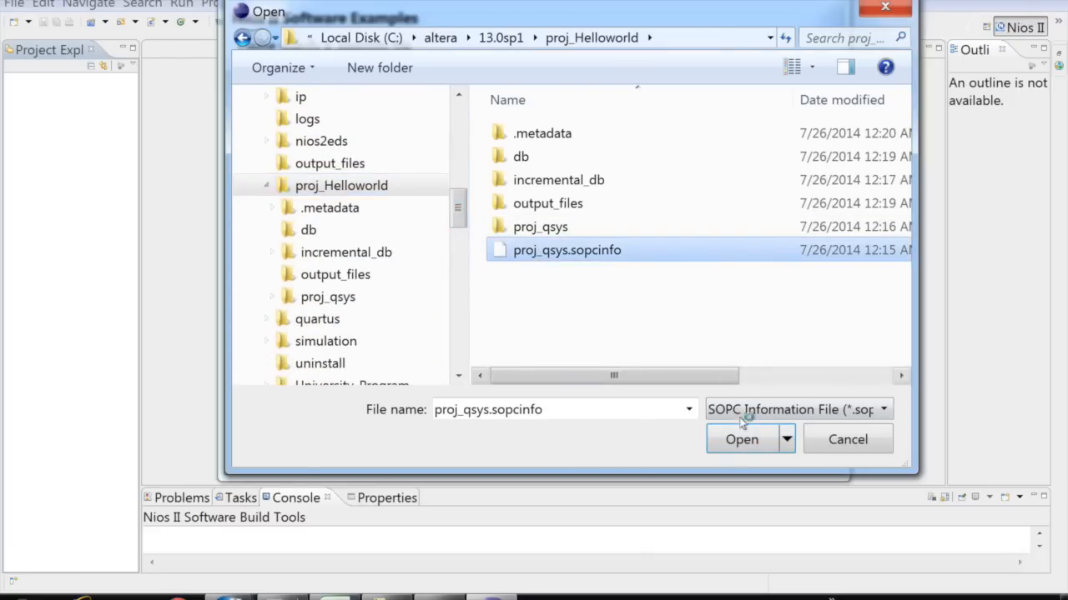
left_click(740, 440)
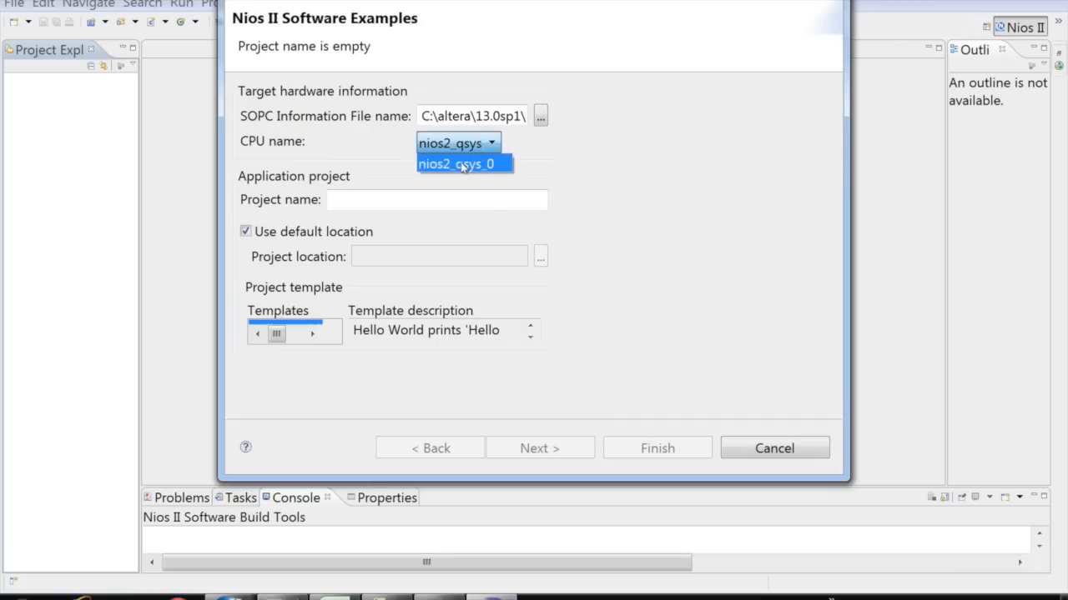
Step: Create proj_nios and its BSP for CPU nios2_qsys_0 from the Hello World Small template
left_click(464, 163)
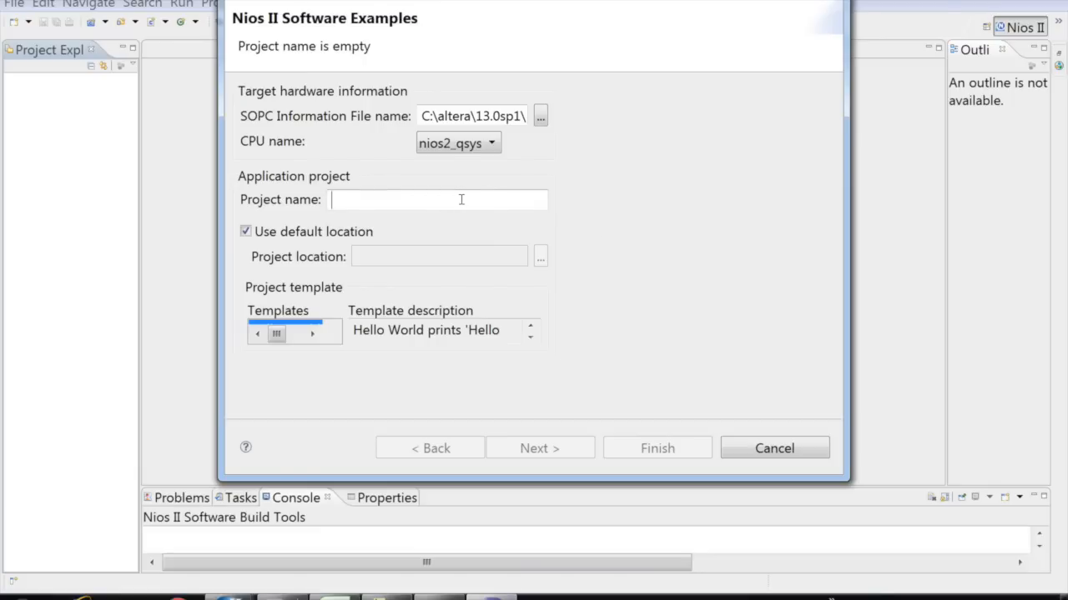
type("proj")
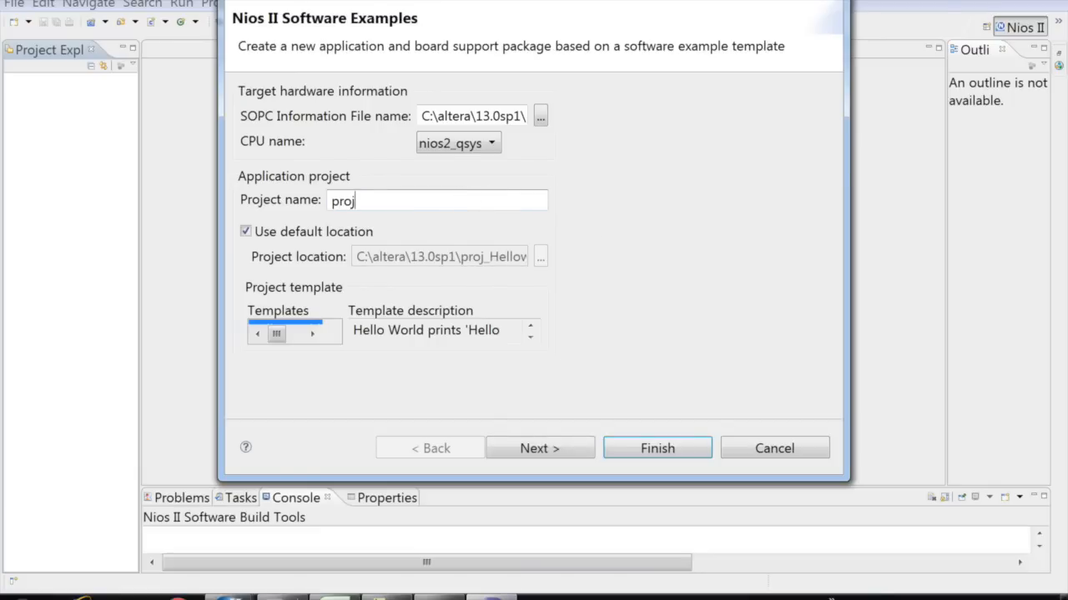
type("_nios")
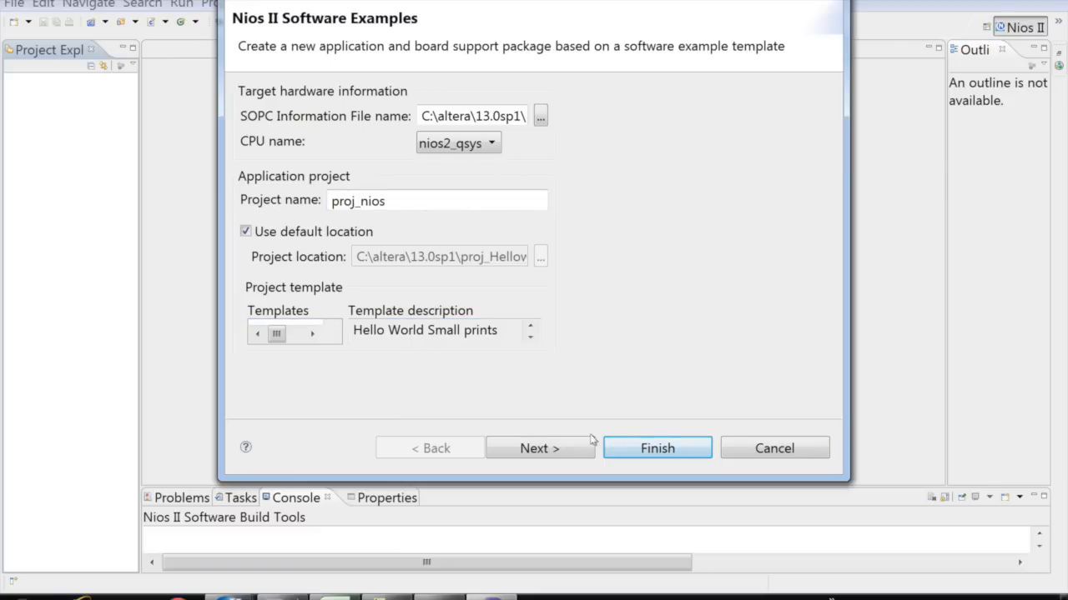
left_click(658, 448)
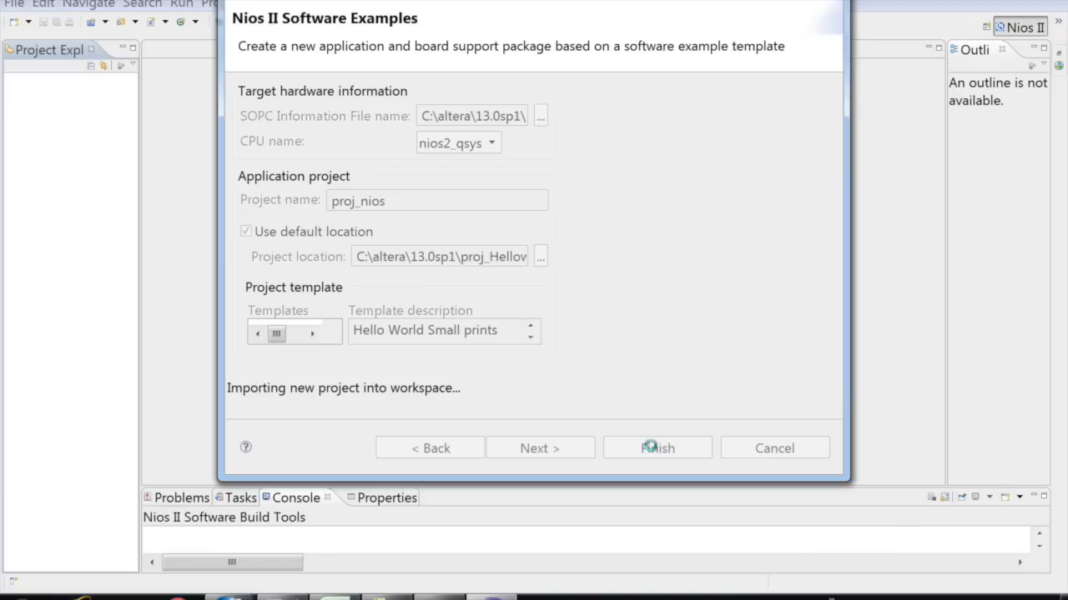
left_click(657, 447)
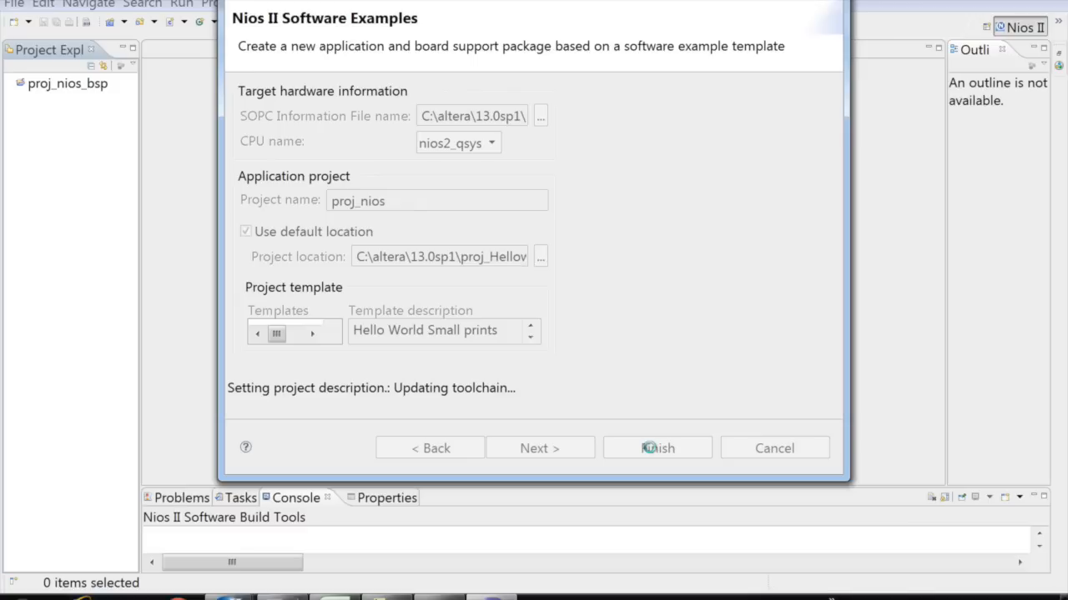
left_click(657, 448)
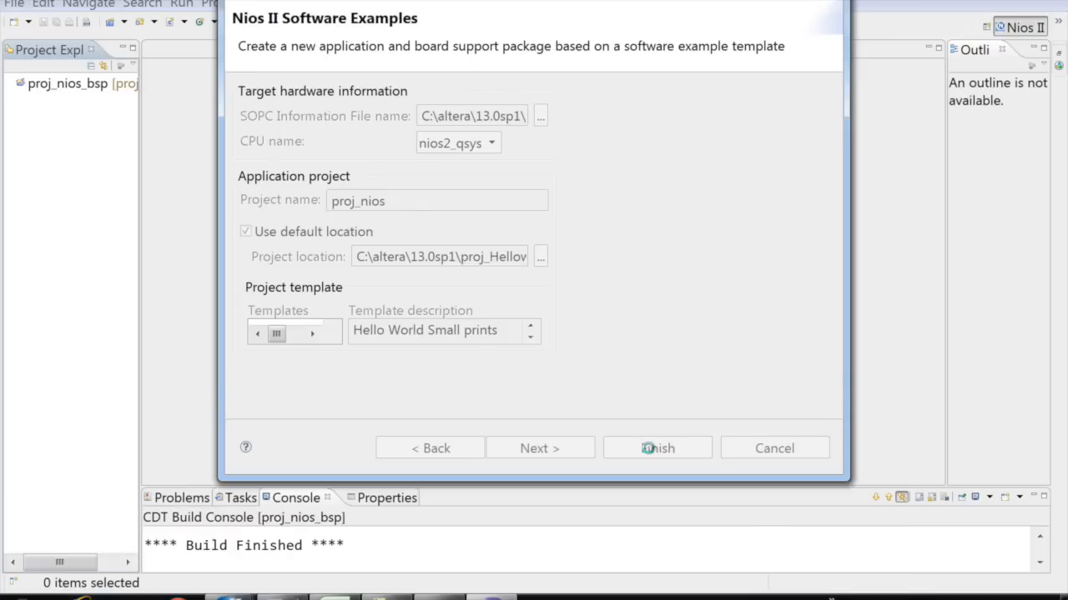
left_click(657, 448)
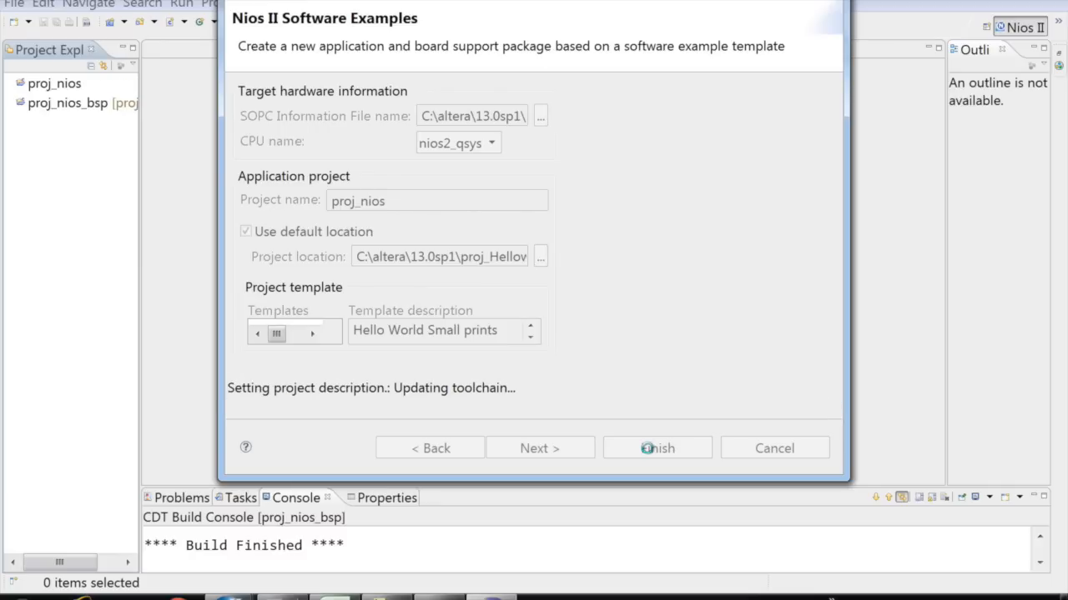
left_click(657, 448)
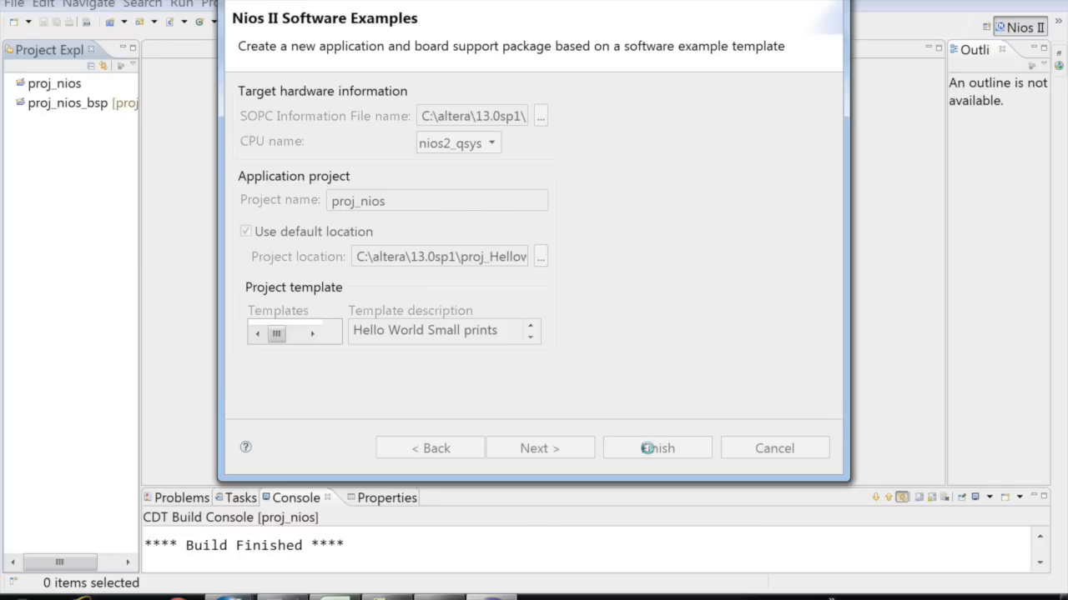
Step: Finish the wizard, expand proj_nios and proj_nios_bsp in Project Explorer and select hello_world_small.c
left_click(657, 447)
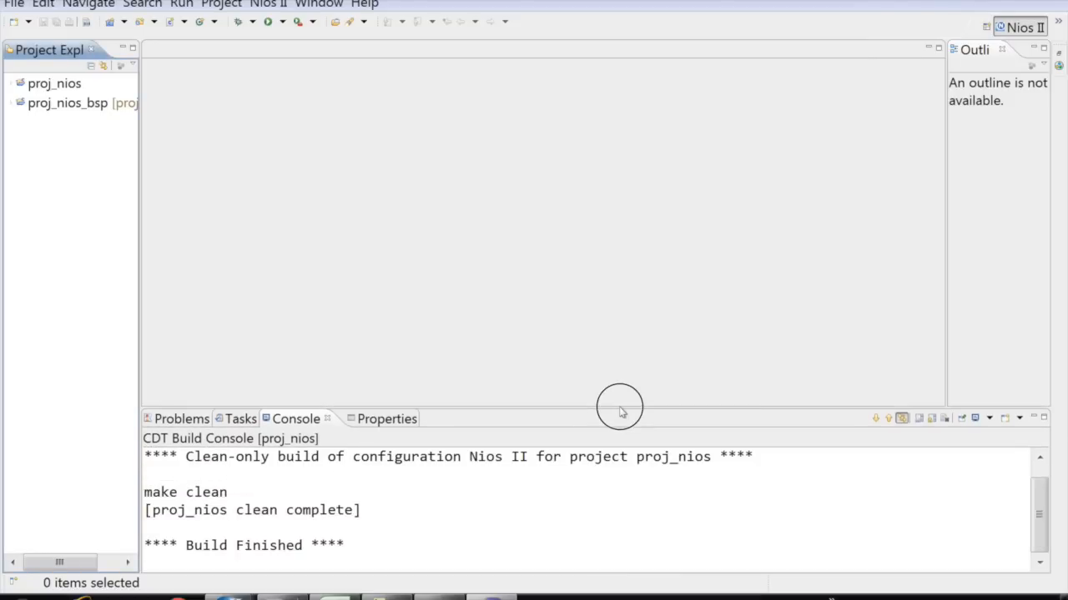
left_click(13, 82)
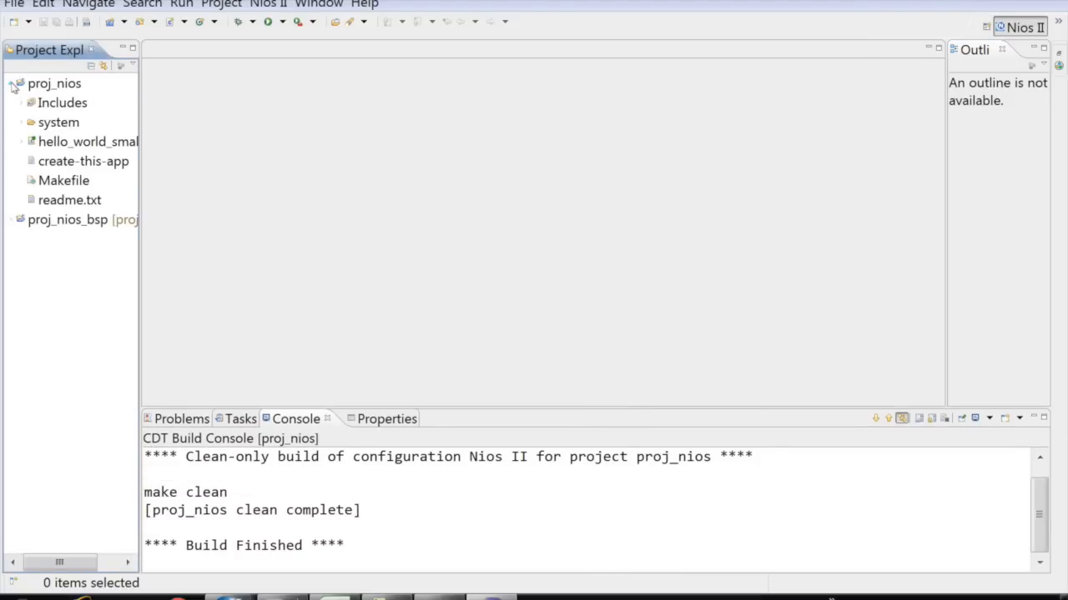
left_click(54, 83)
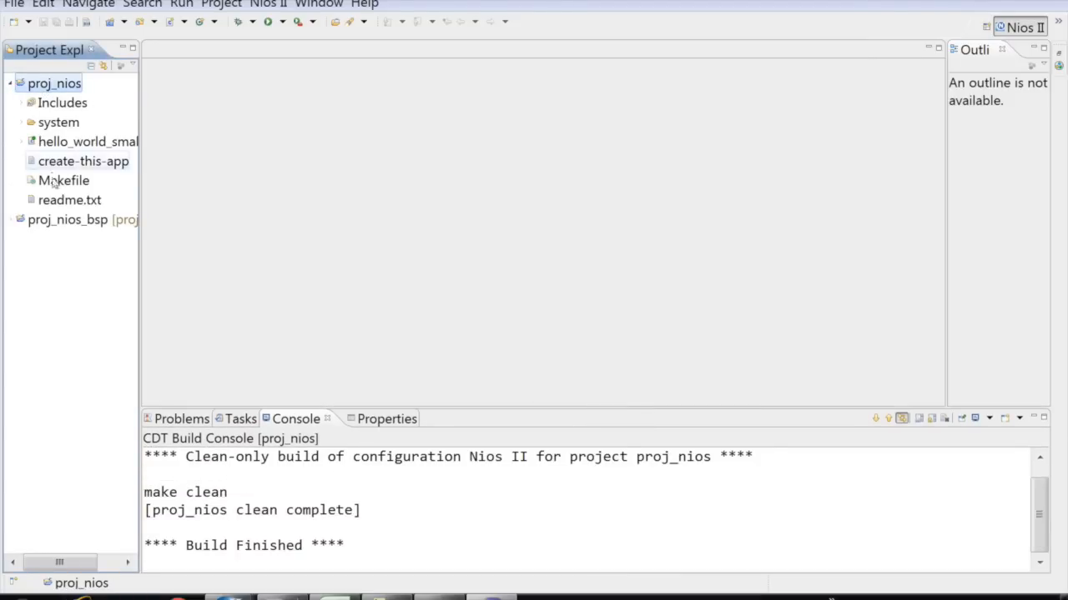
left_click(20, 220)
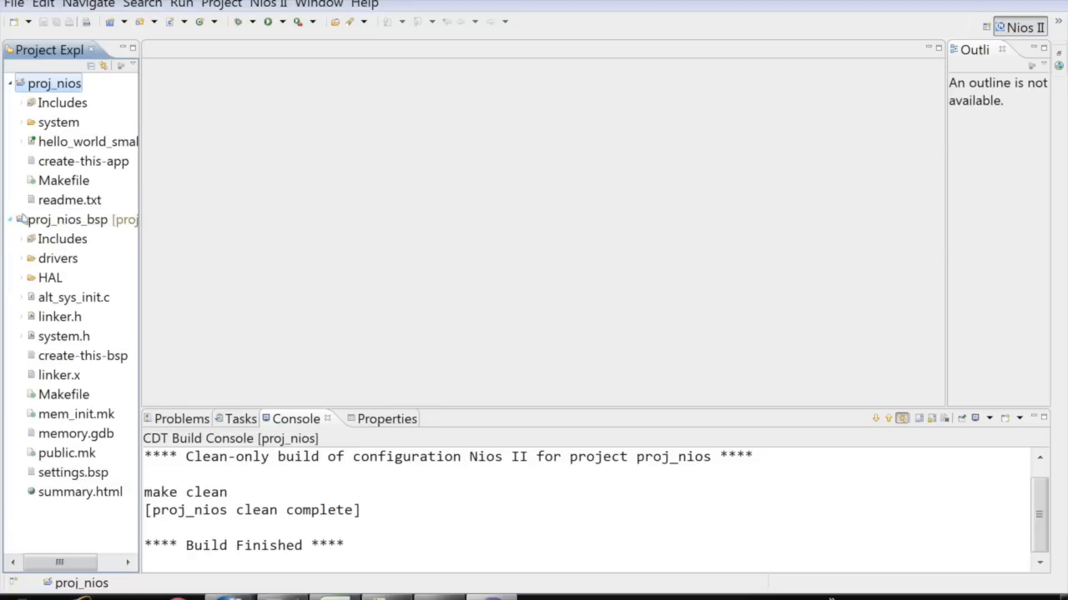
left_click(88, 141)
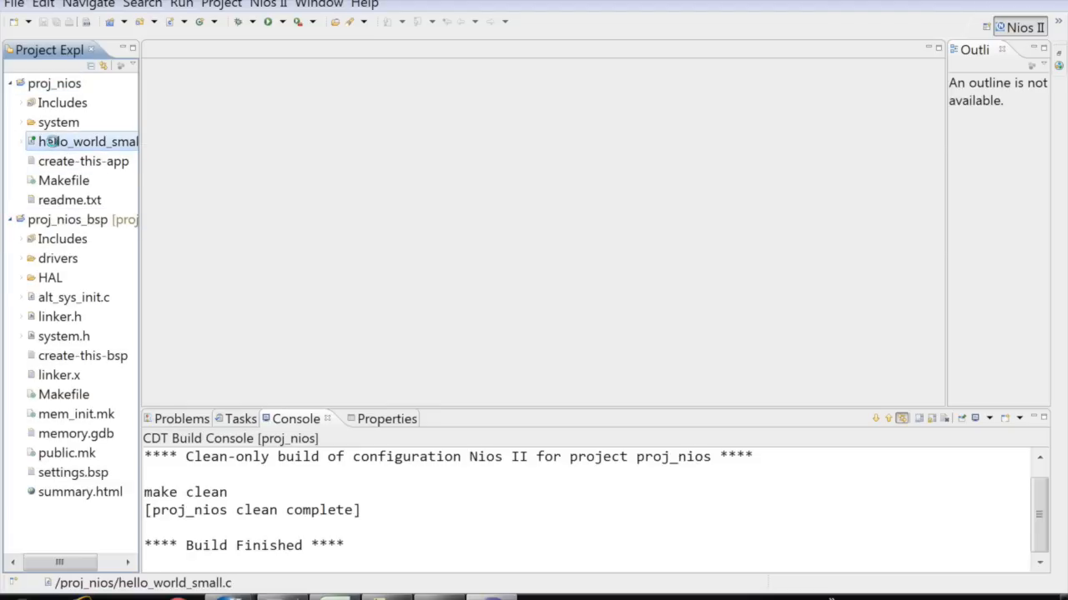
Step: Edit hello_world_small.c so alt_putstr in main() prints "Hello World\n"
double_click(86, 141)
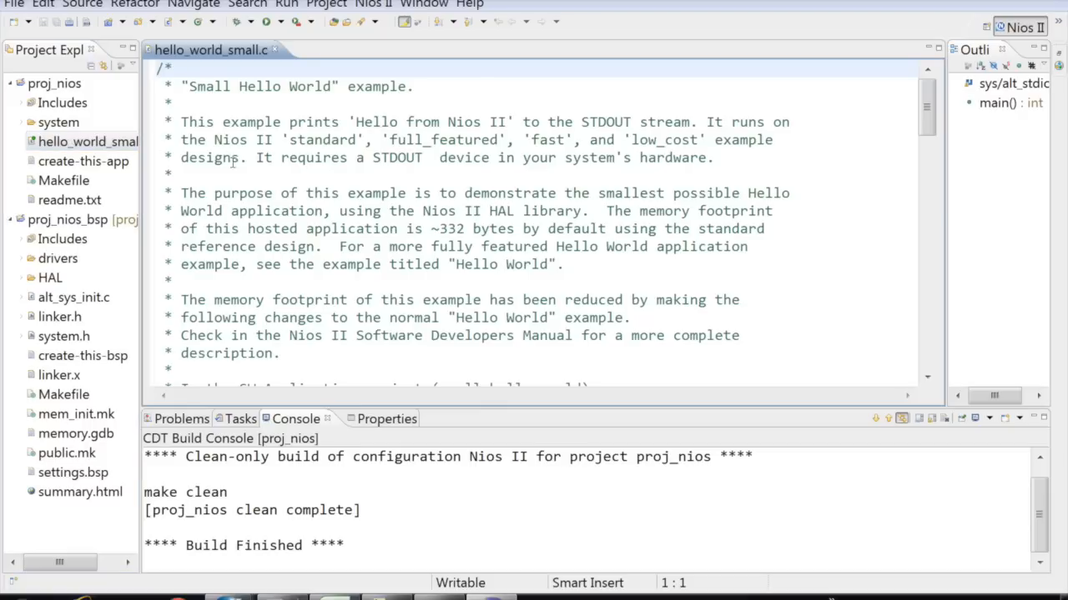
scroll("down", 3)
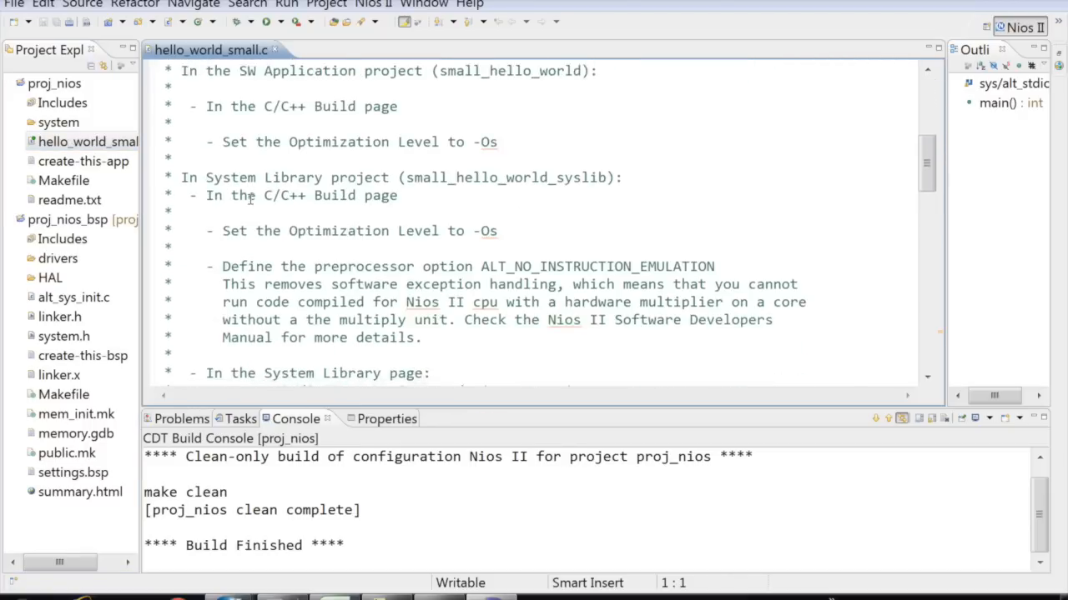
scroll("down", 3)
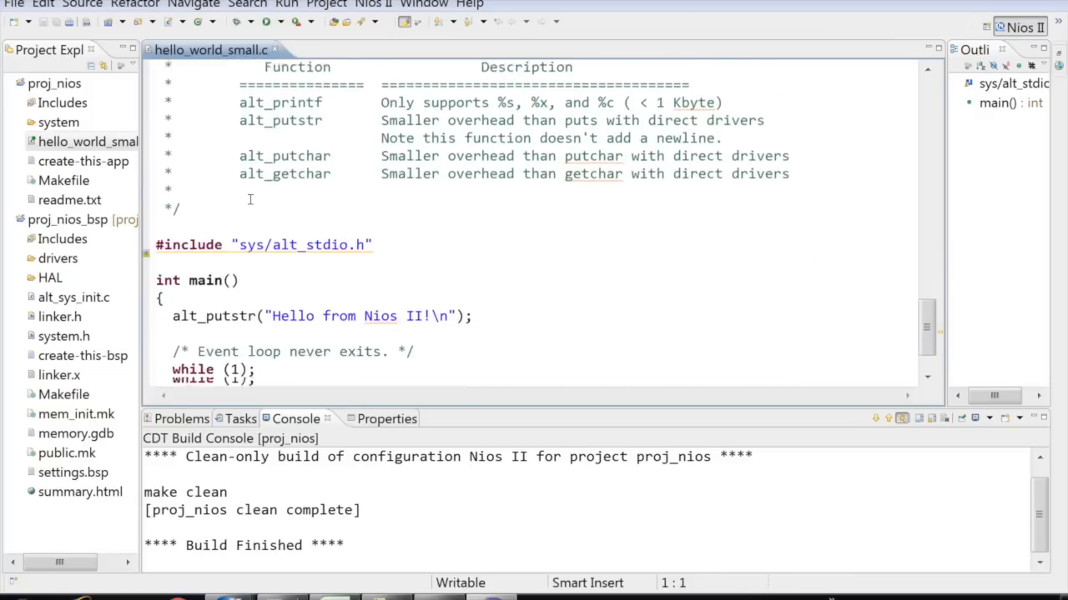
scroll("down", 3)
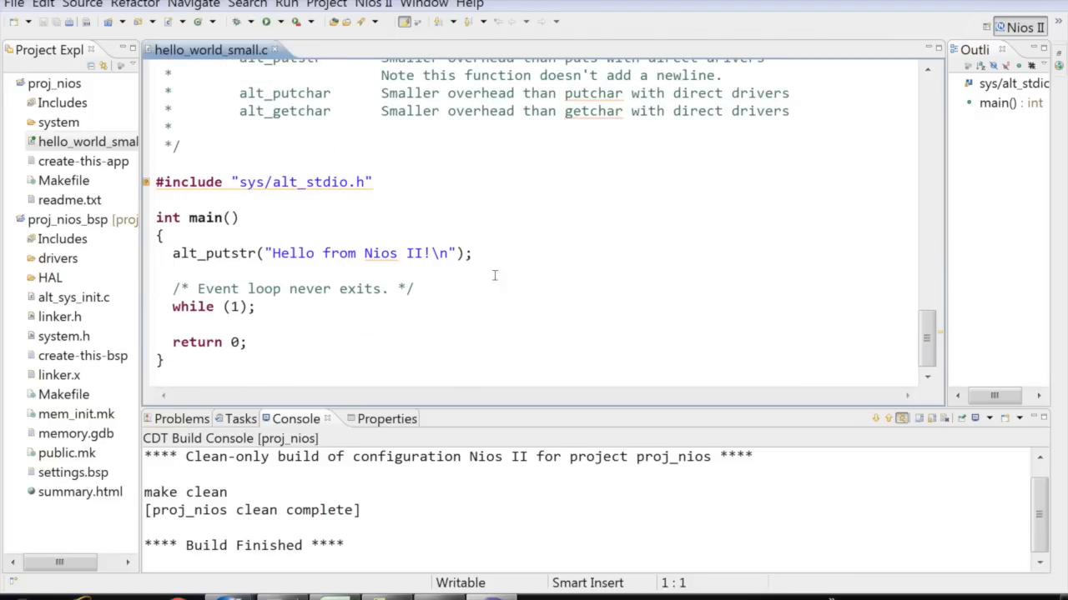
double_click(332, 253)
type("World")
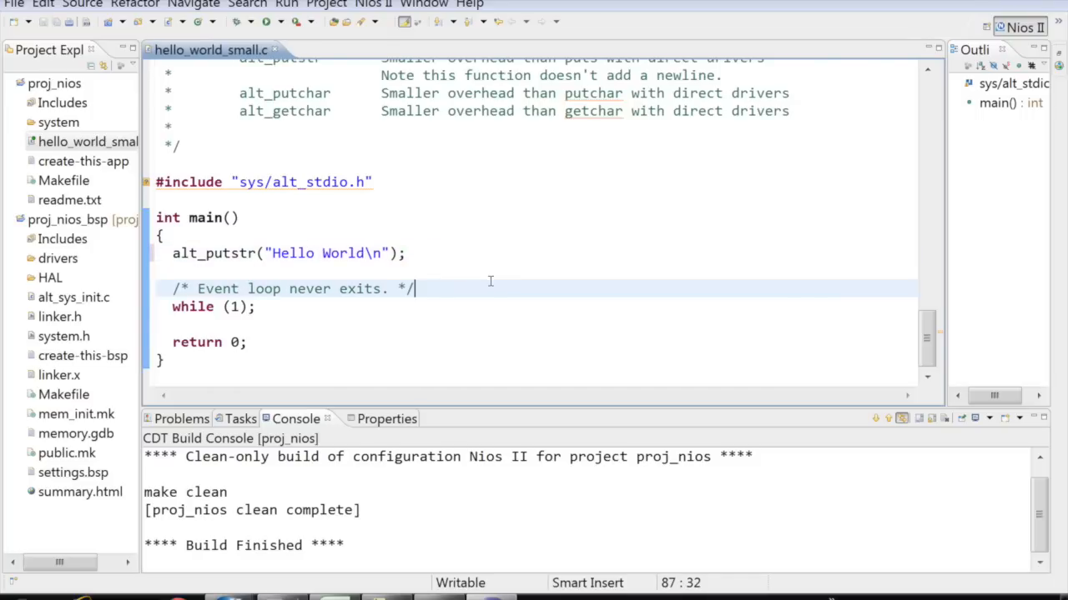
left_click(55, 82)
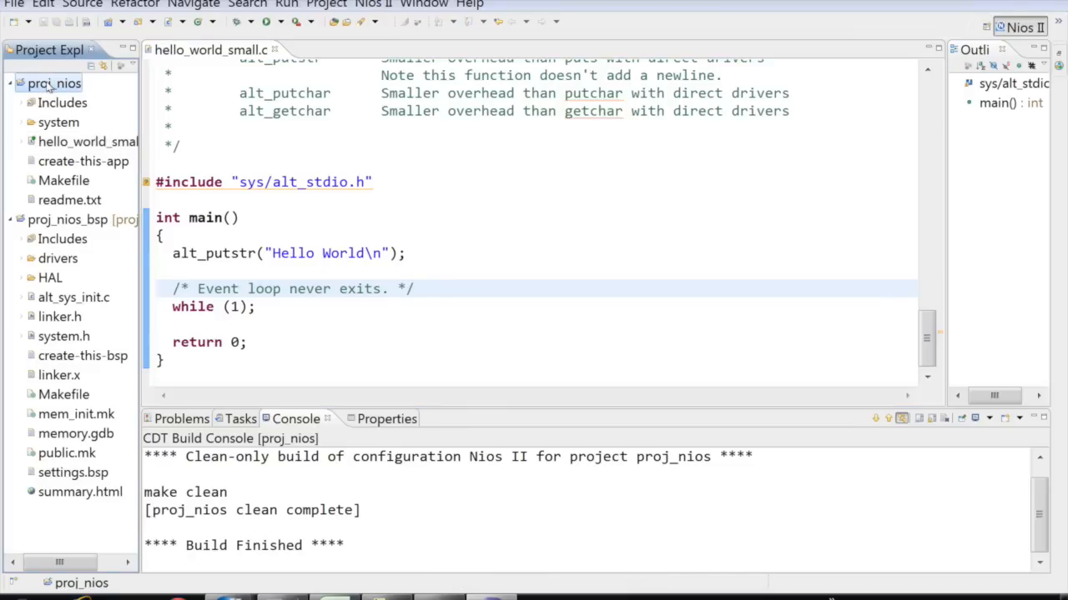
Step: Build proj_nios via Build Project, letting the build and makefile refresh run in the background
right_click(54, 83)
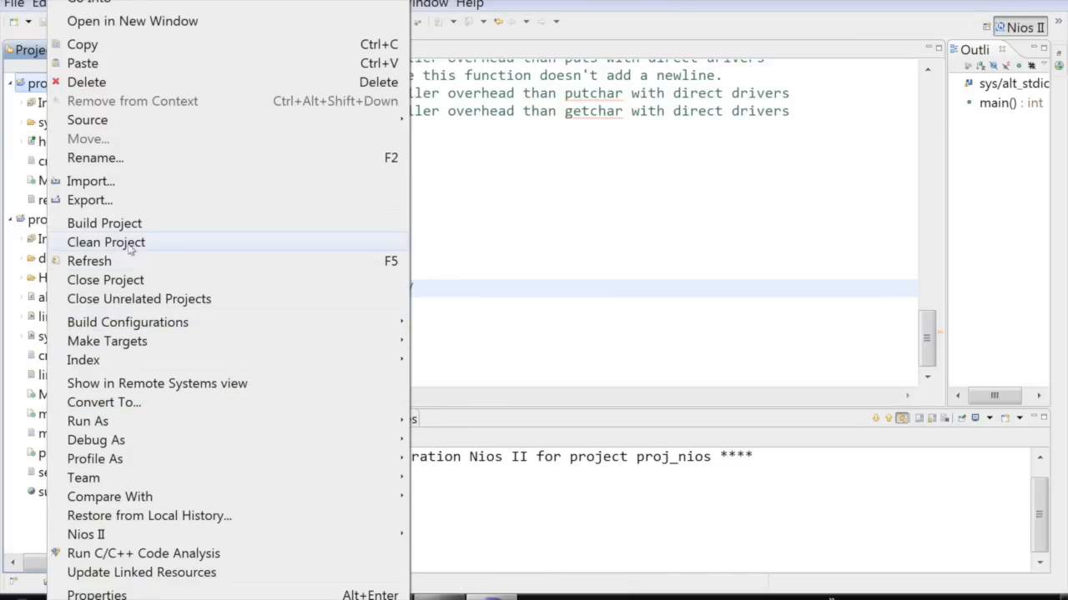
left_click(103, 223)
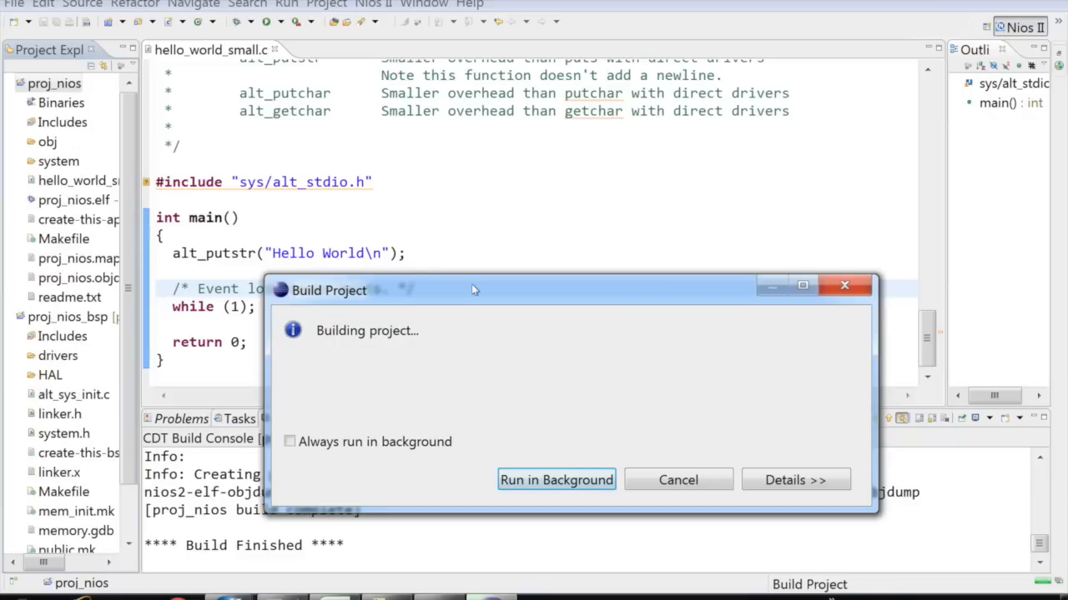
left_click(556, 480)
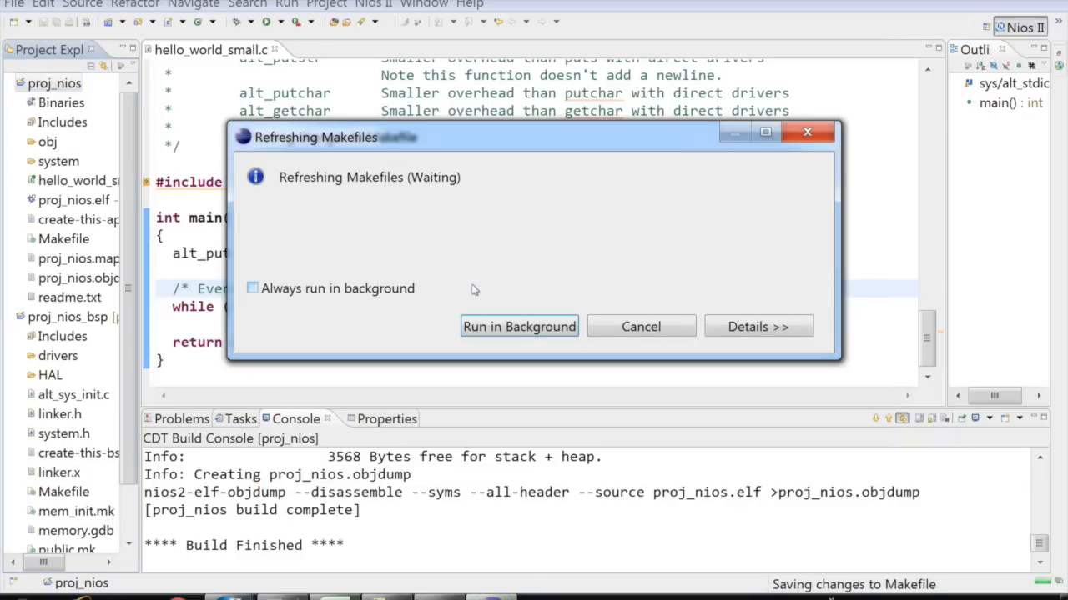
mouse_move(519, 326)
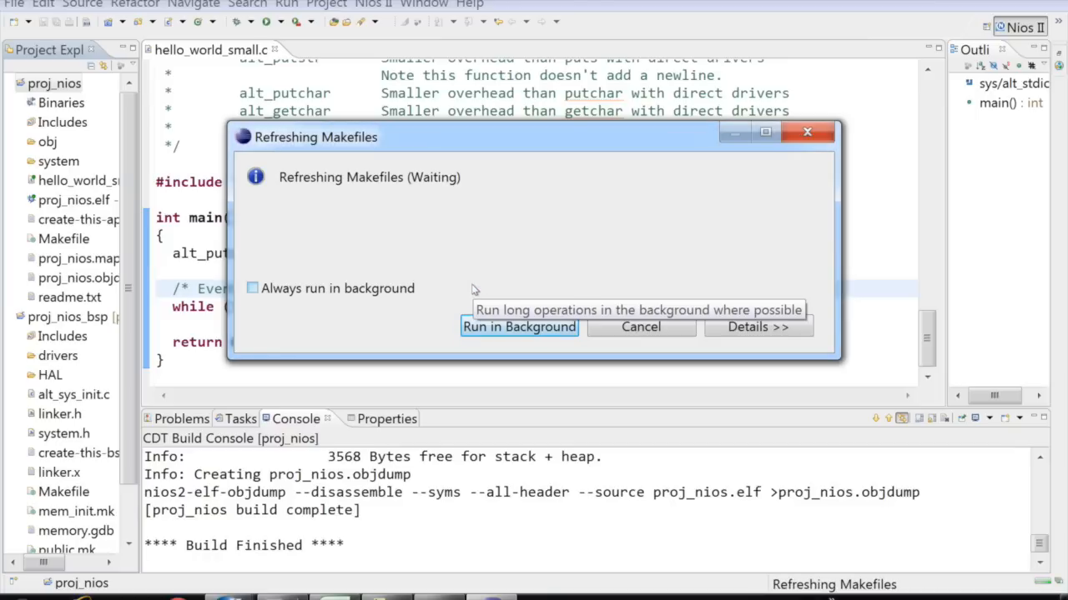
left_click(518, 326)
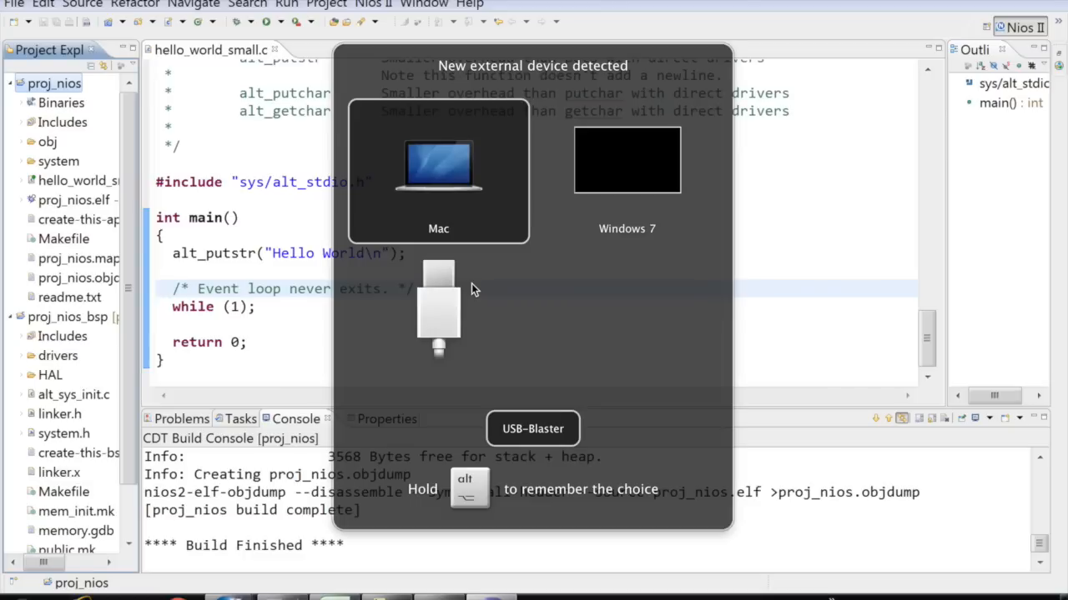
Step: Attach the detected USB-Blaster to the Windows 7 system and return to the source editor
left_click(626, 160)
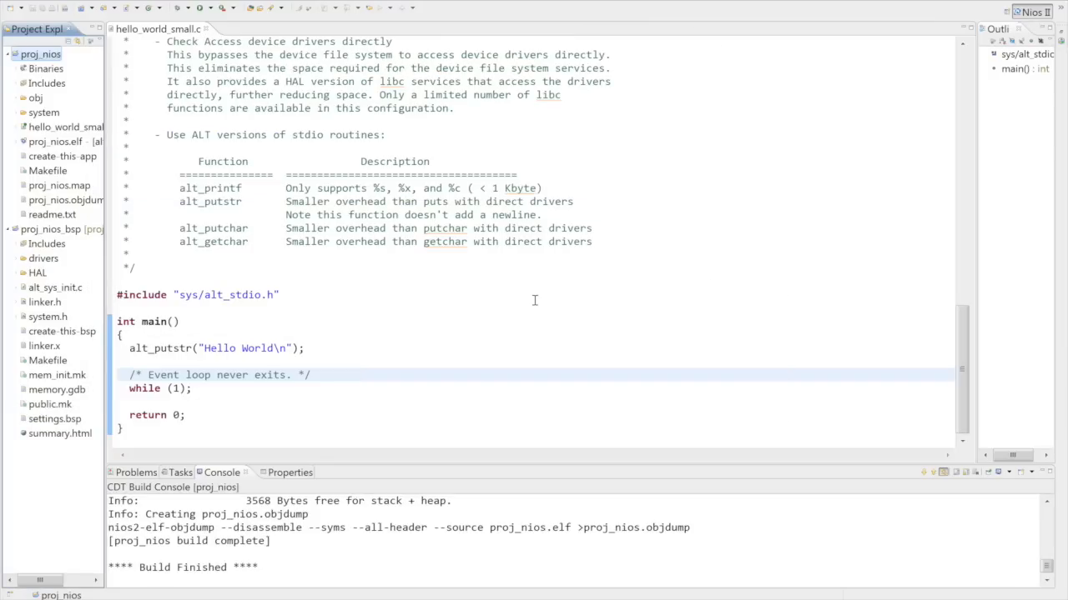
left_click(133, 268)
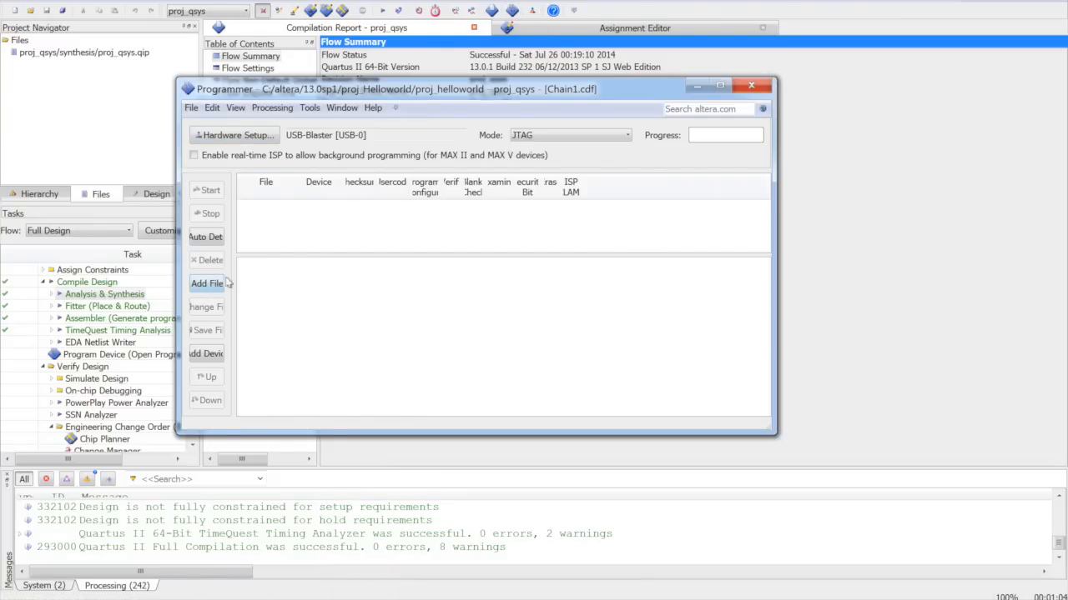
Step: Add the compiled .sof from the output_files folder to the programming chain
left_click(206, 284)
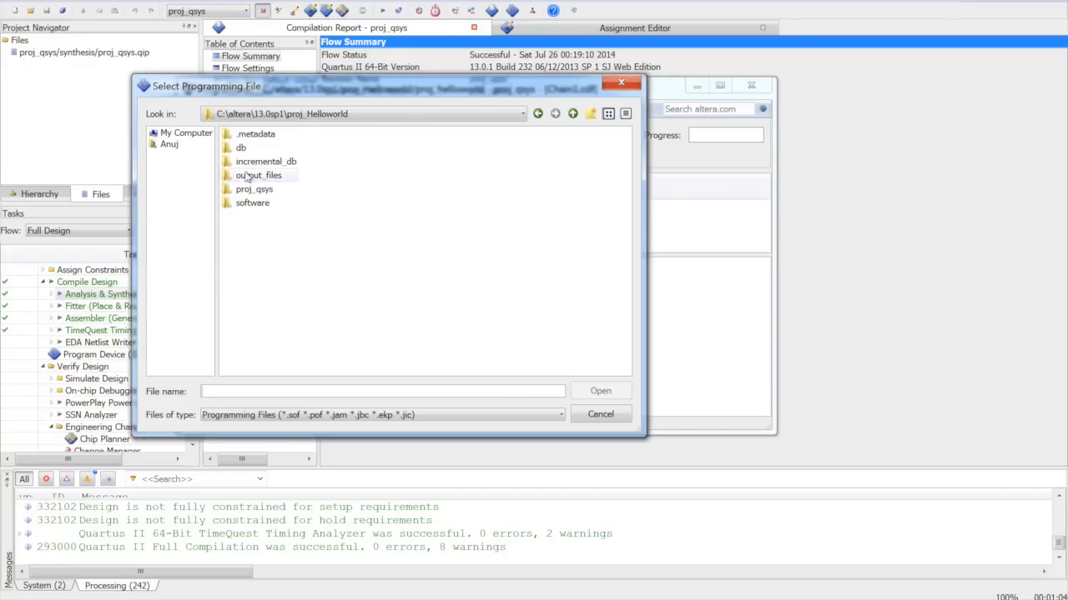
left_click(599, 413)
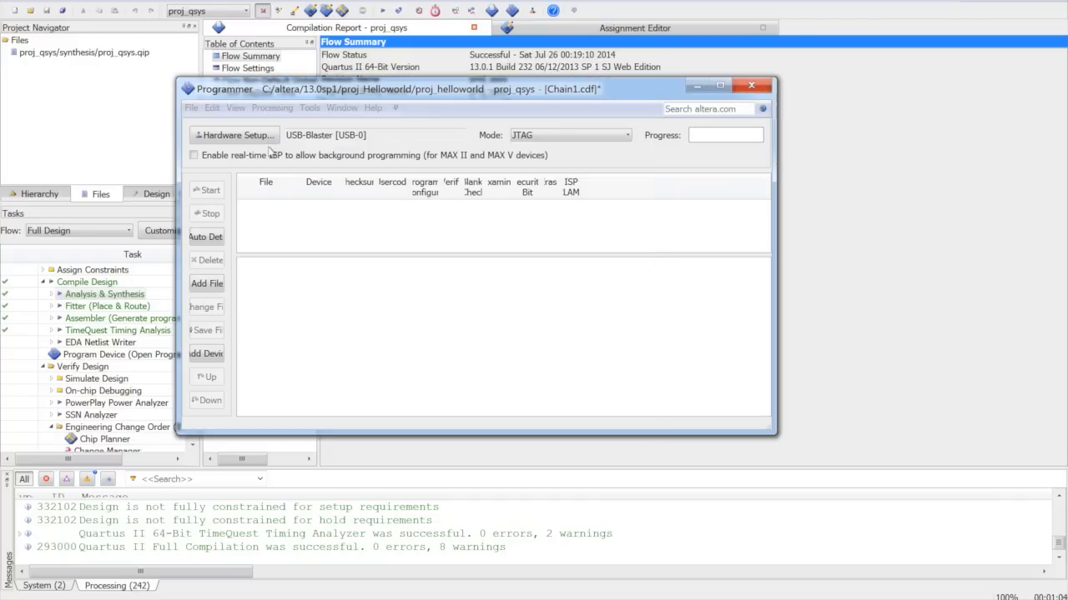
left_click(206, 284)
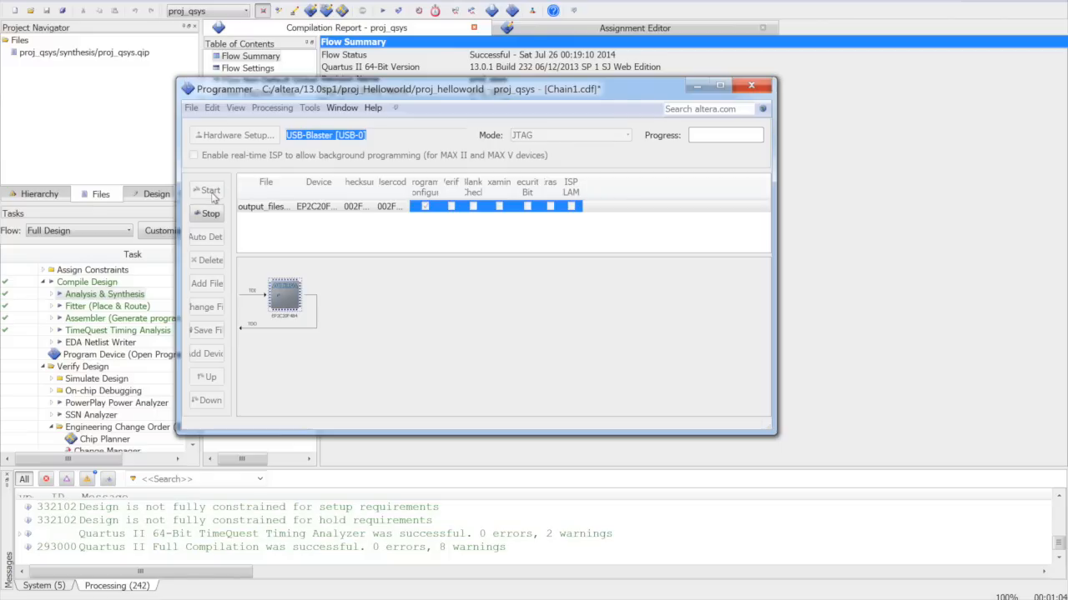
Step: Program the FPGA to 100% success, then close the Programmer and answer the Chain1.cdf save prompt
left_click(206, 190)
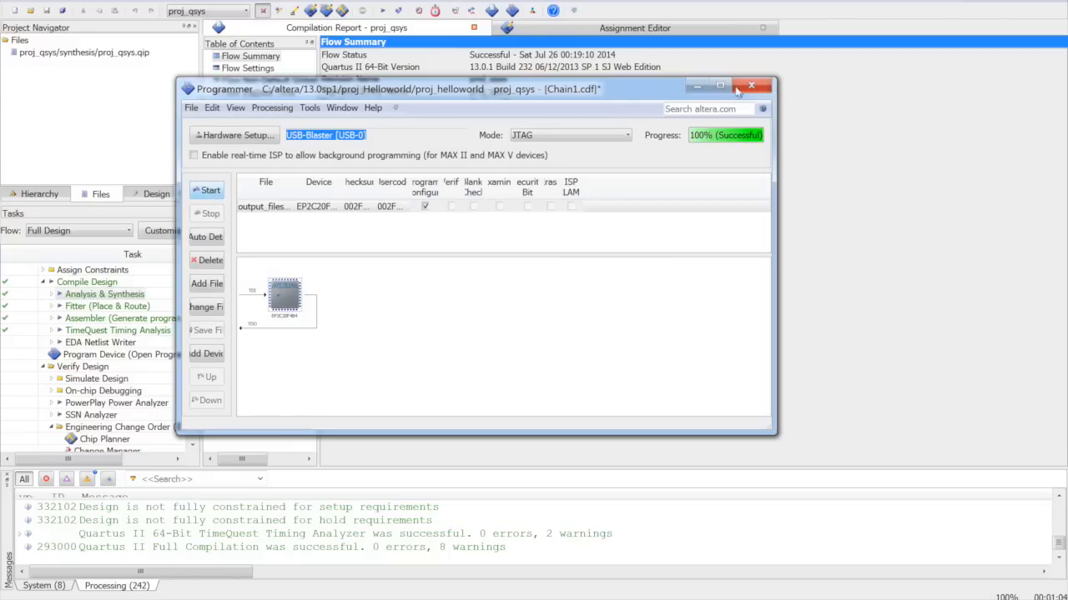
left_click(750, 85)
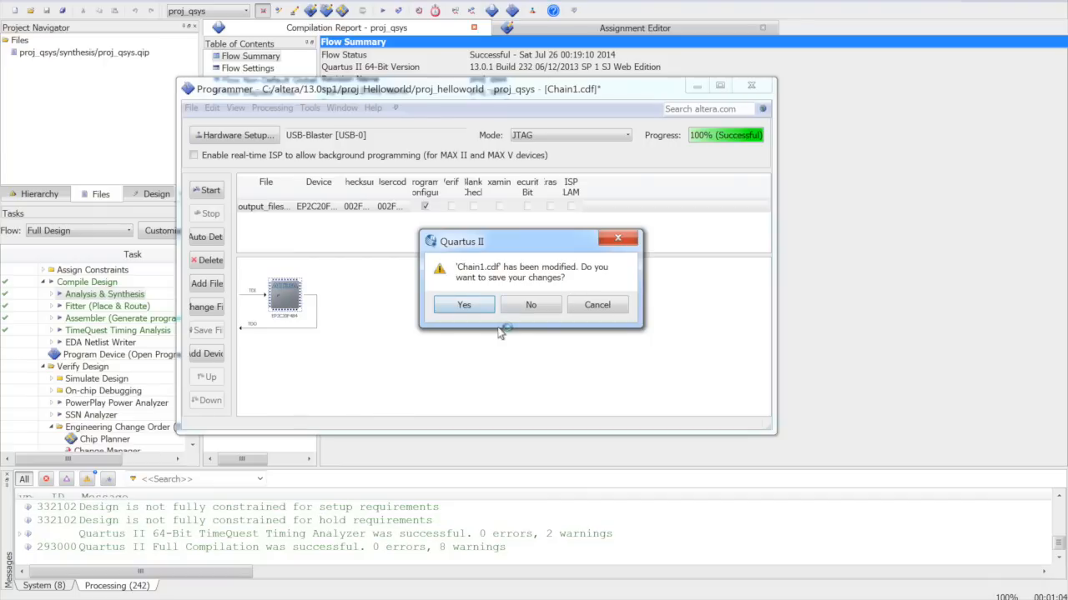
left_click(464, 304)
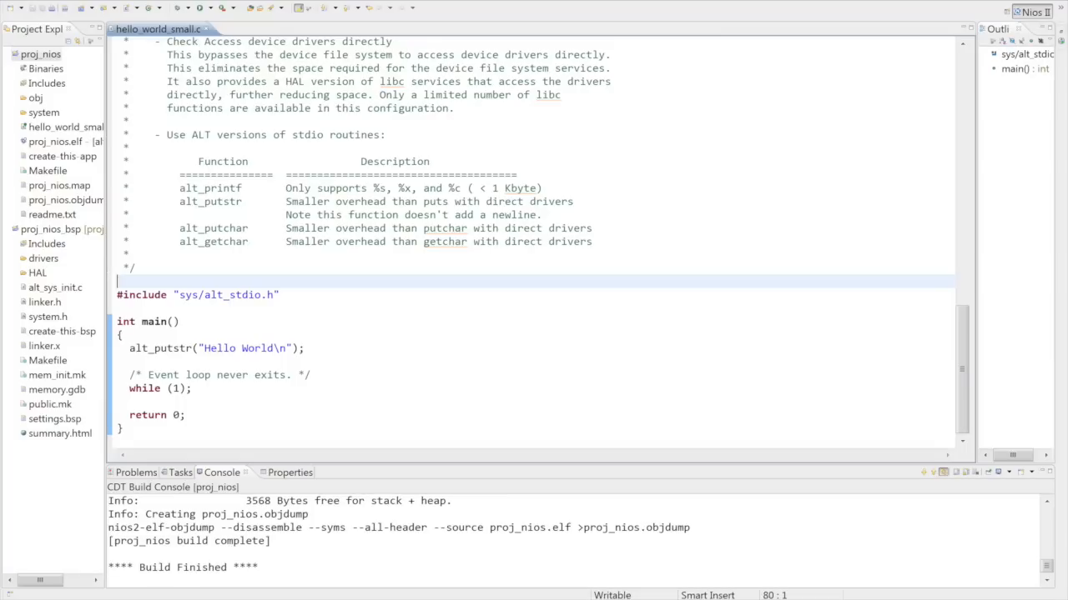
Step: Run proj_nios as Nios II Hardware and dismiss the low-battery warning
right_click(40, 53)
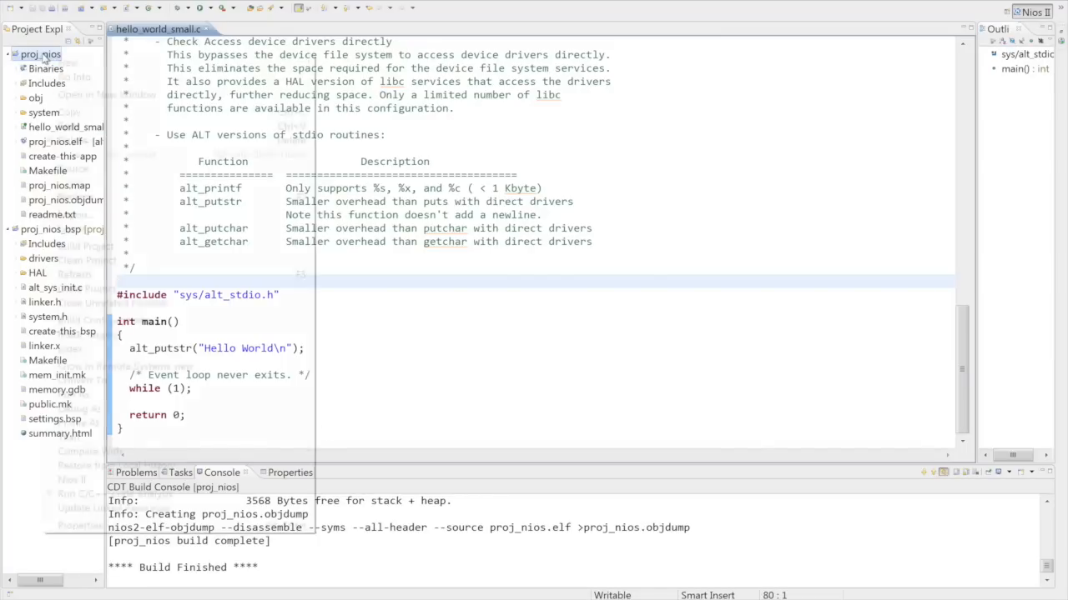
right_click(41, 53)
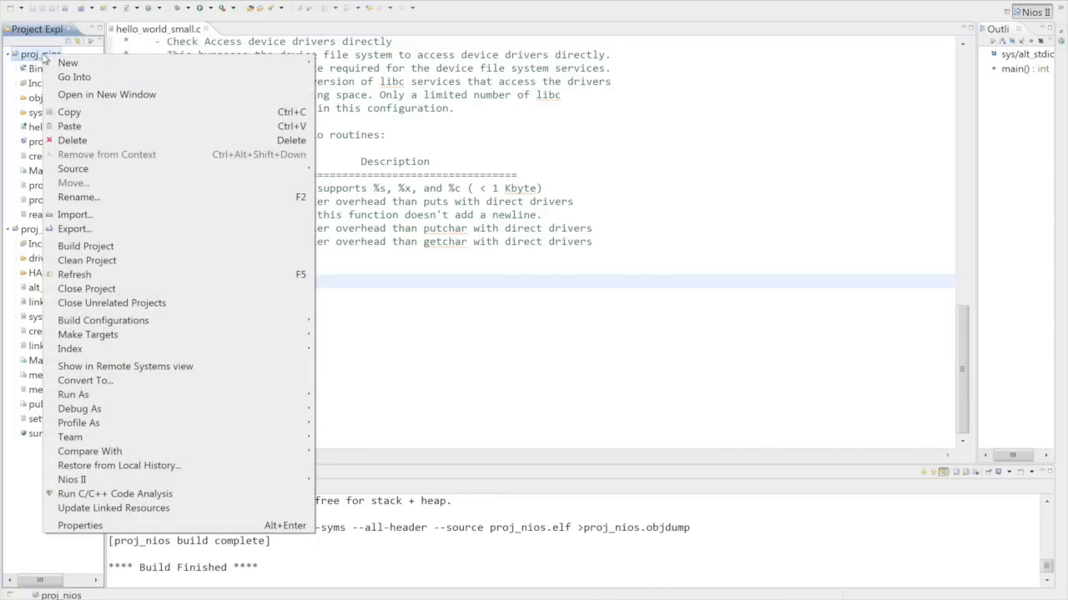
mouse_move(259, 408)
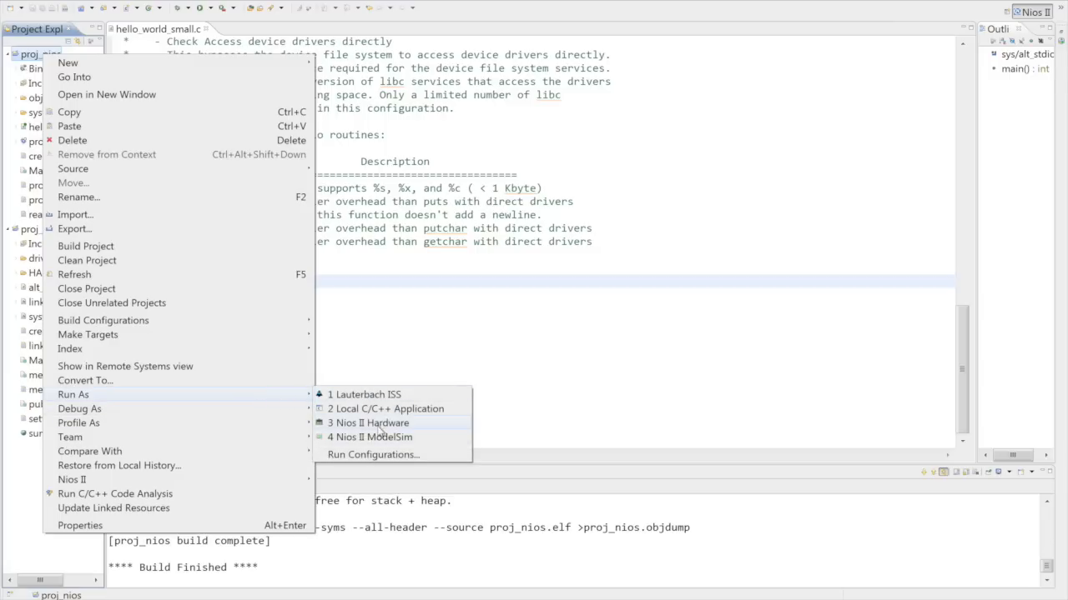
left_click(373, 423)
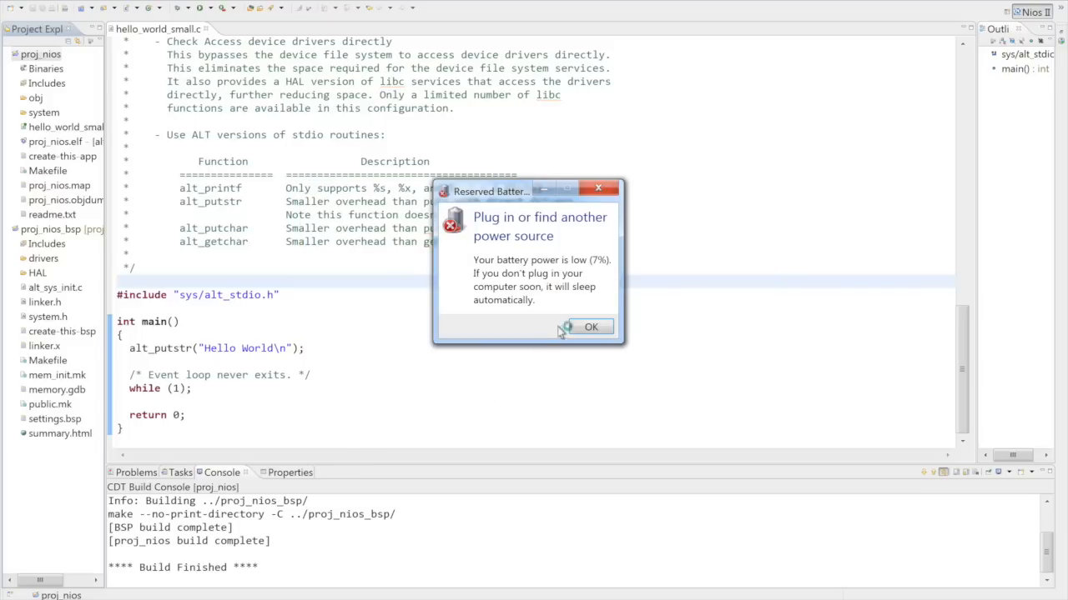
left_click(591, 327)
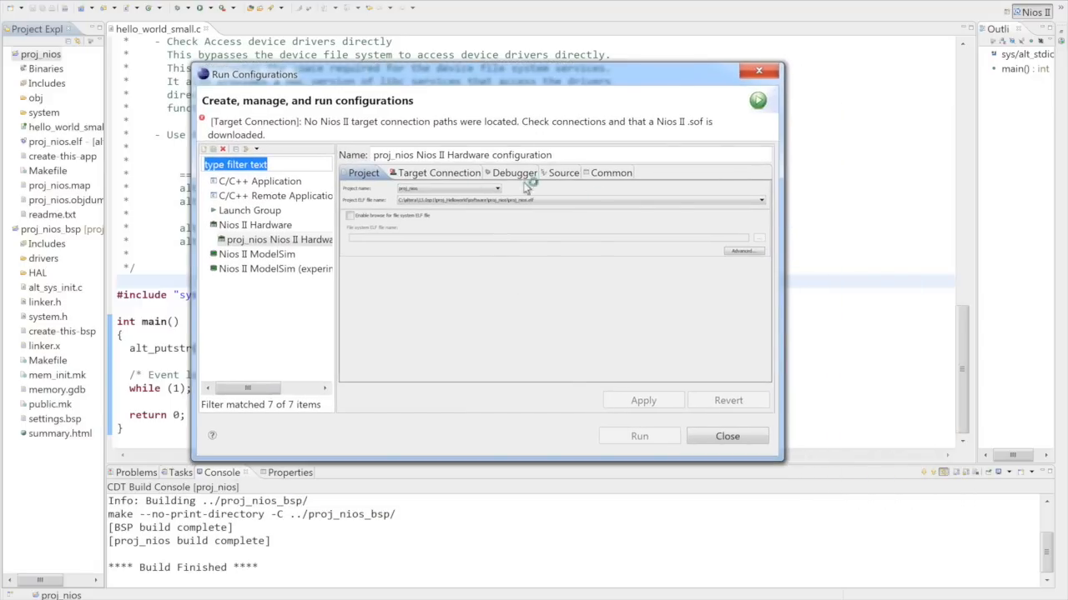
Step: Refresh Target Connection and choose the detected USB-Blaster processor
left_click(431, 173)
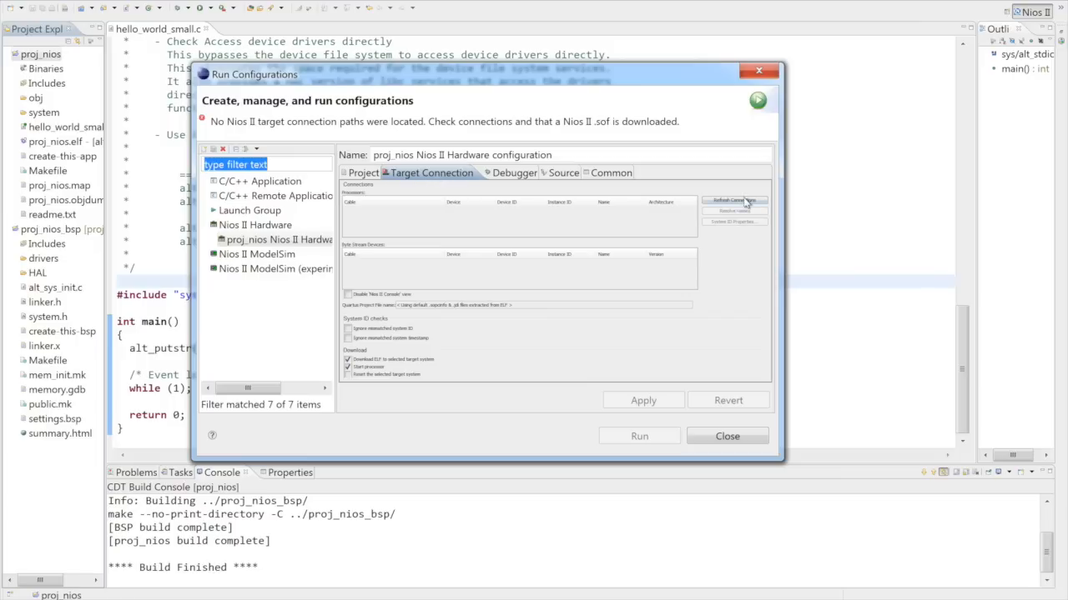
left_click(733, 201)
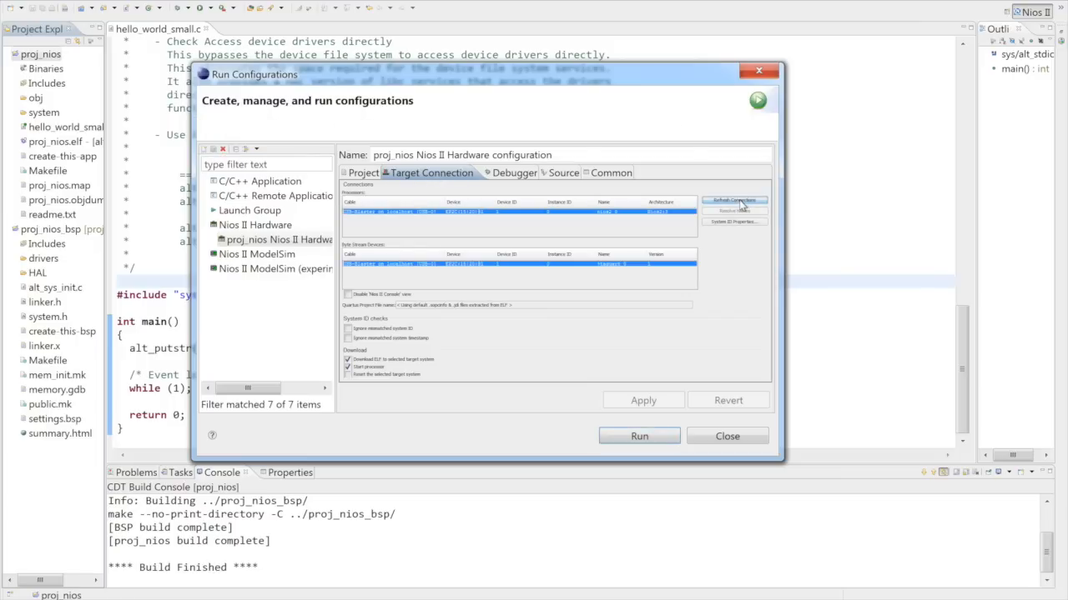
left_click(733, 200)
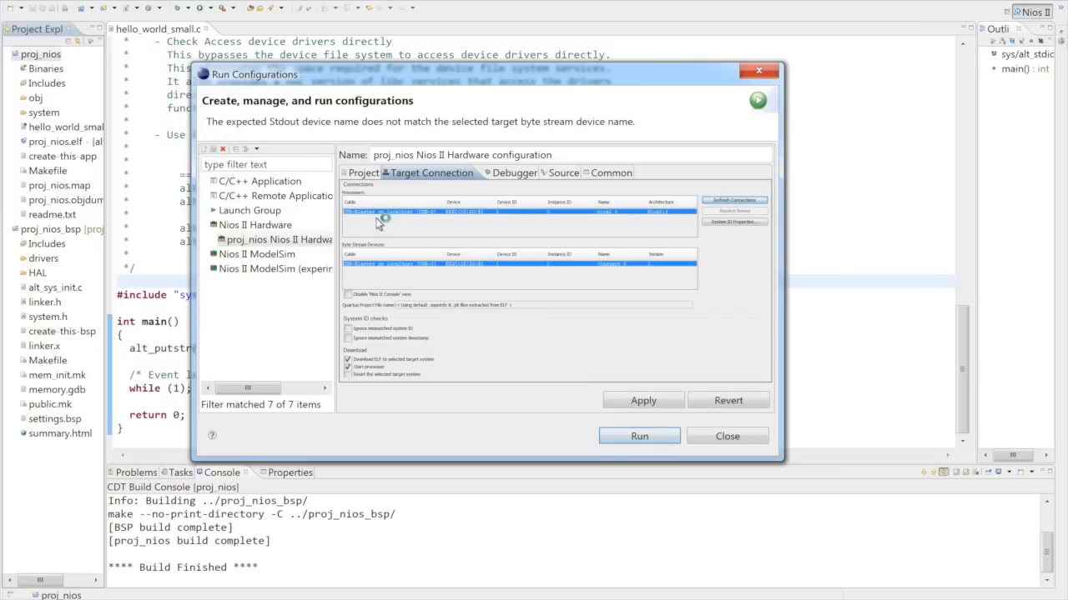
mouse_move(405, 220)
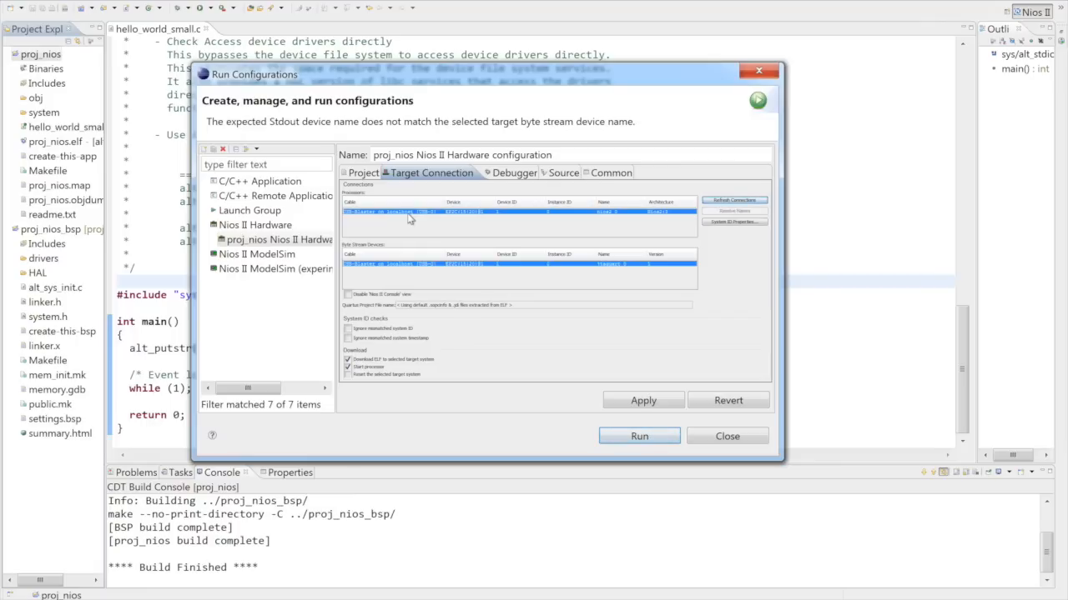
Step: Ignore mismatched system ID and timestamp, then run the program on the board
left_click(348, 328)
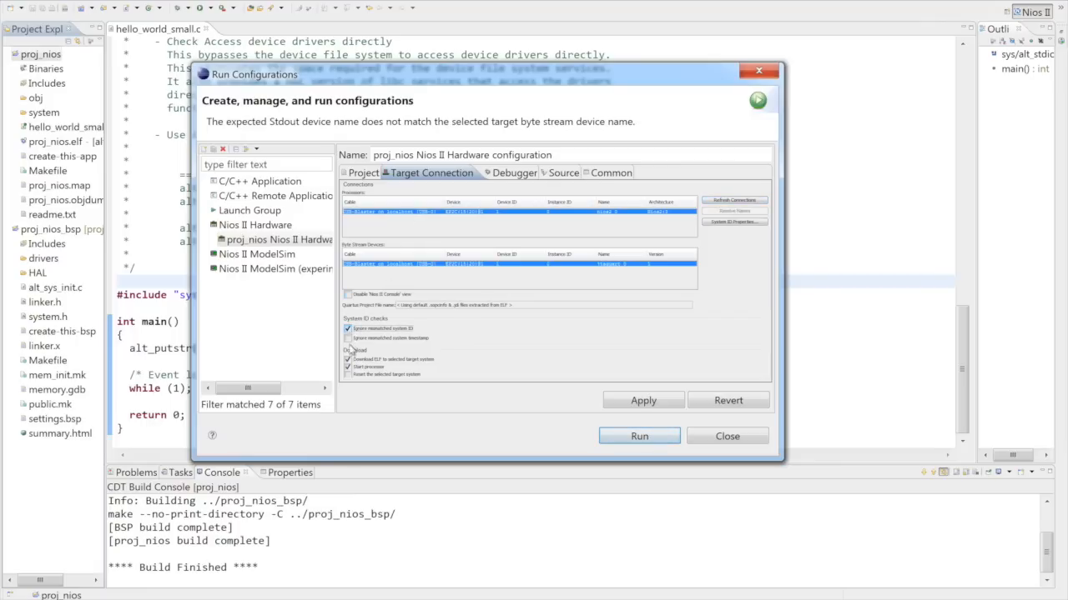
left_click(347, 338)
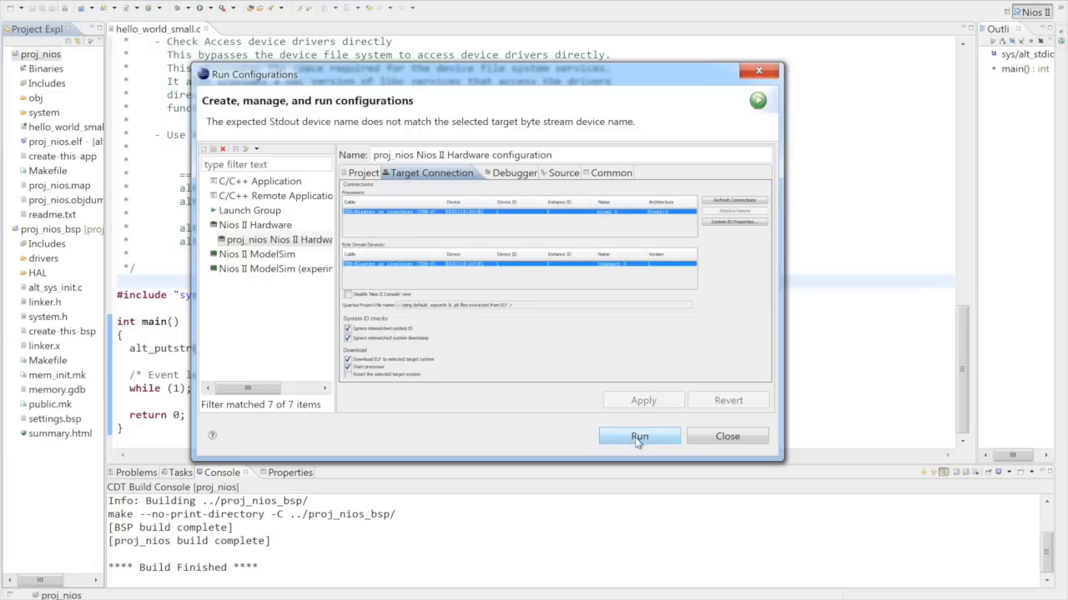
left_click(639, 436)
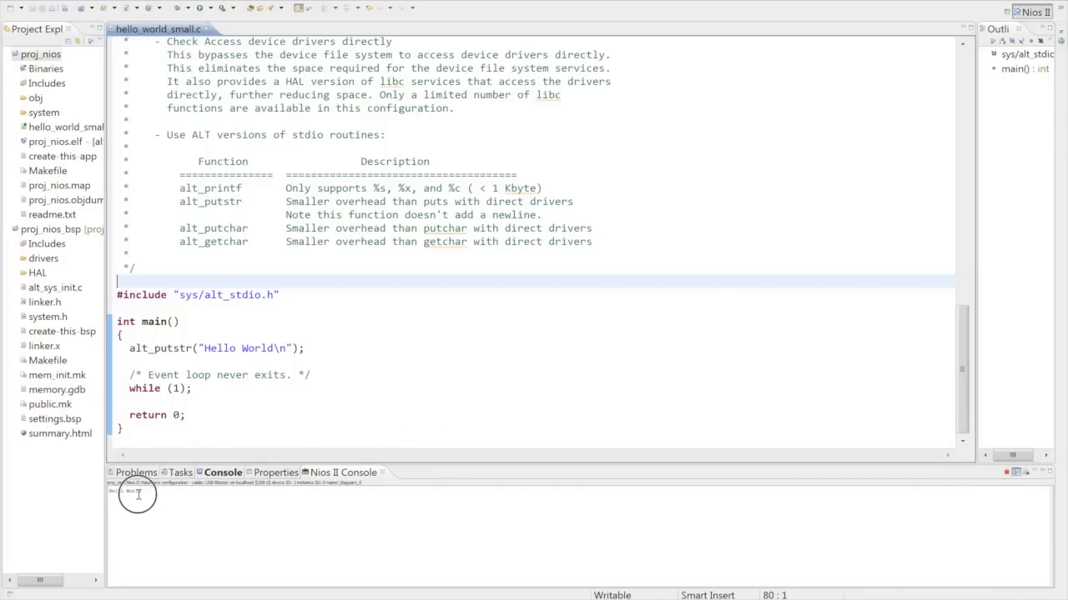
double_click(127, 490)
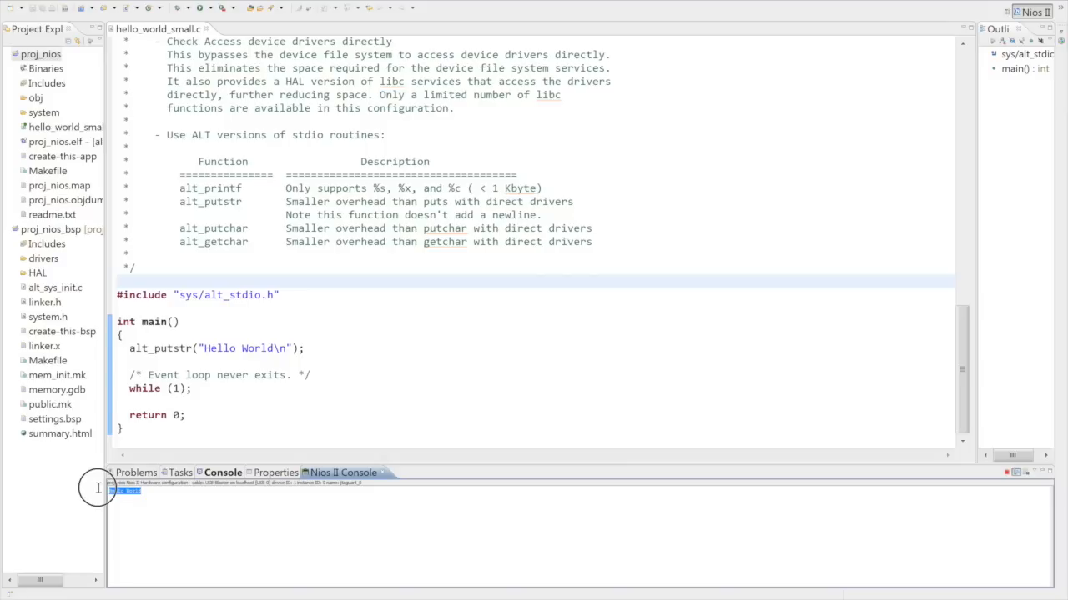